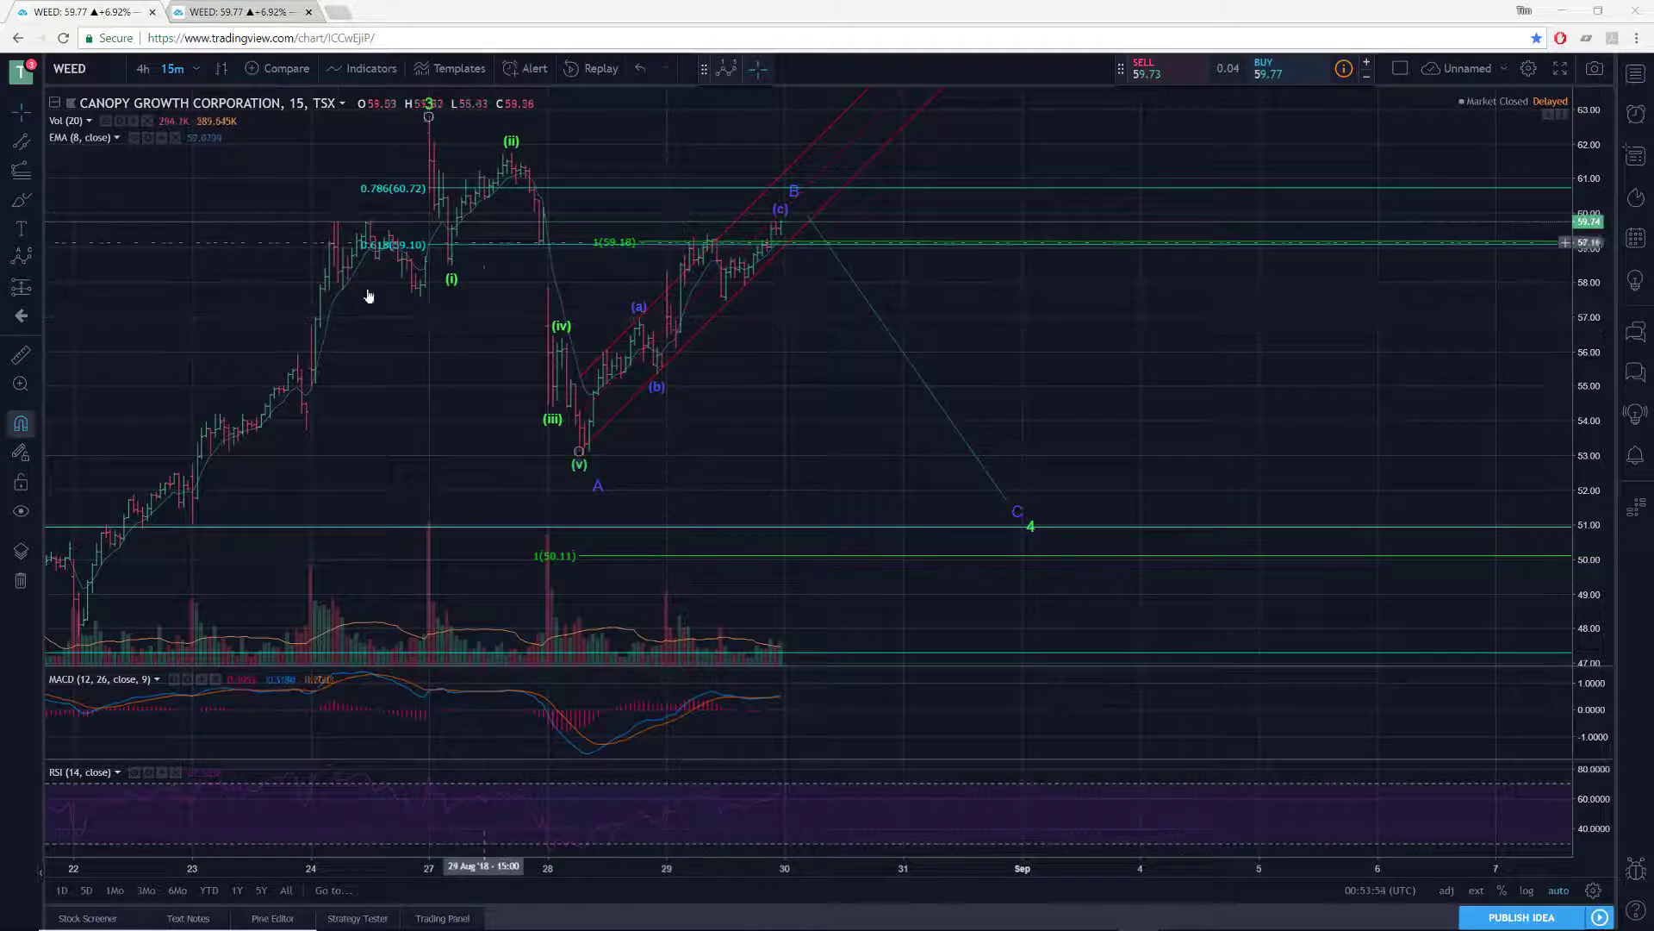
mouse_move(539, 303)
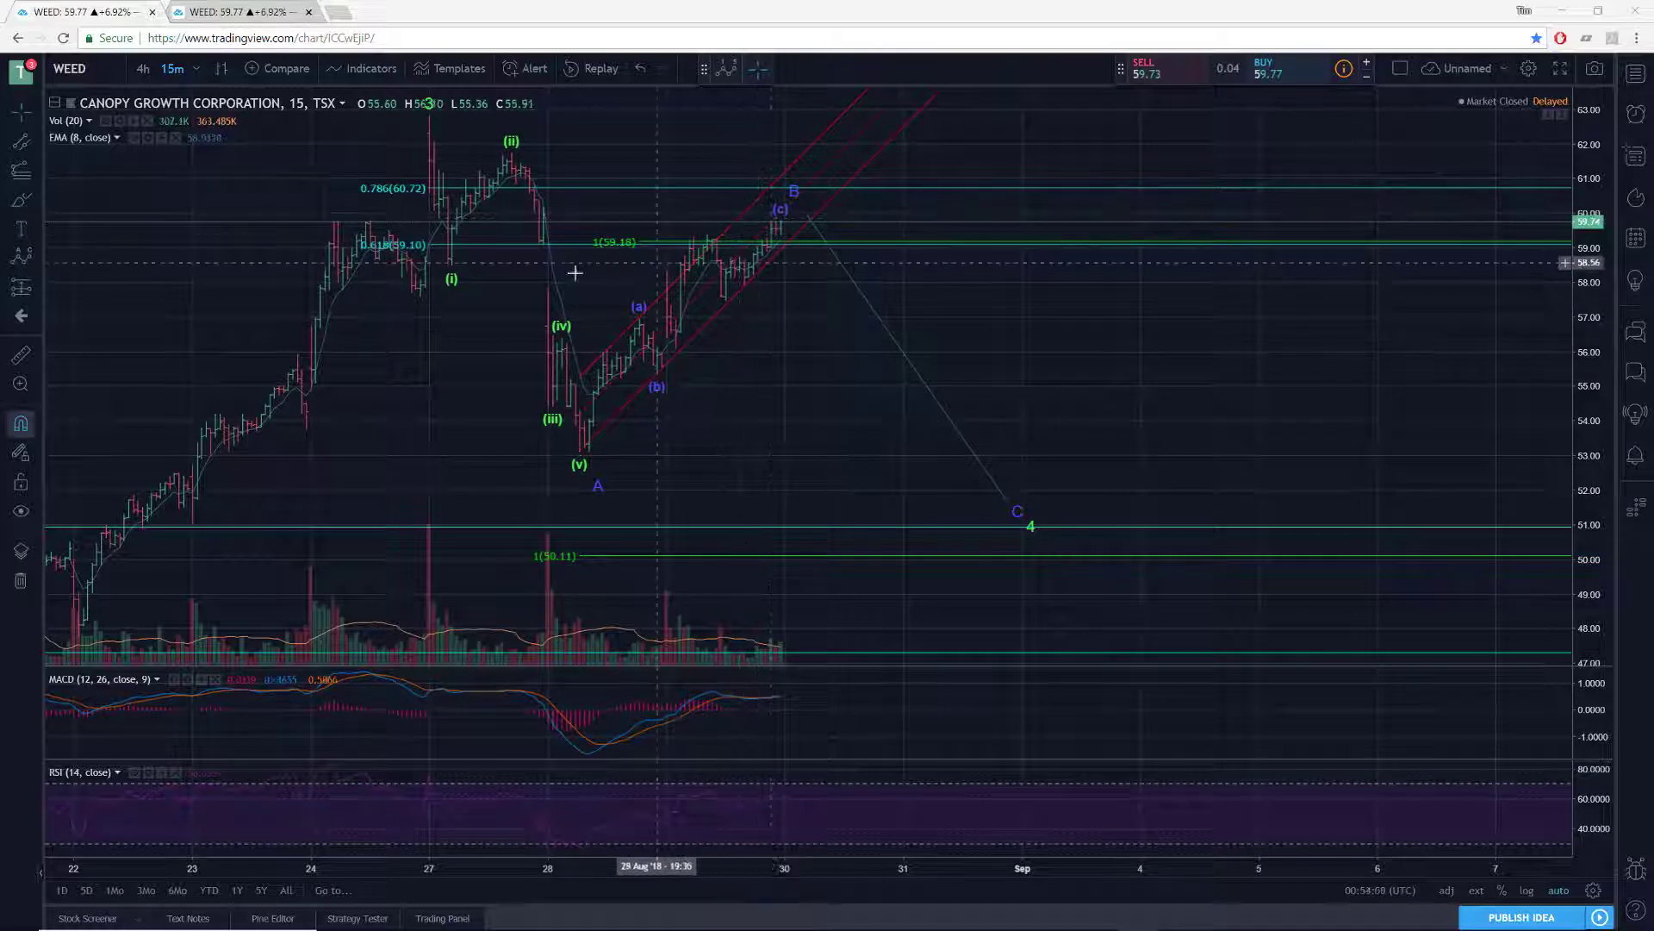
mouse_move(594, 442)
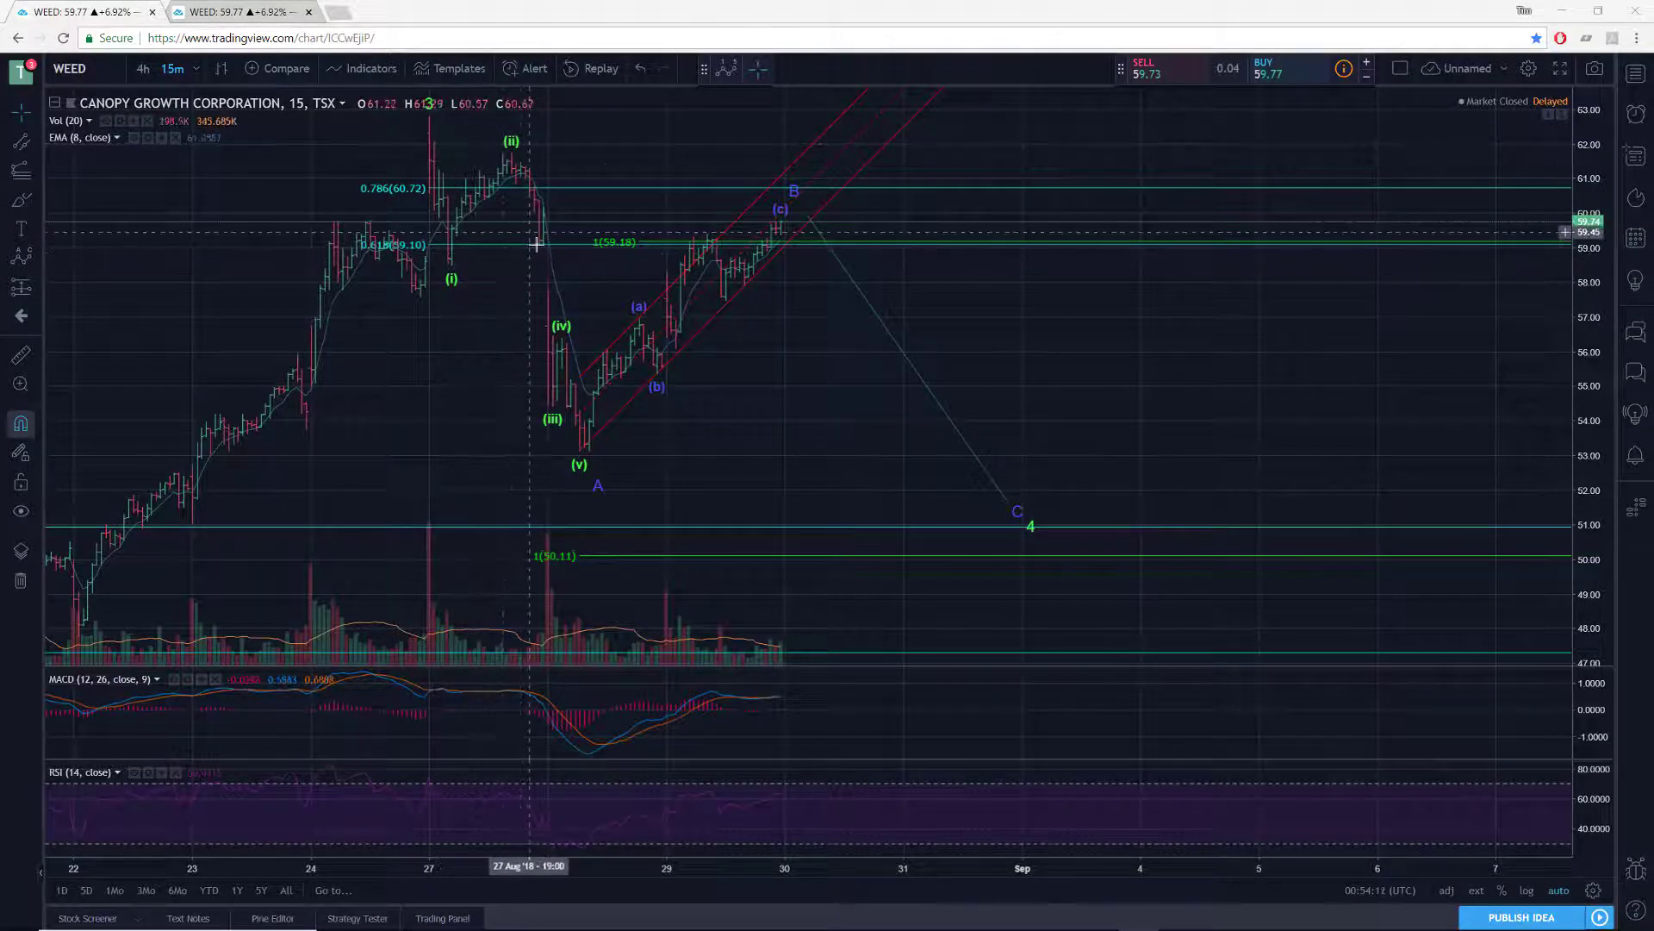
mouse_move(615, 423)
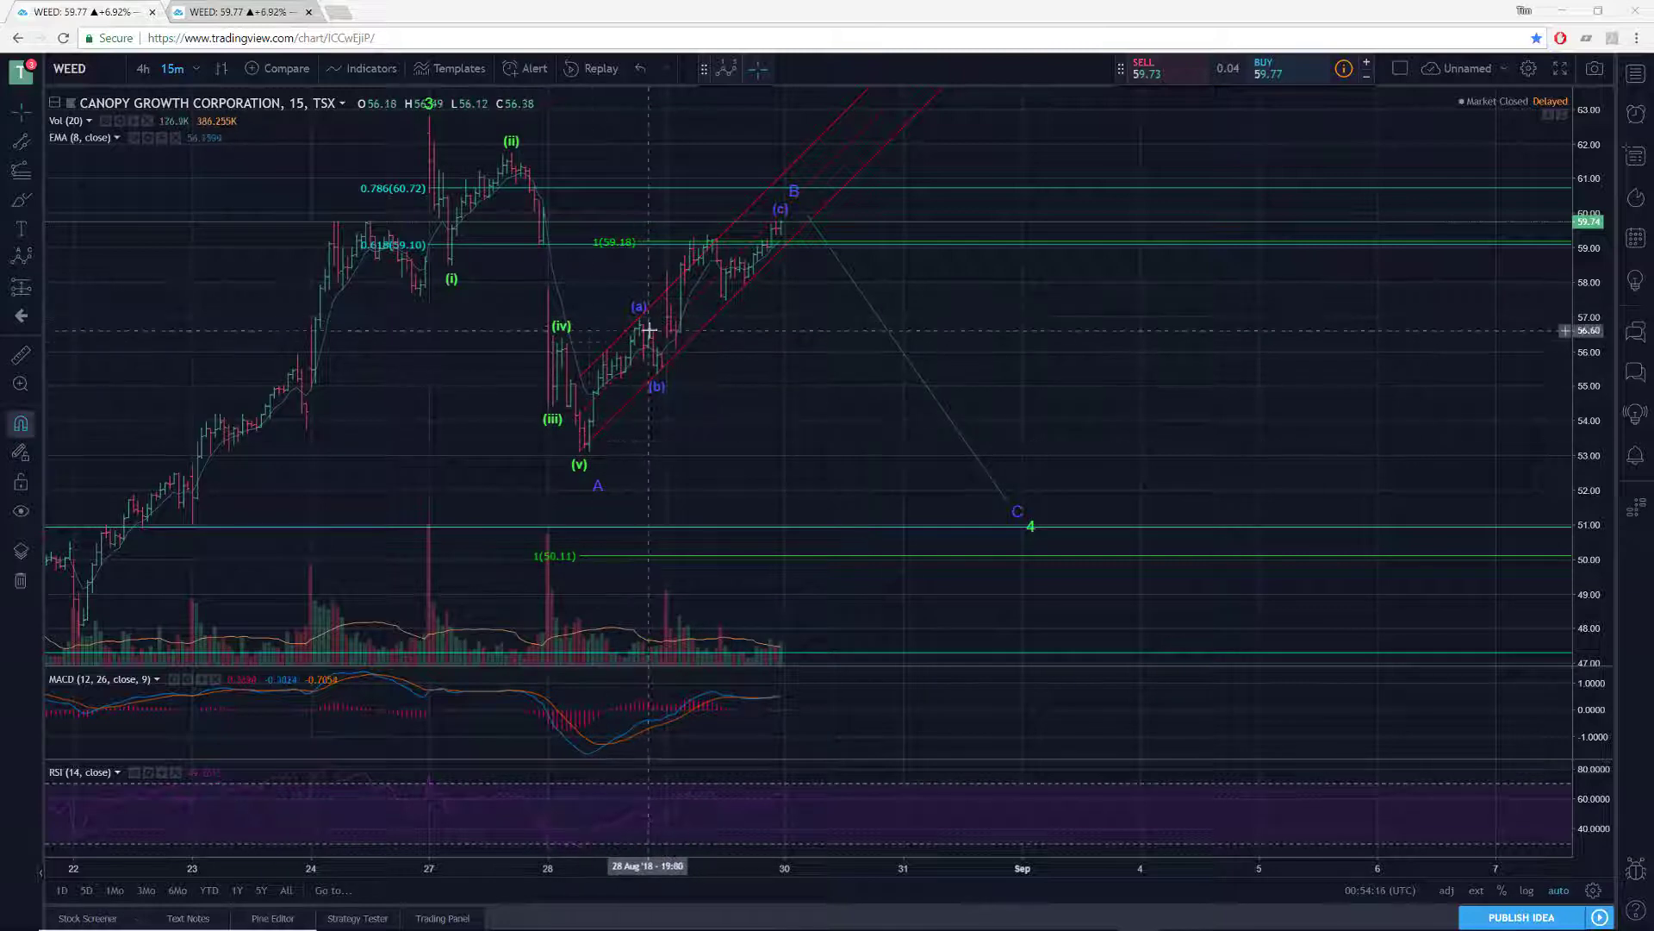
mouse_move(765, 229)
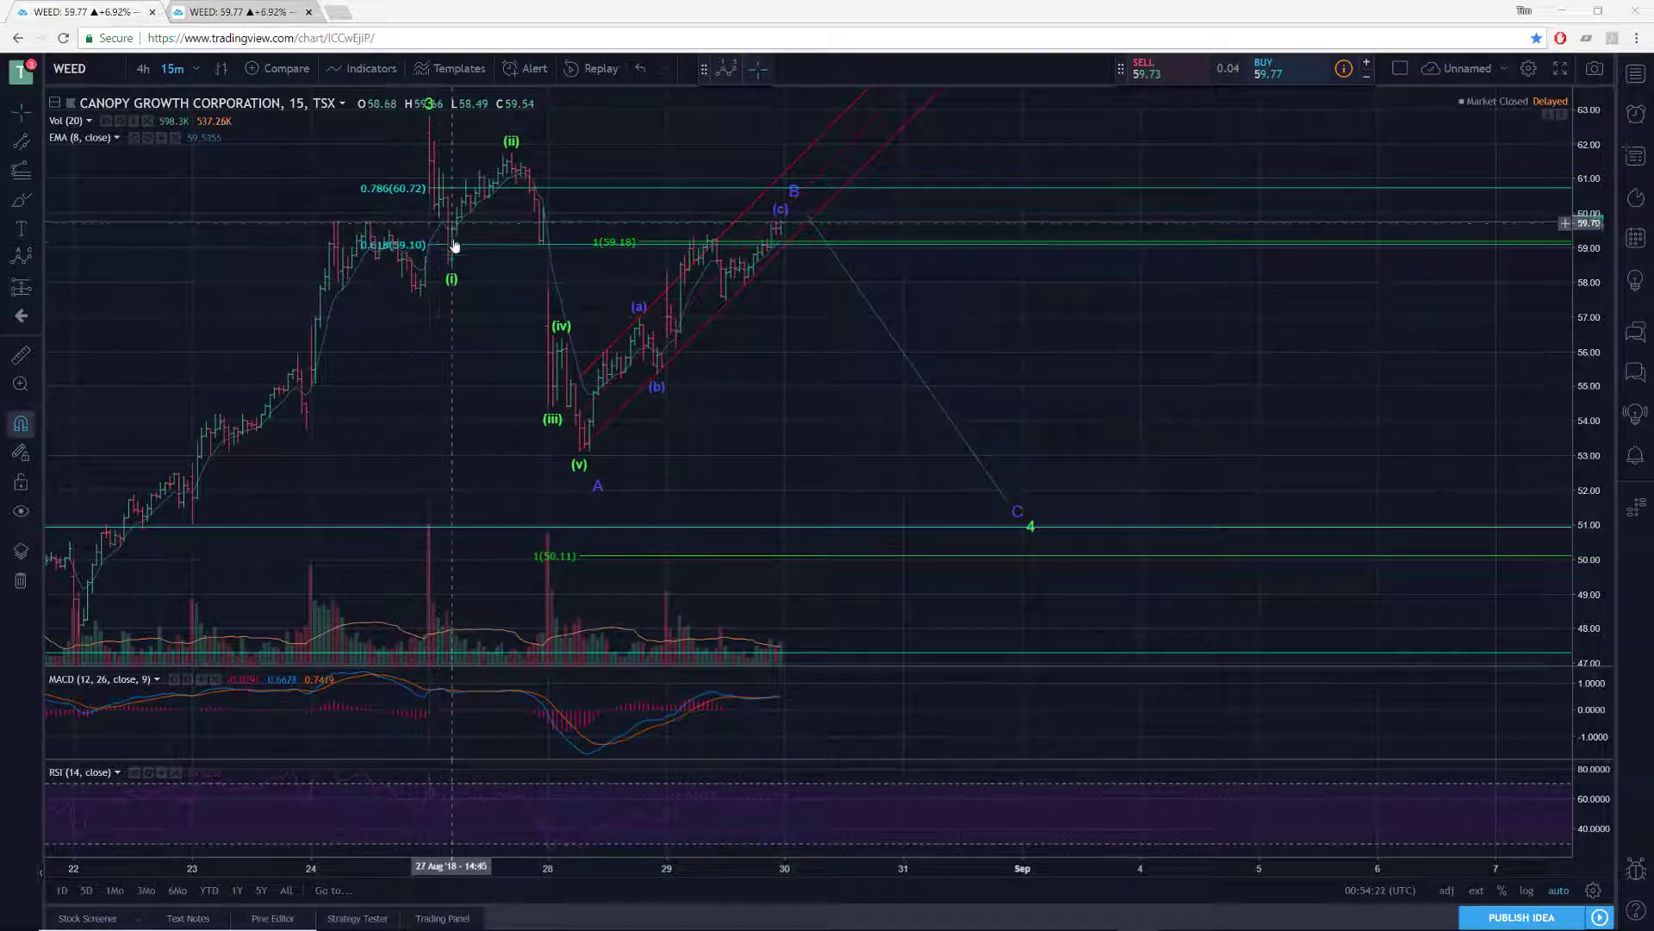
mouse_move(517, 287)
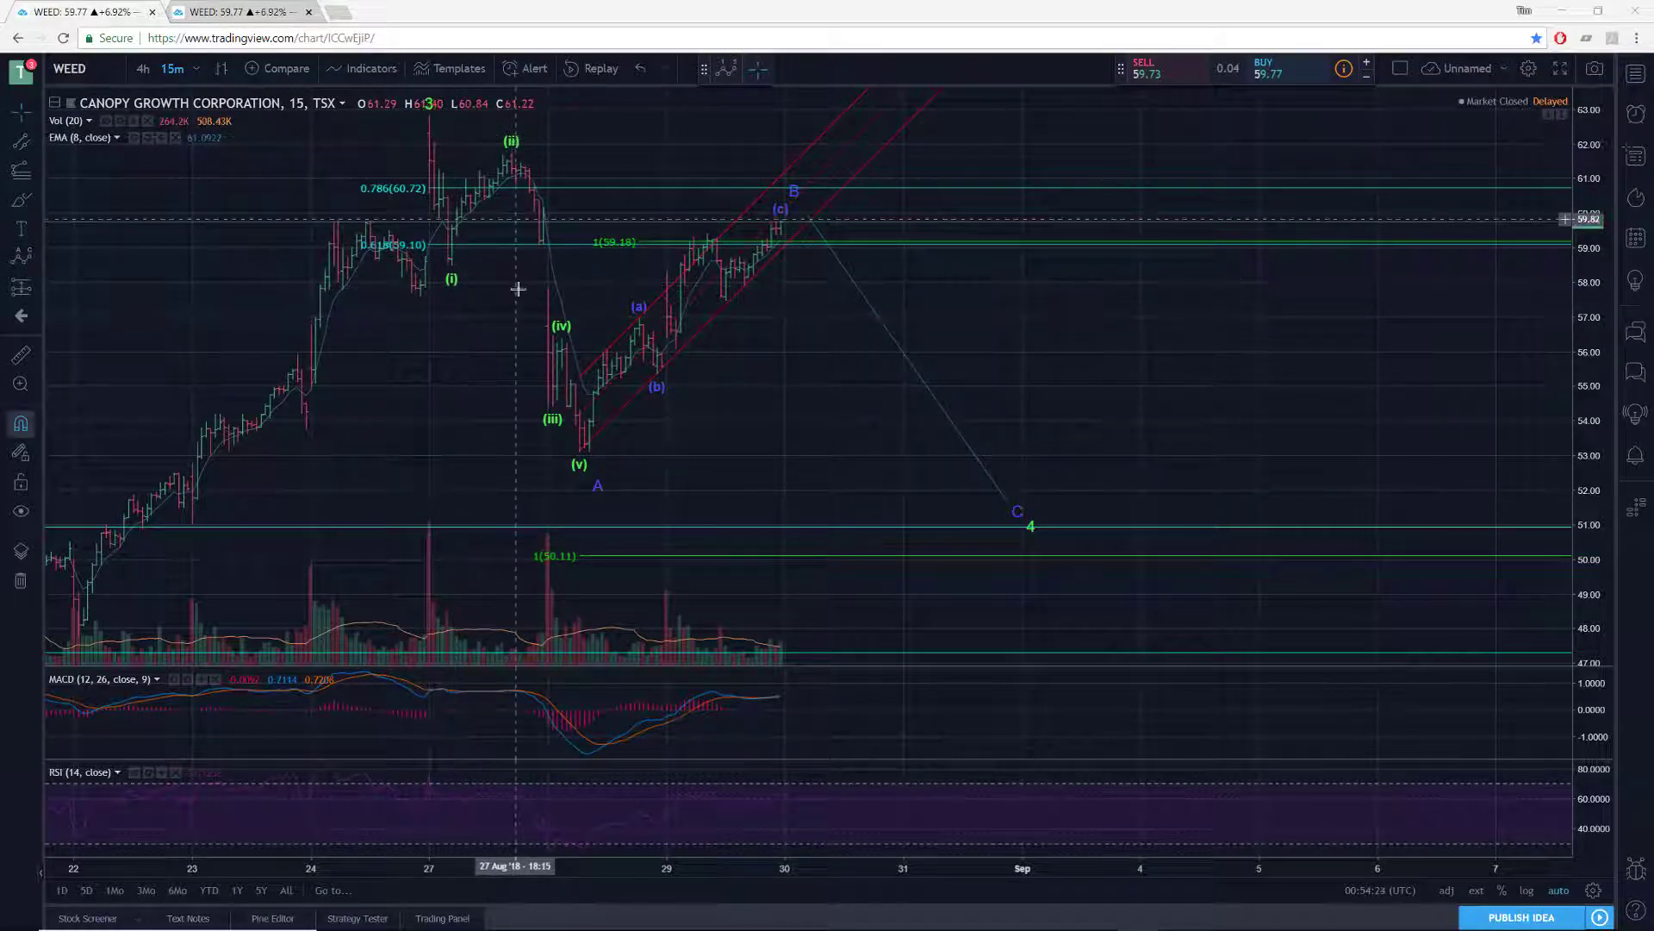
mouse_move(580, 465)
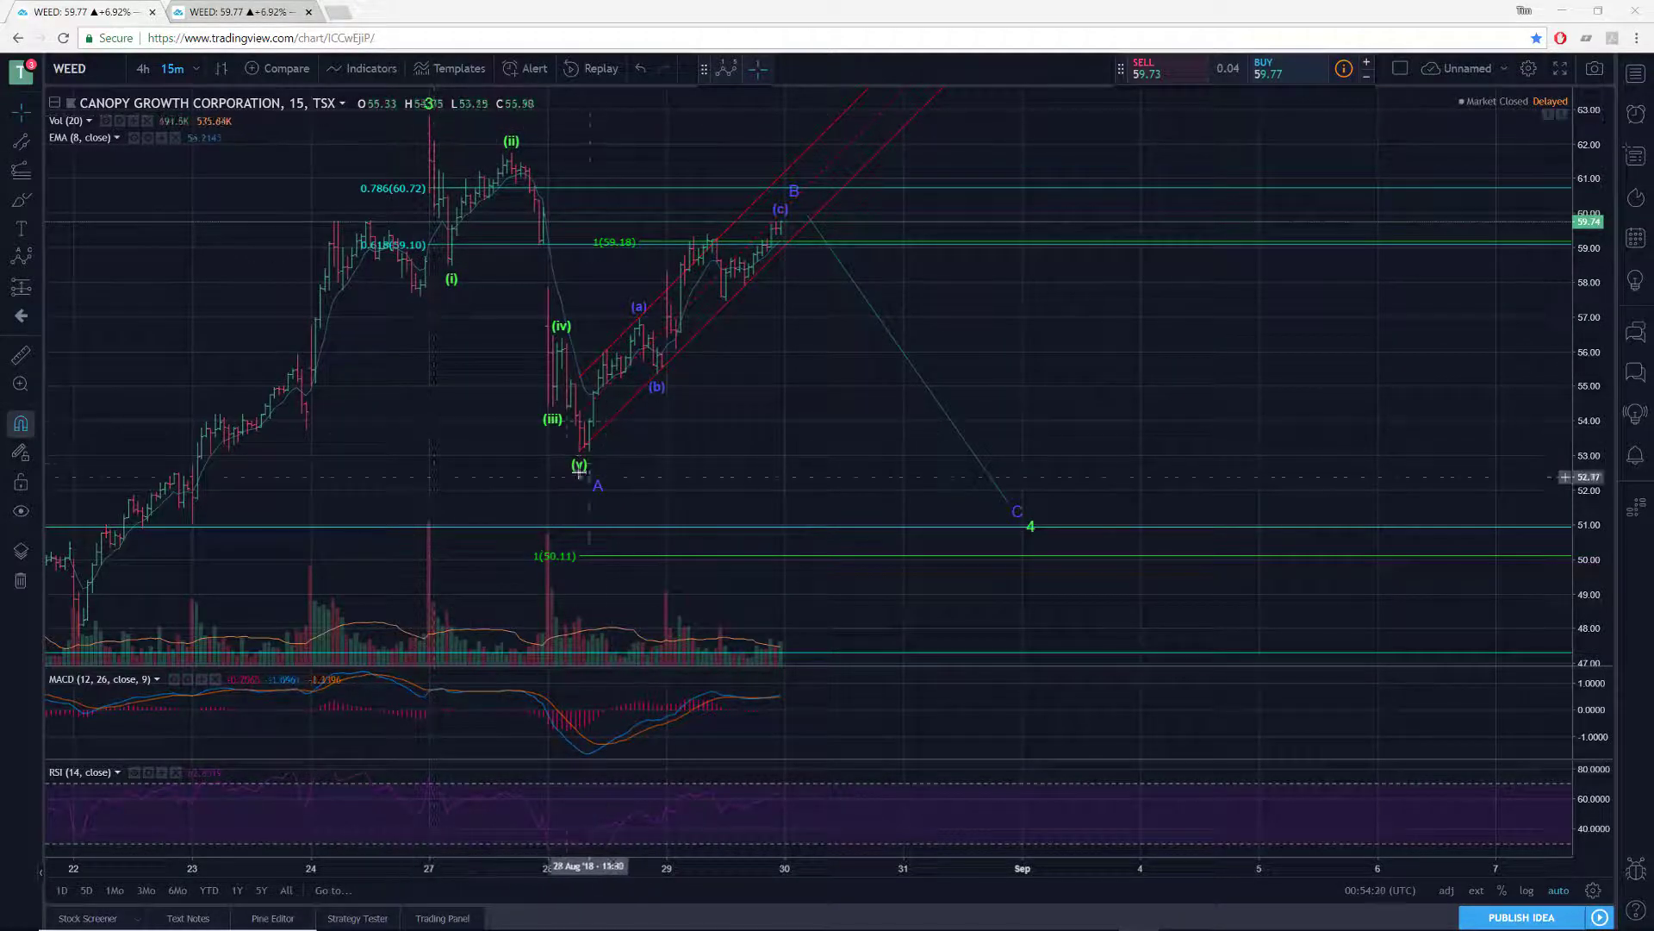
mouse_move(596, 478)
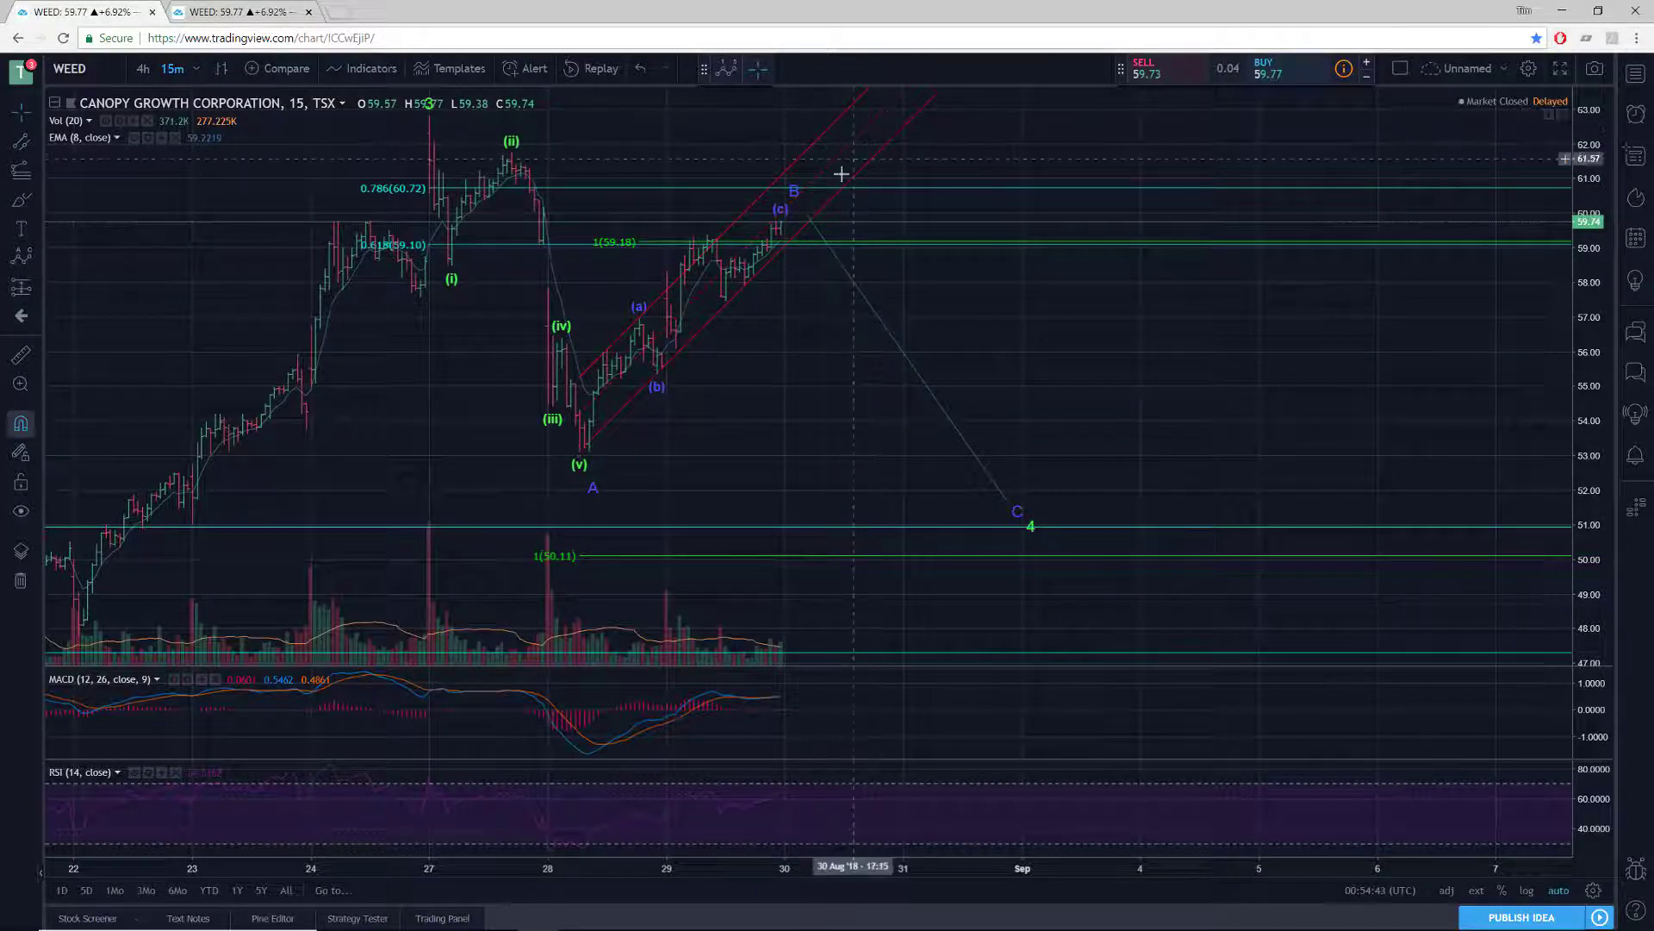
mouse_move(759, 213)
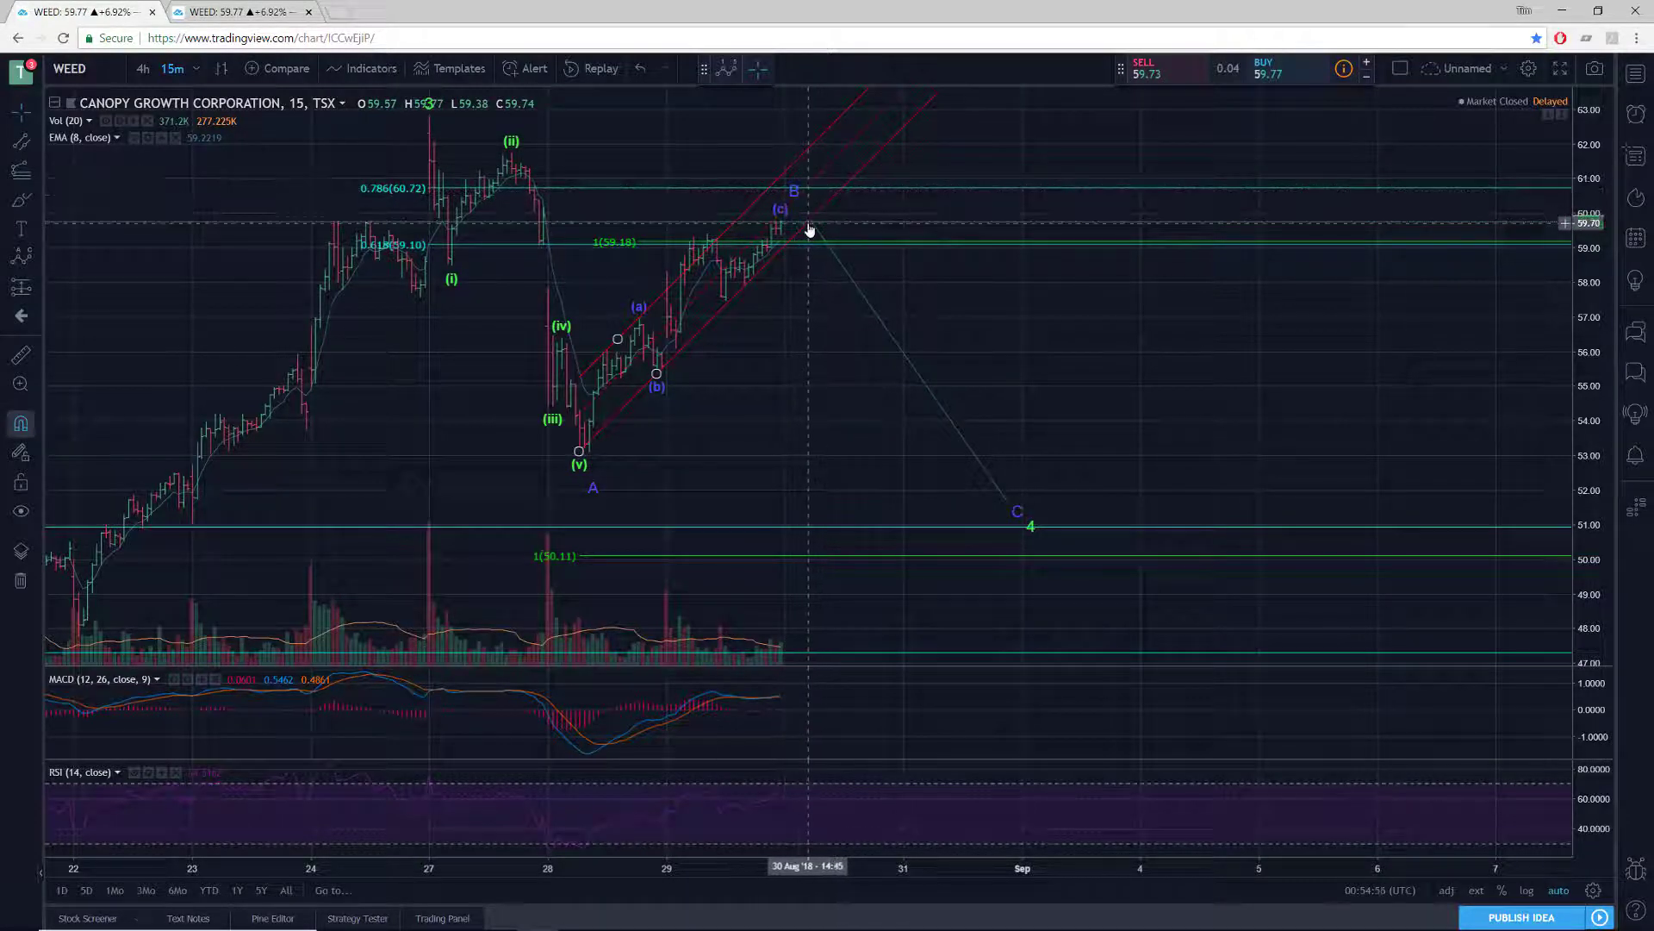
mouse_move(885, 464)
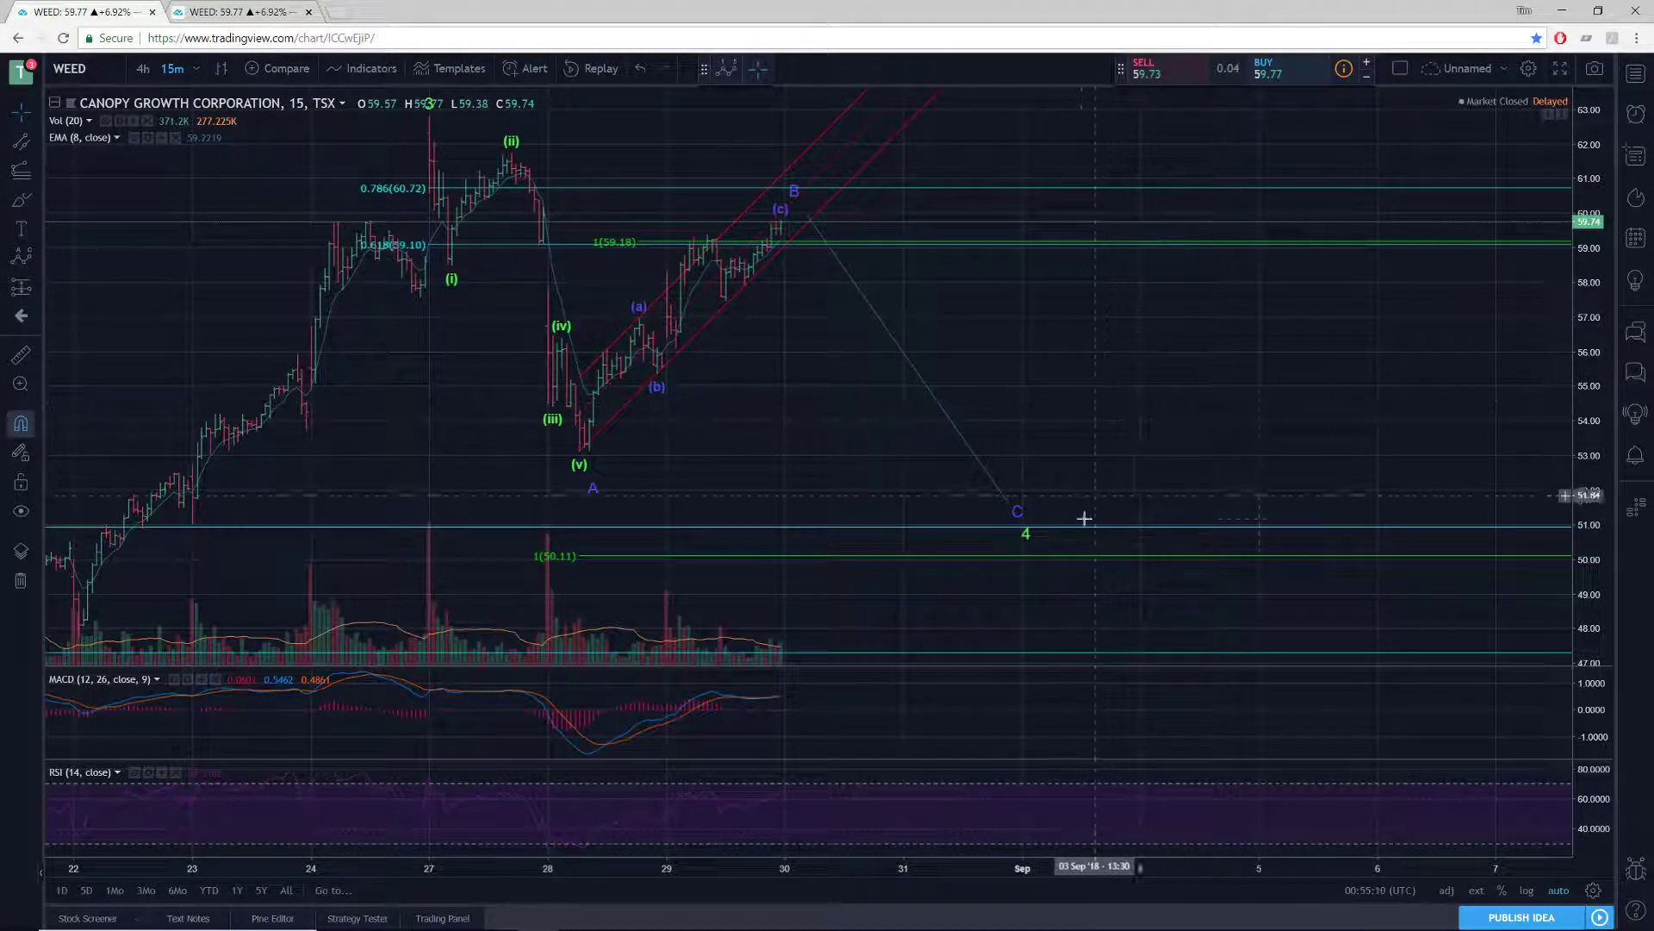
mouse_move(1034, 533)
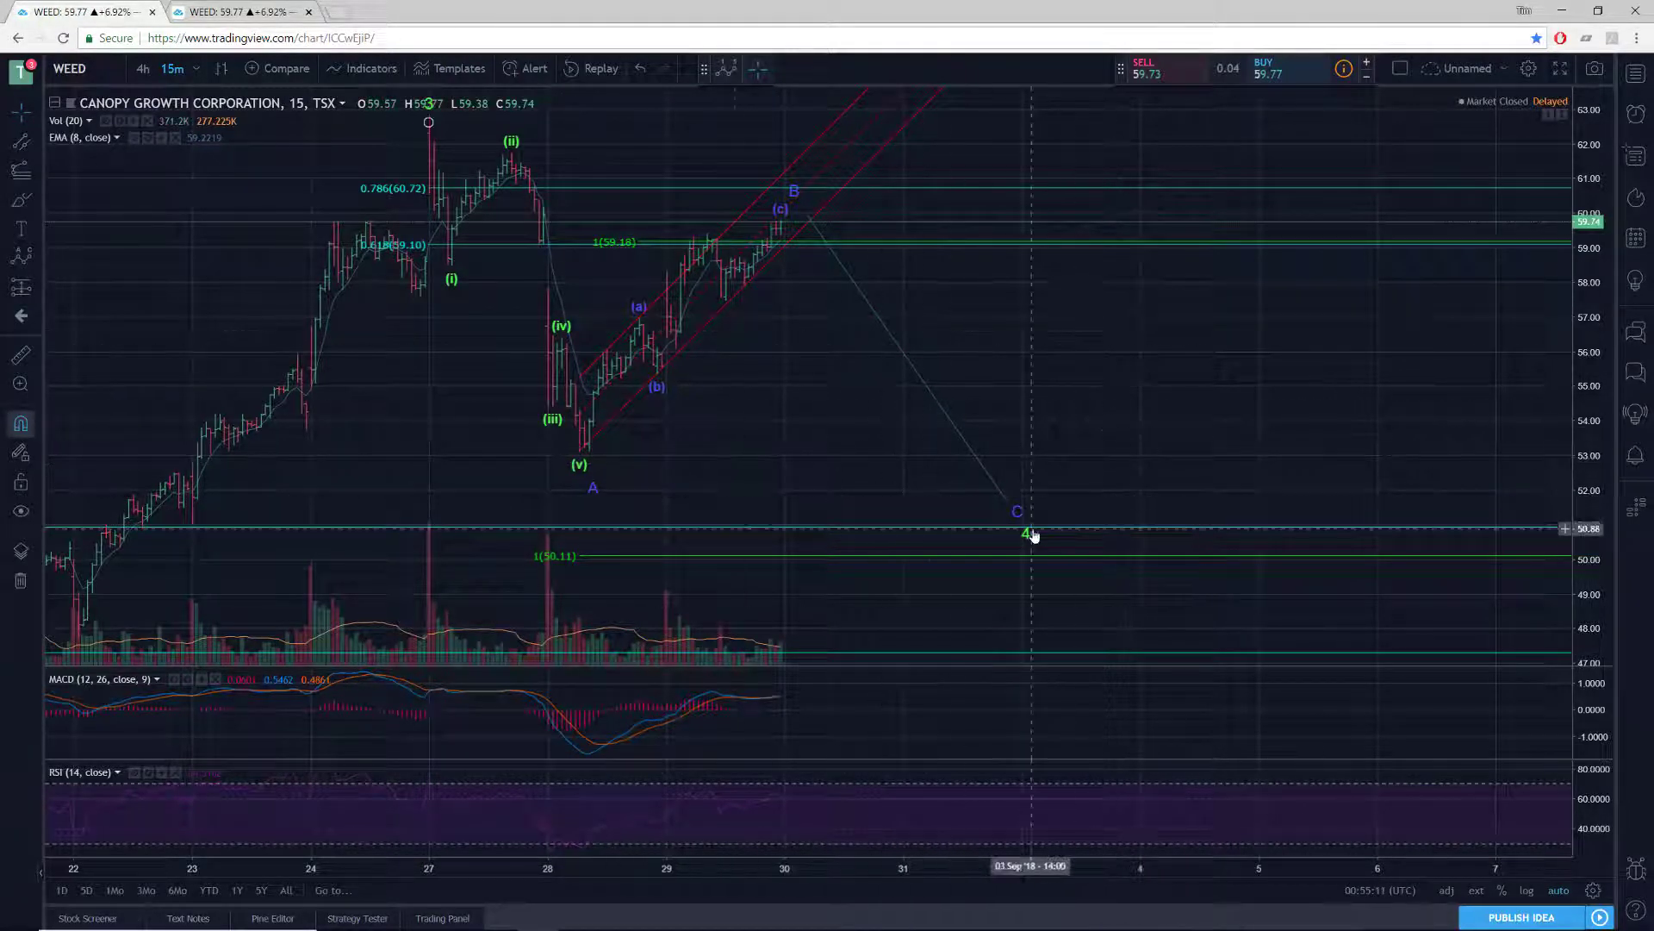
mouse_move(1045, 543)
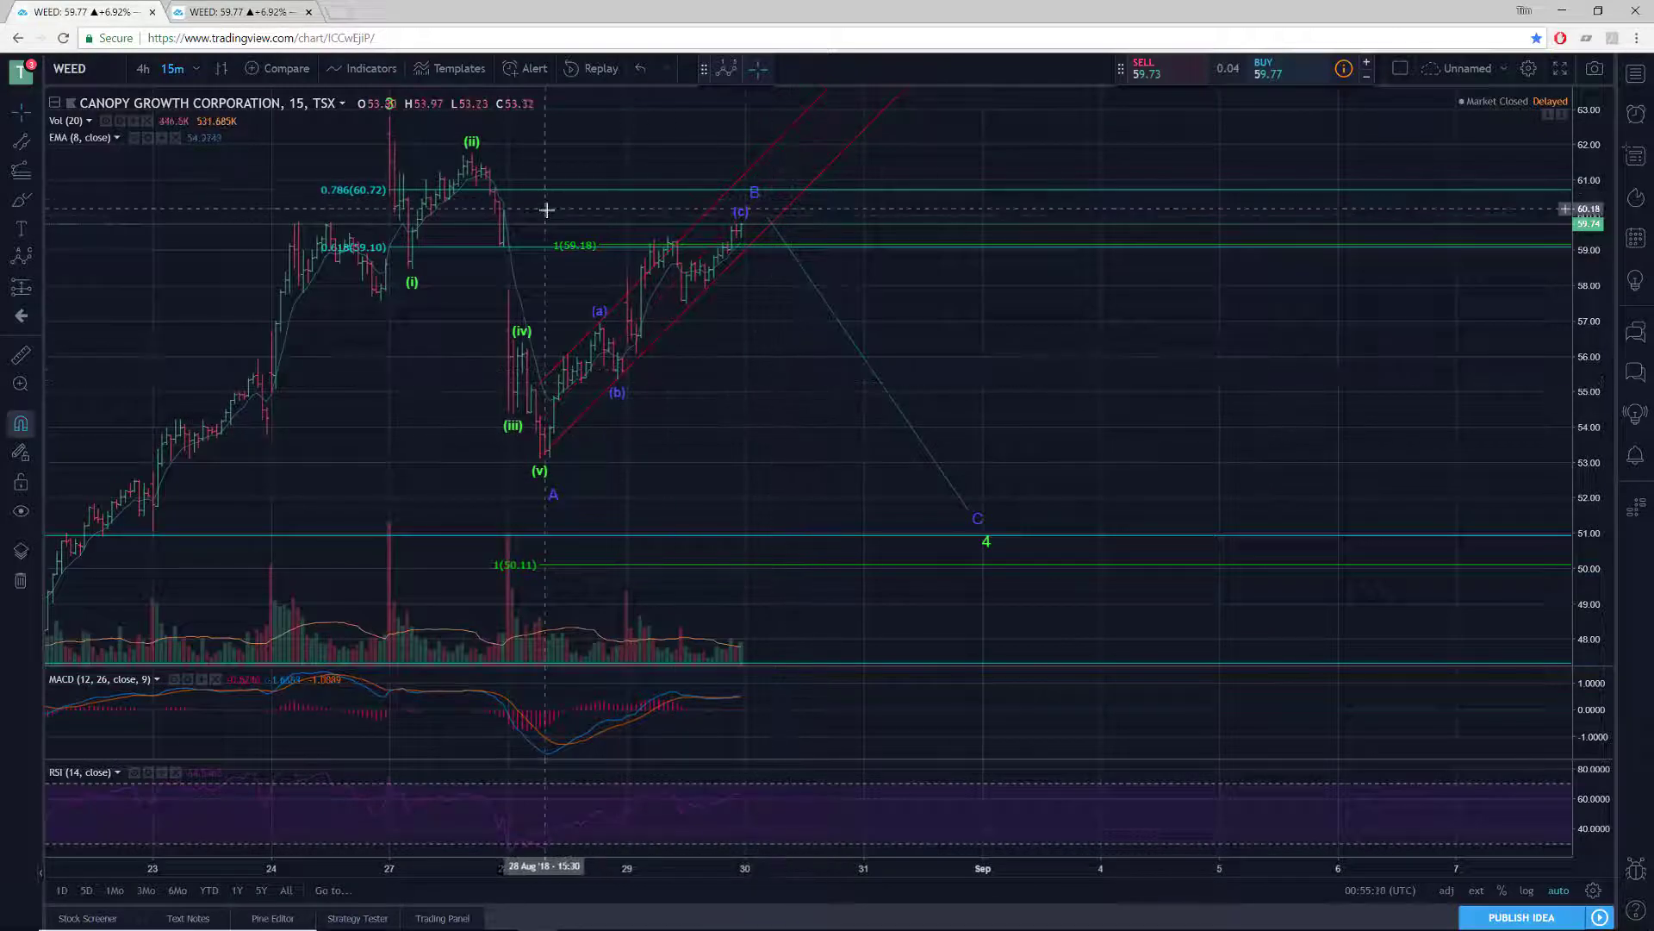
mouse_move(651, 281)
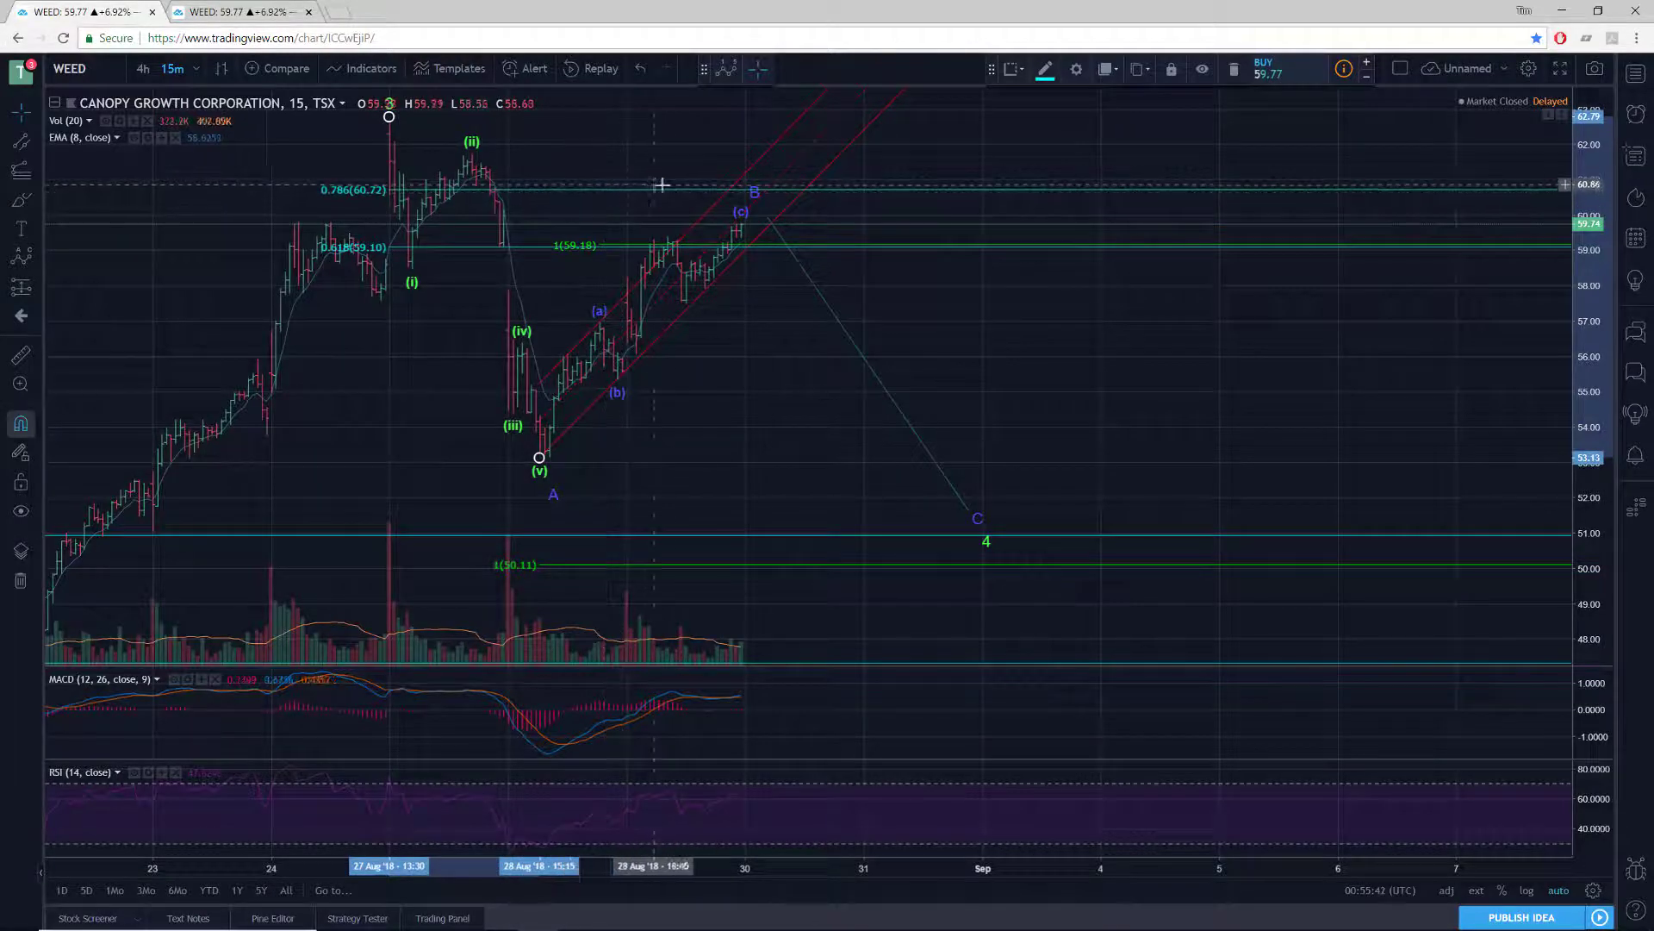
mouse_move(691, 193)
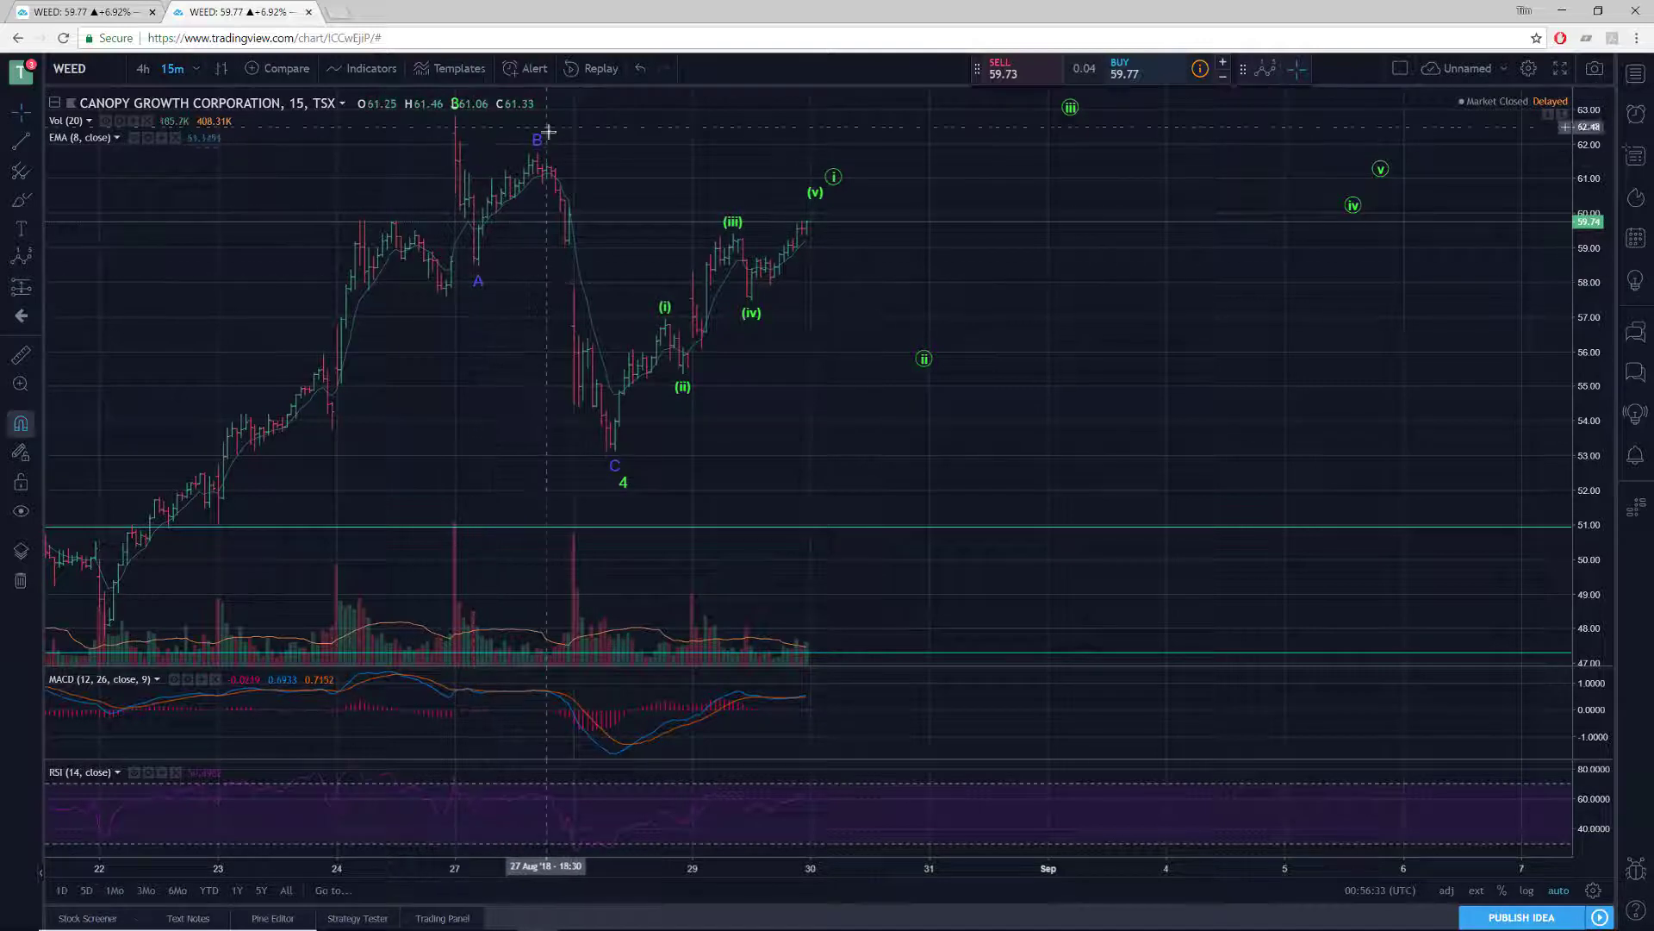
mouse_move(467, 135)
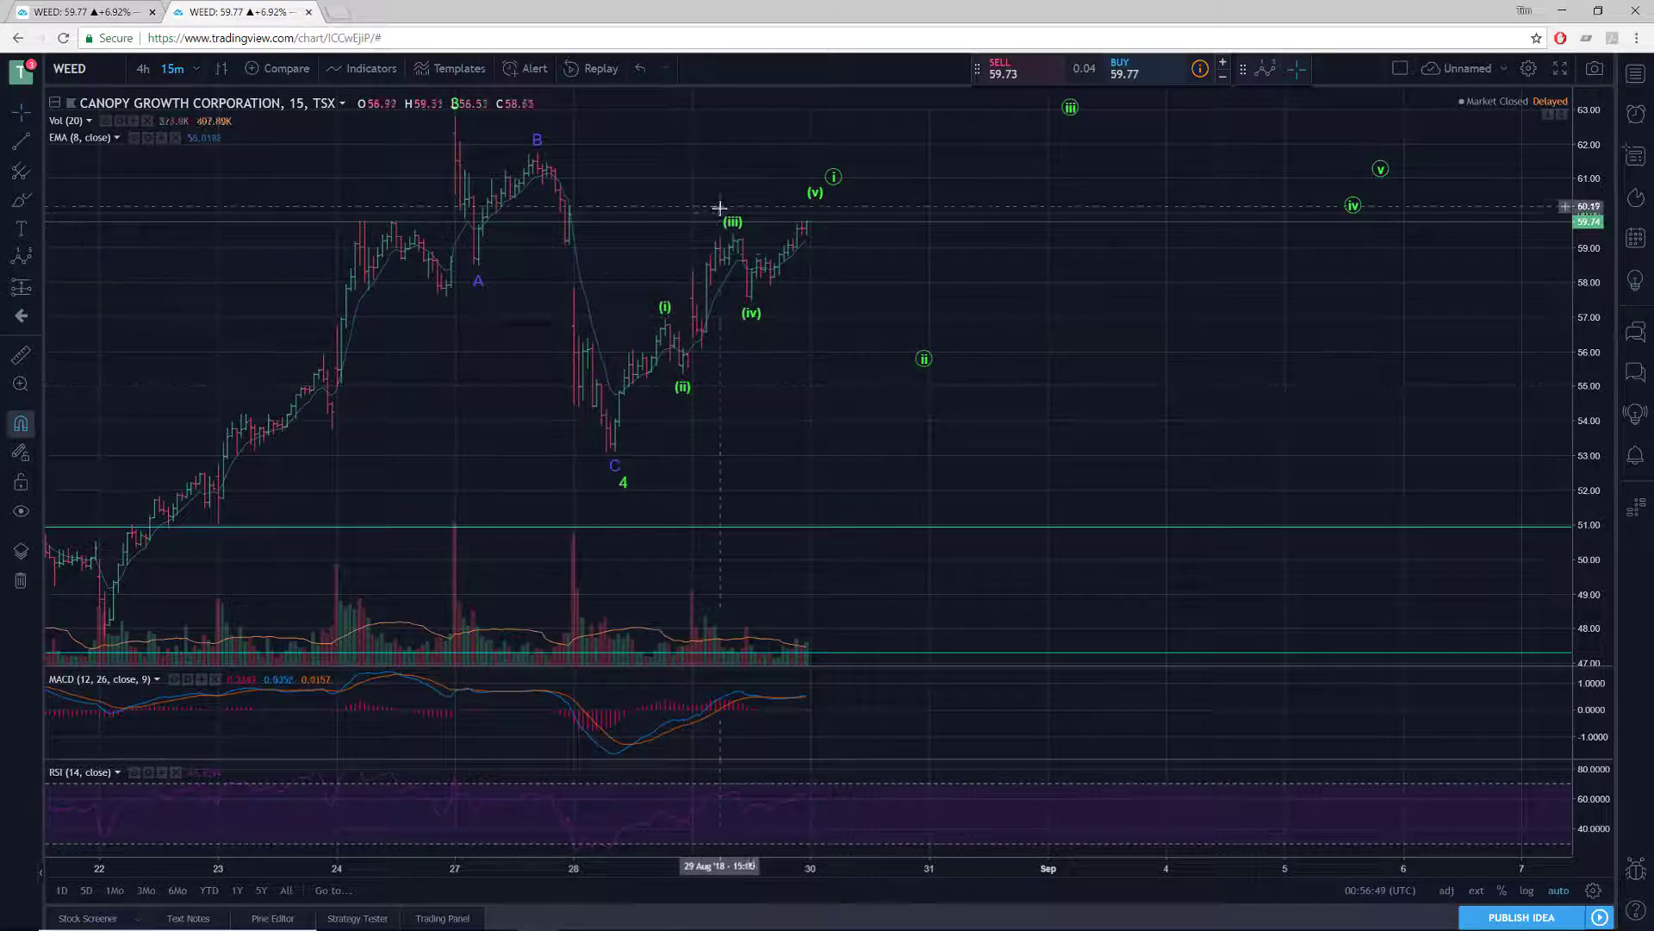
mouse_move(817, 203)
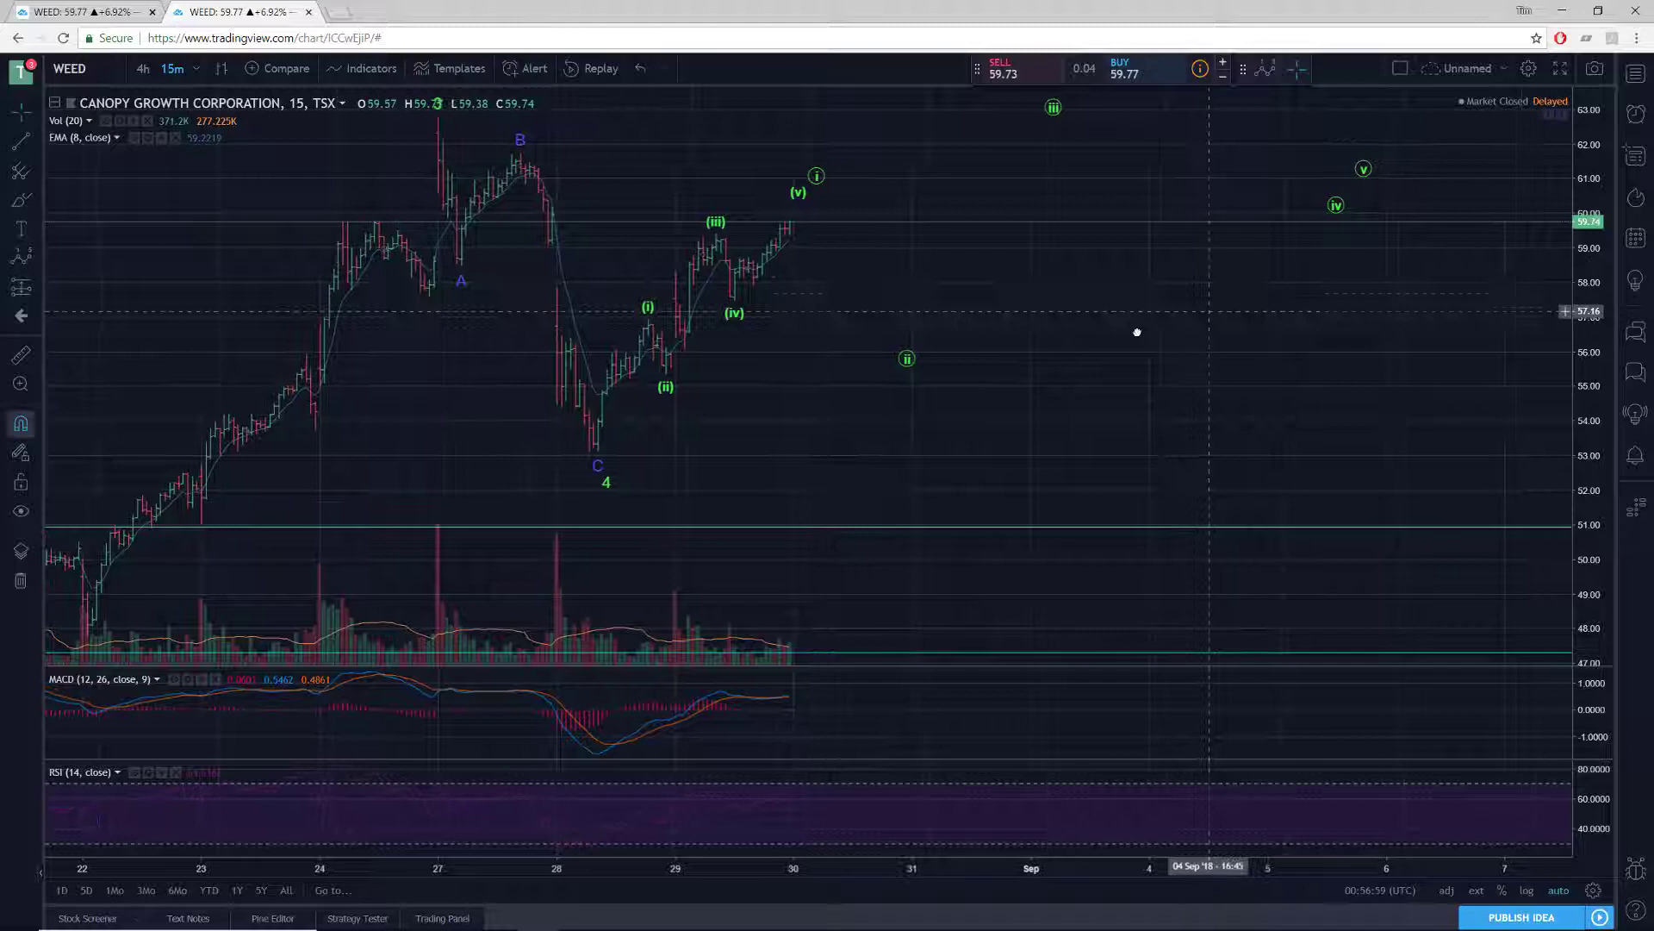
Step the WEED alternate-count chart from 15-minute up through 1-hour and 4-hour to daily candles.
left_click(165, 69)
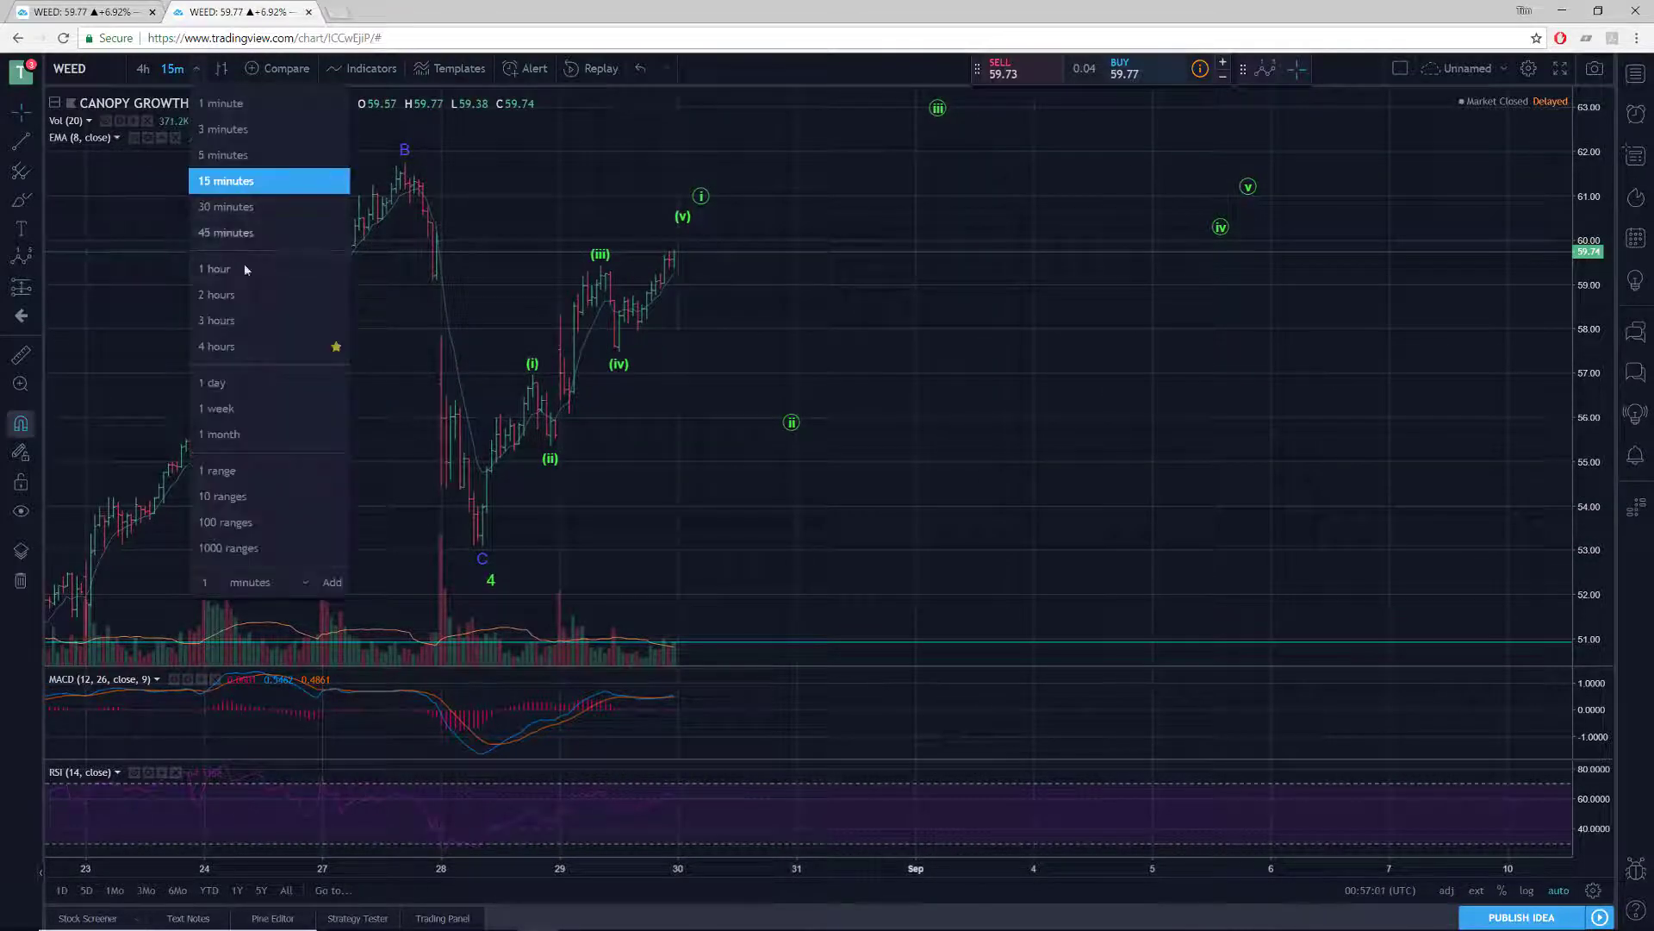
left_click(214, 269)
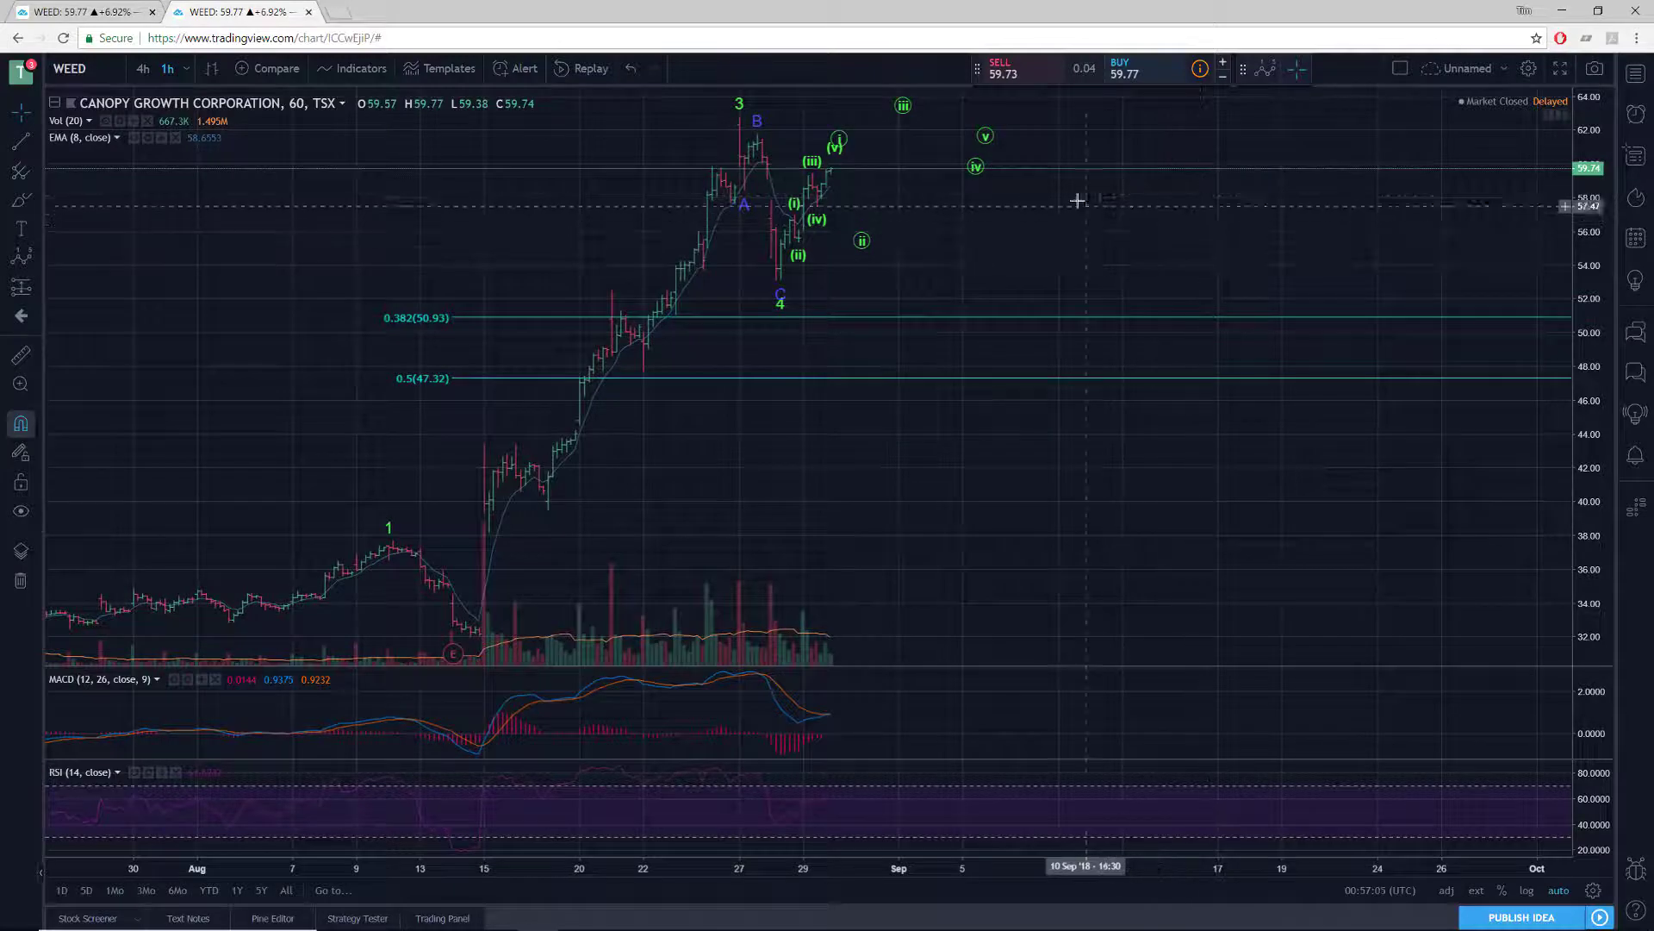
mouse_move(597, 121)
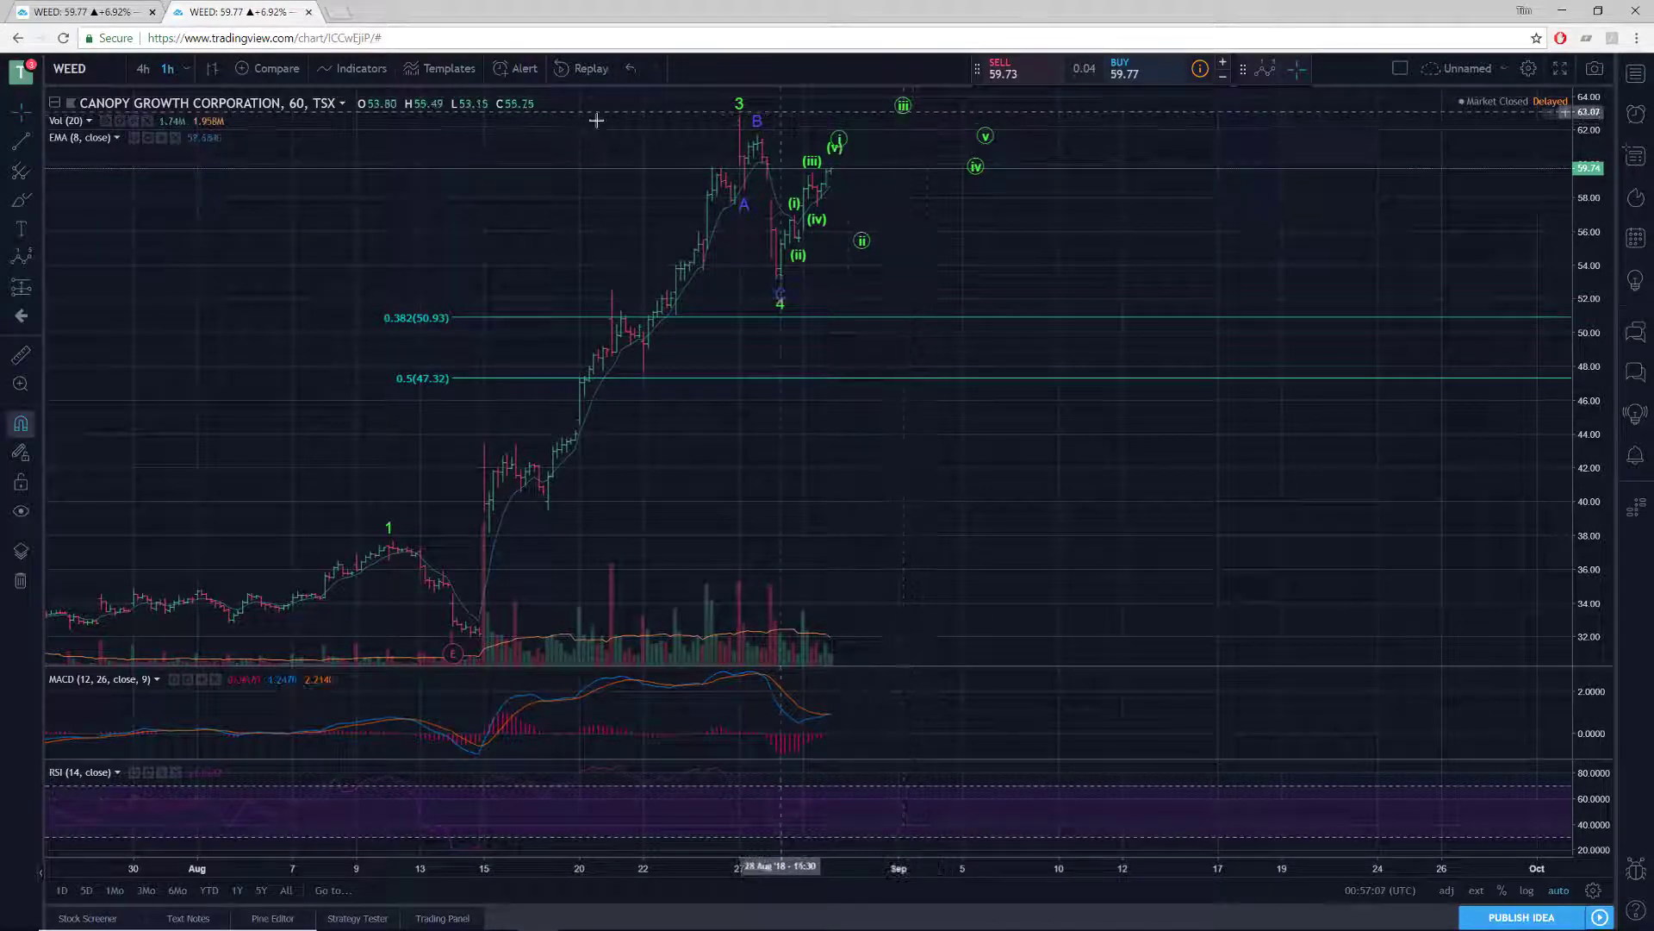
left_click(143, 69)
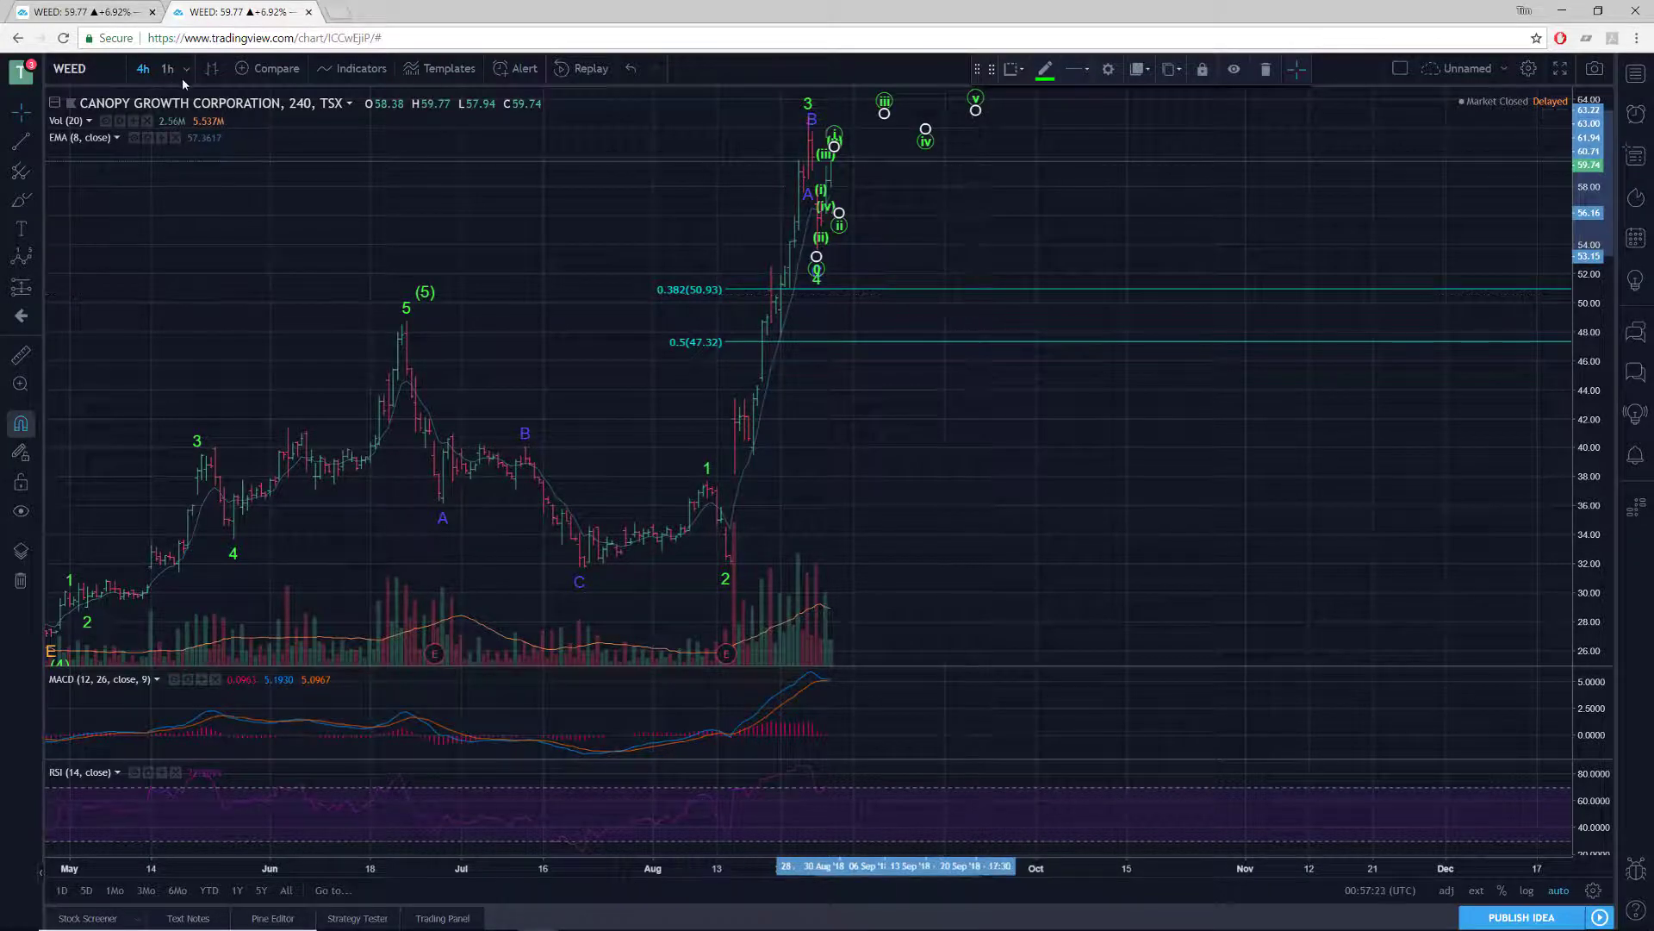
left_click(165, 67)
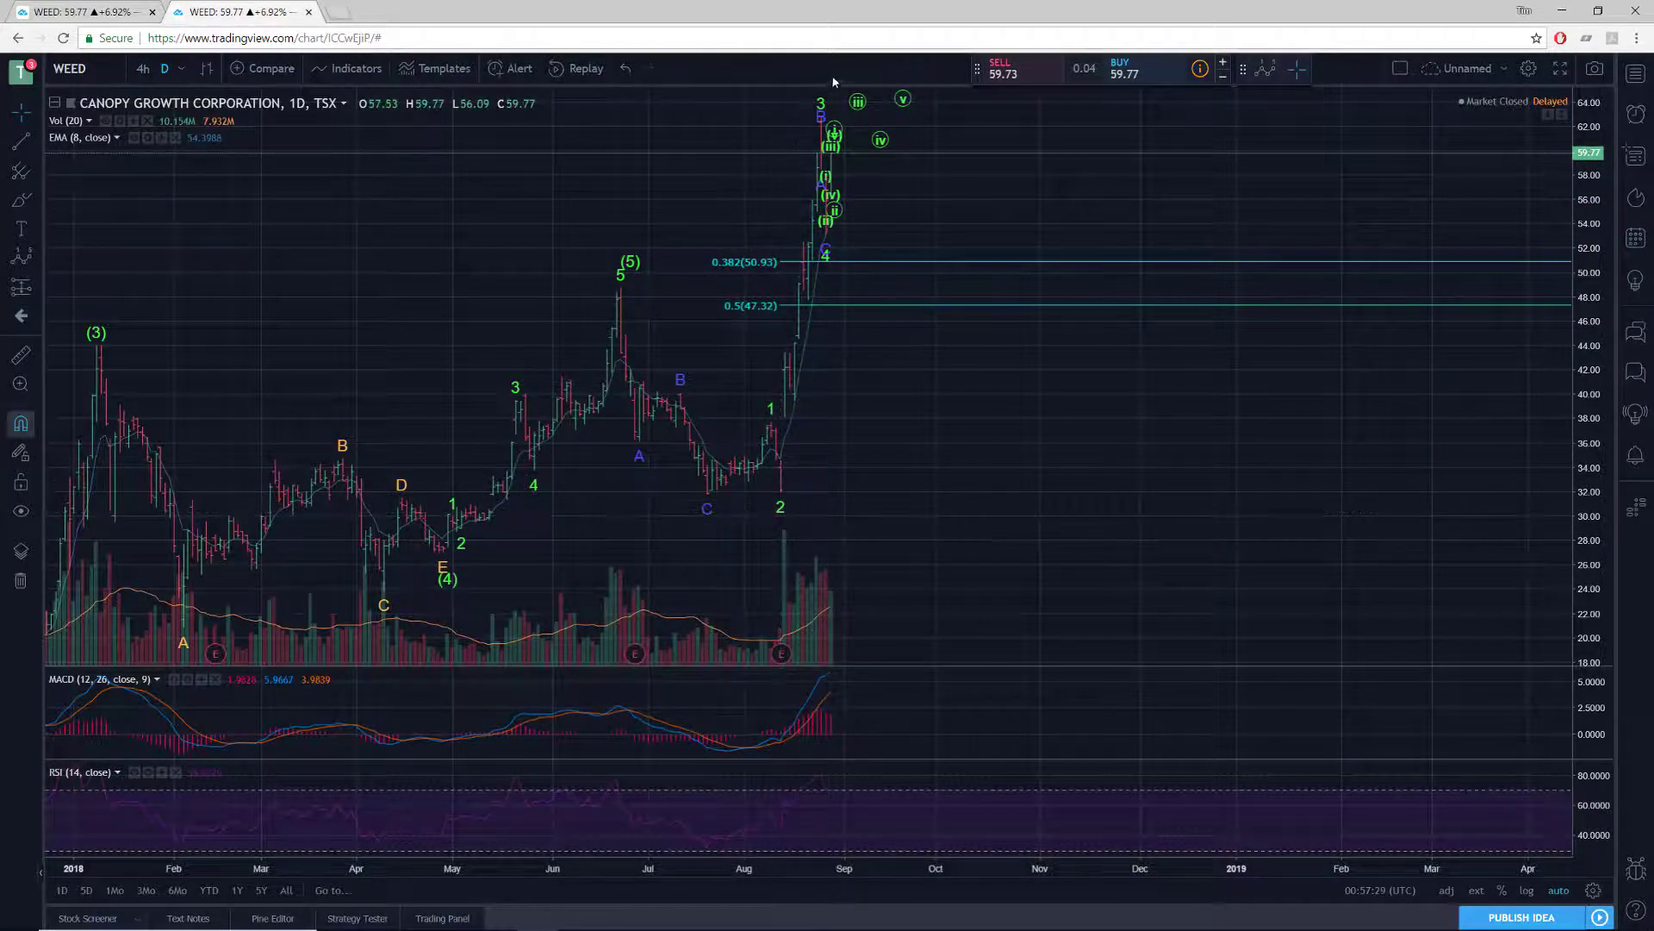
mouse_move(812, 95)
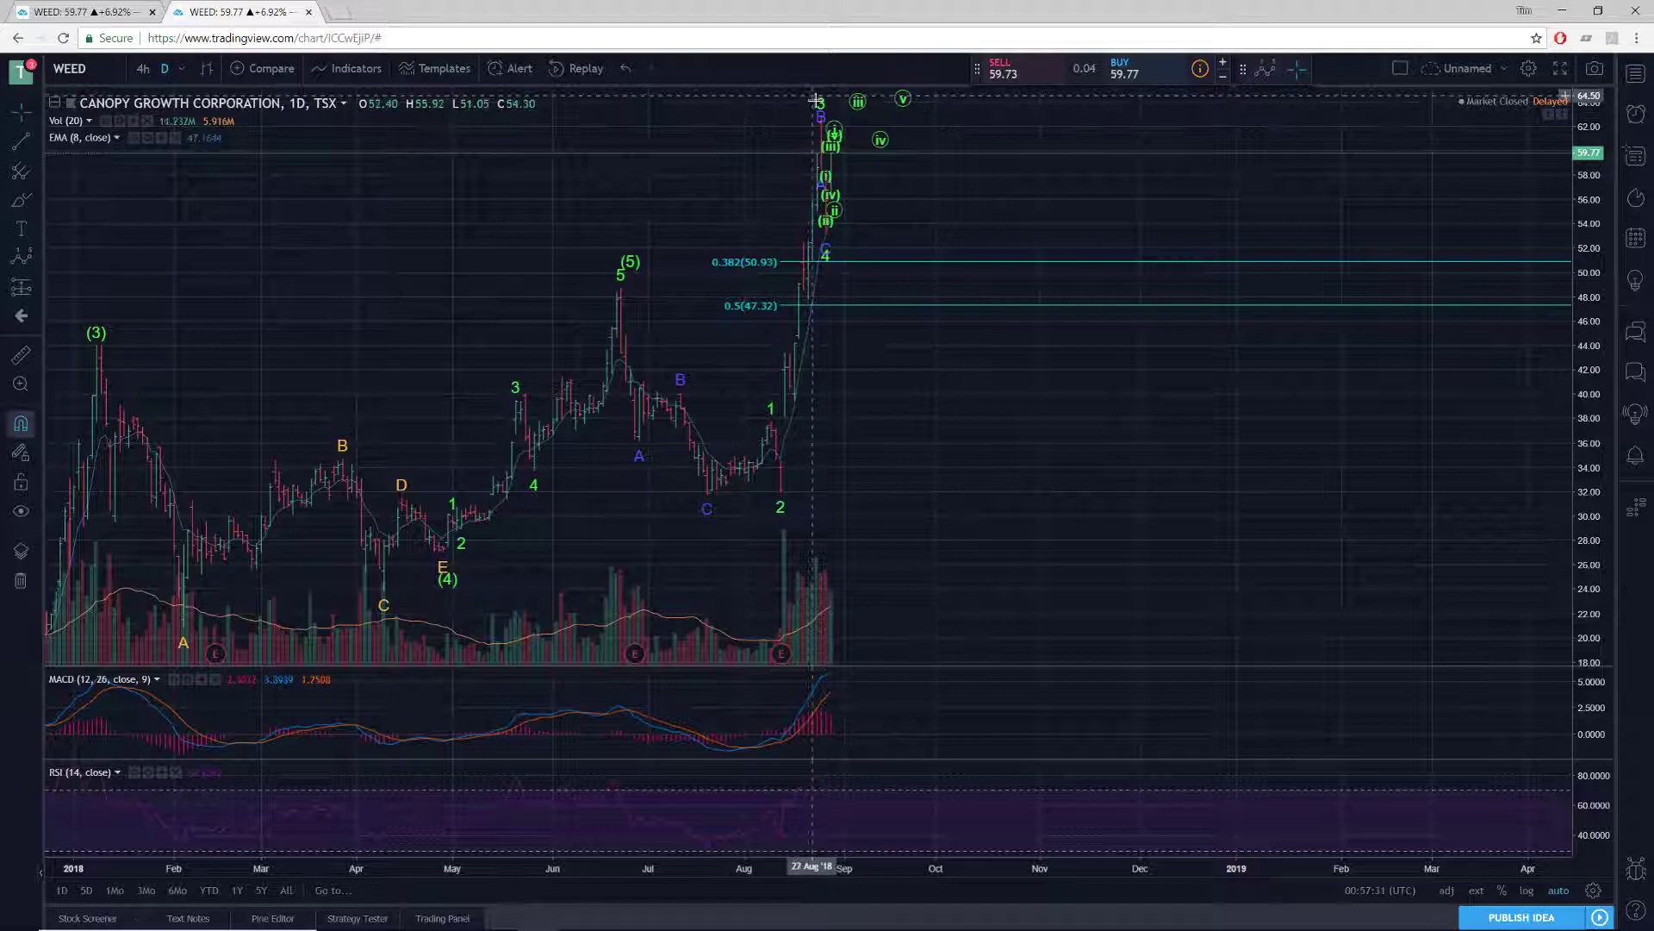
mouse_move(896, 264)
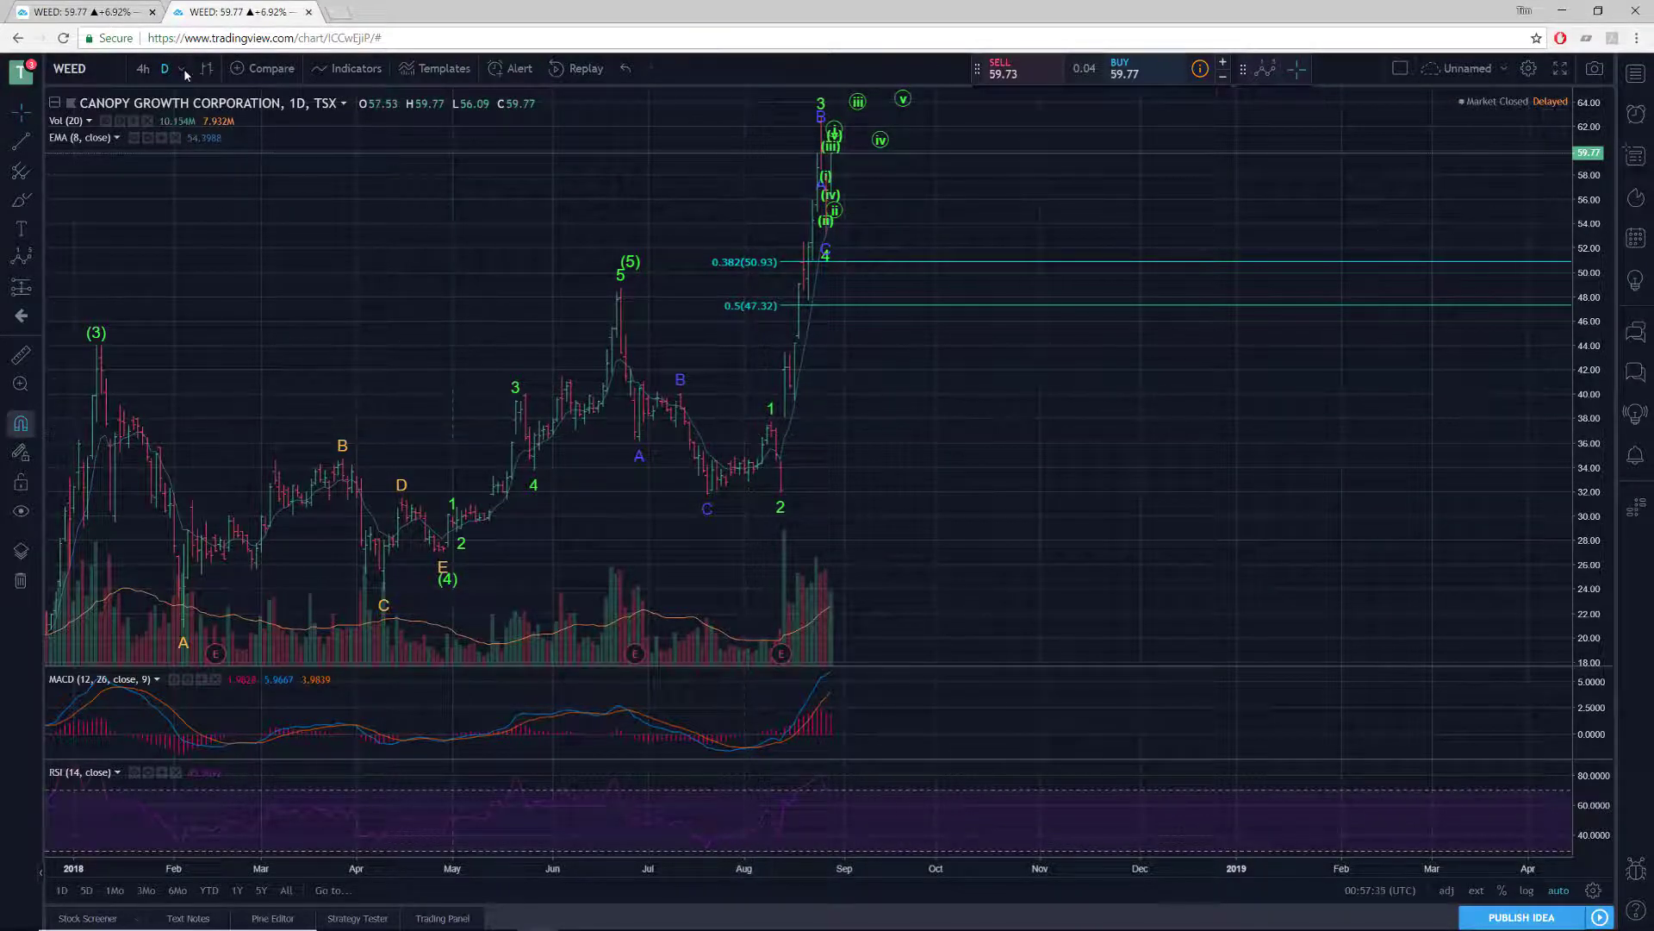
Switch the WEED chart back to 15-minute candles showing the primary count.
left_click(181, 69)
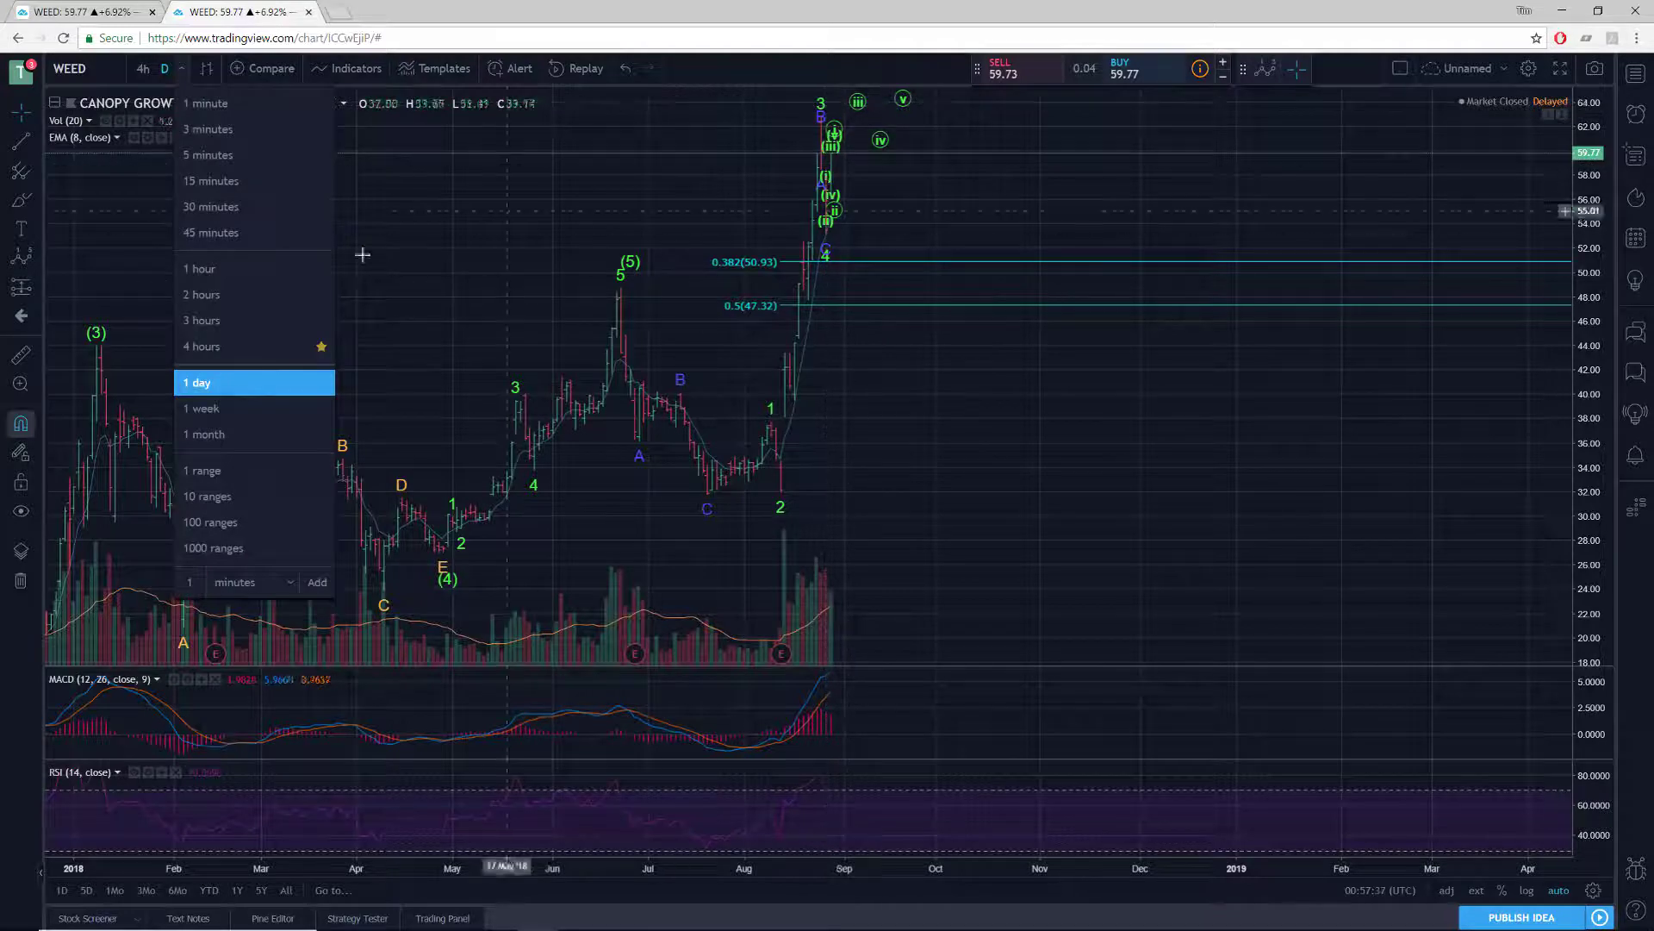
left_click(211, 181)
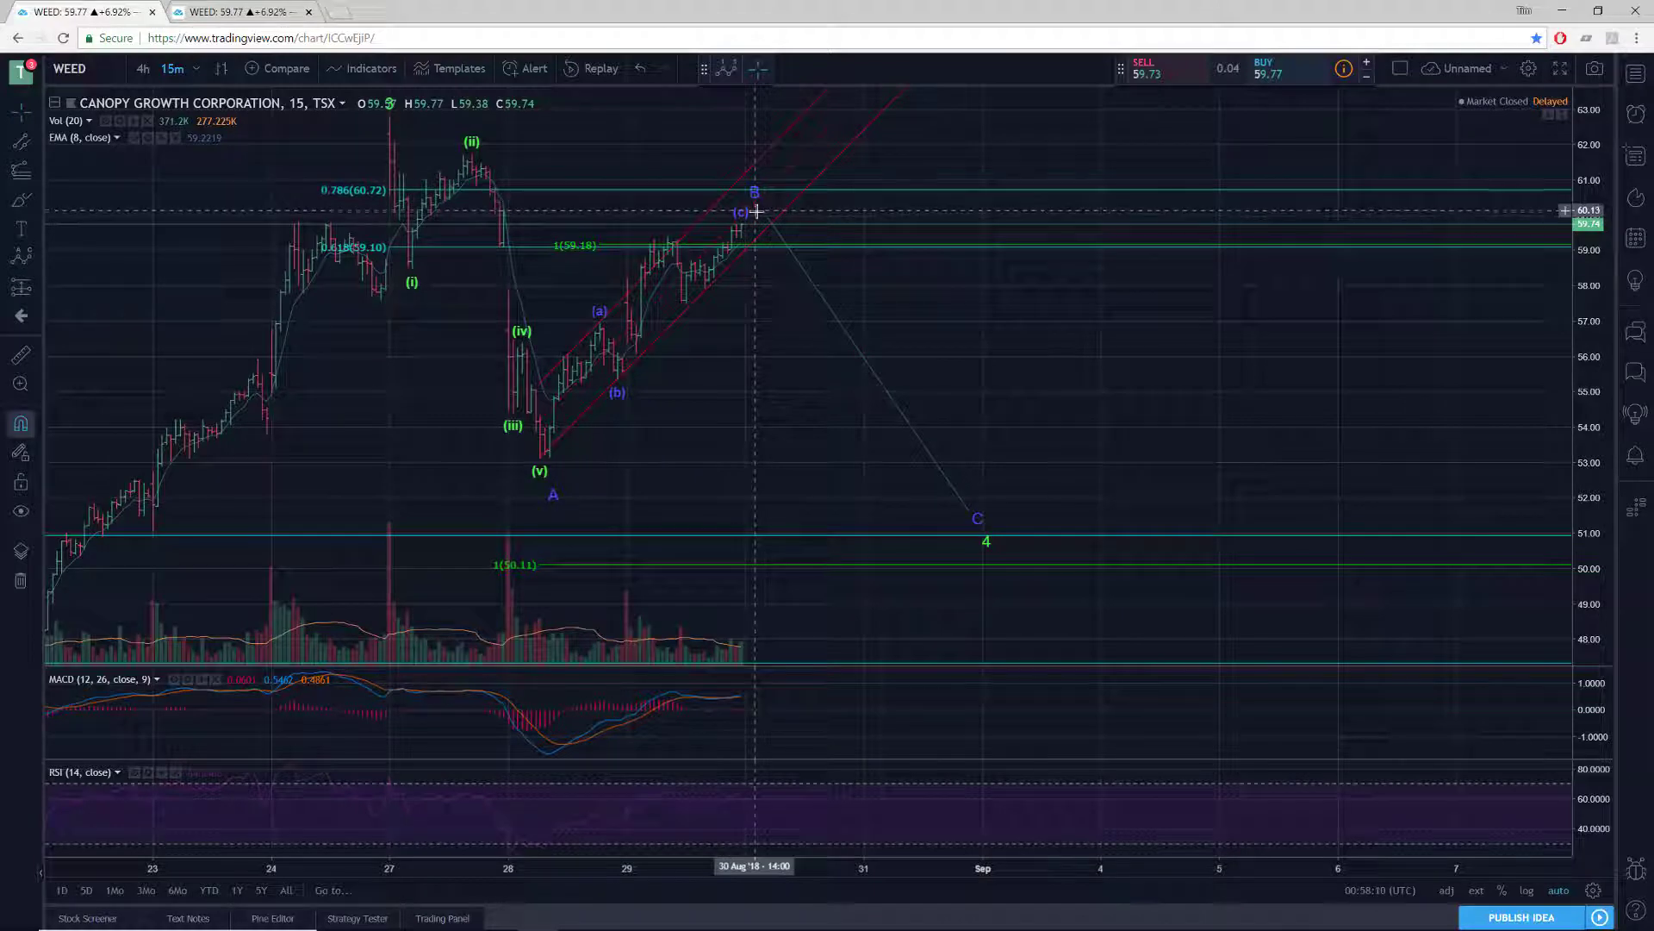
mouse_move(391, 138)
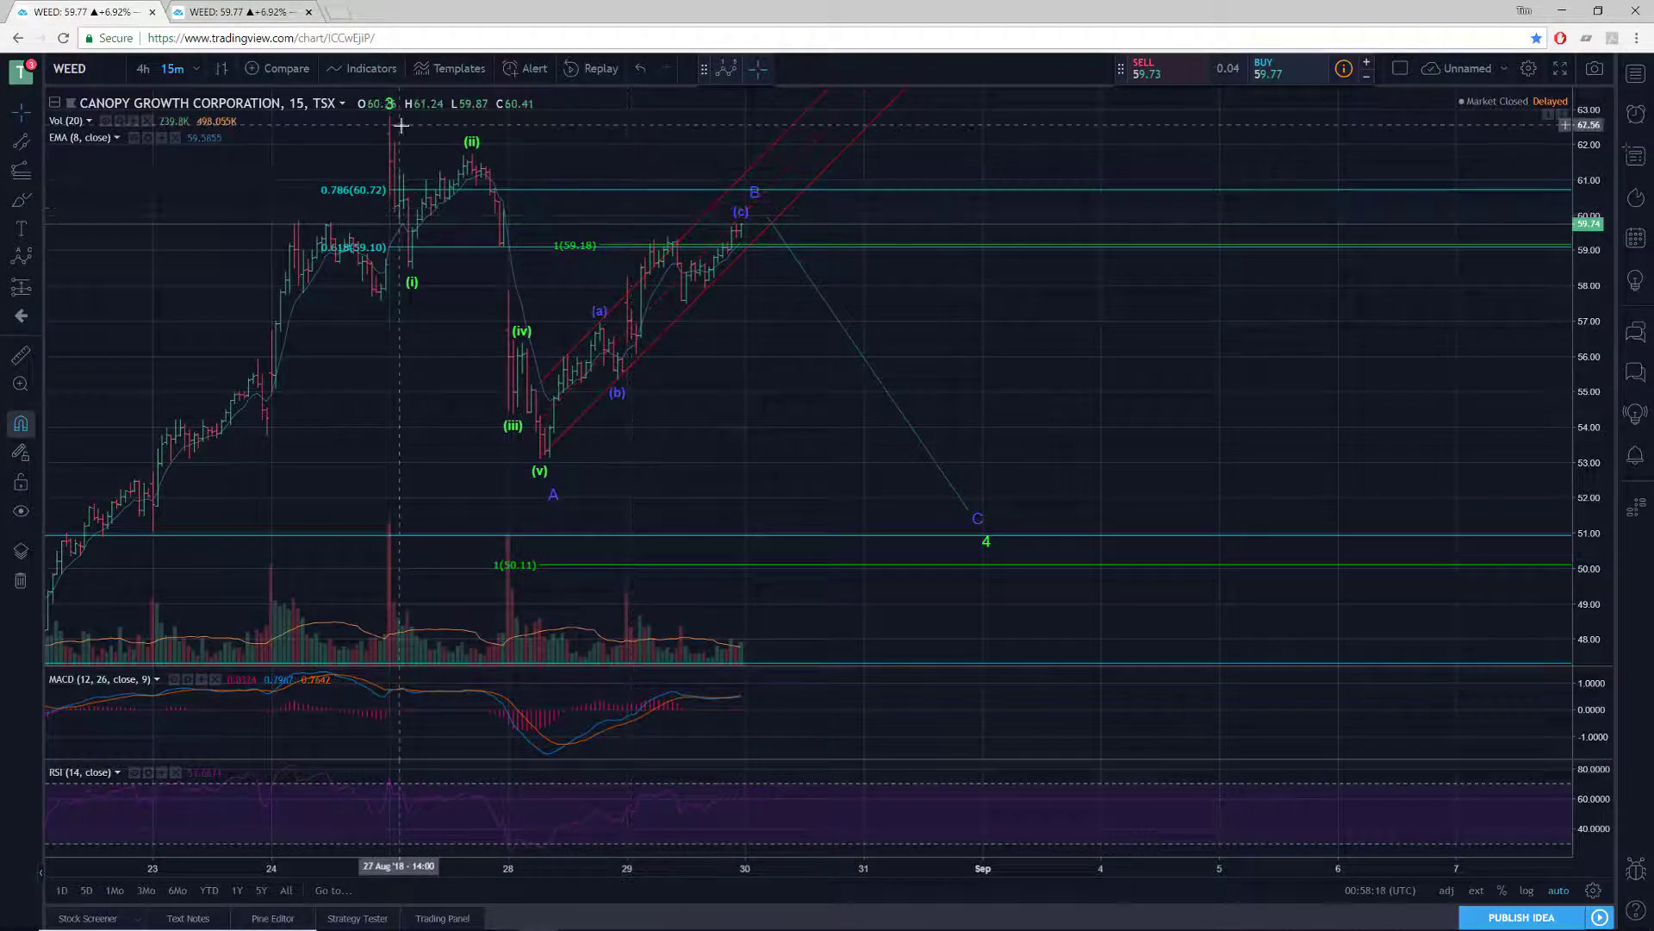
mouse_move(643, 135)
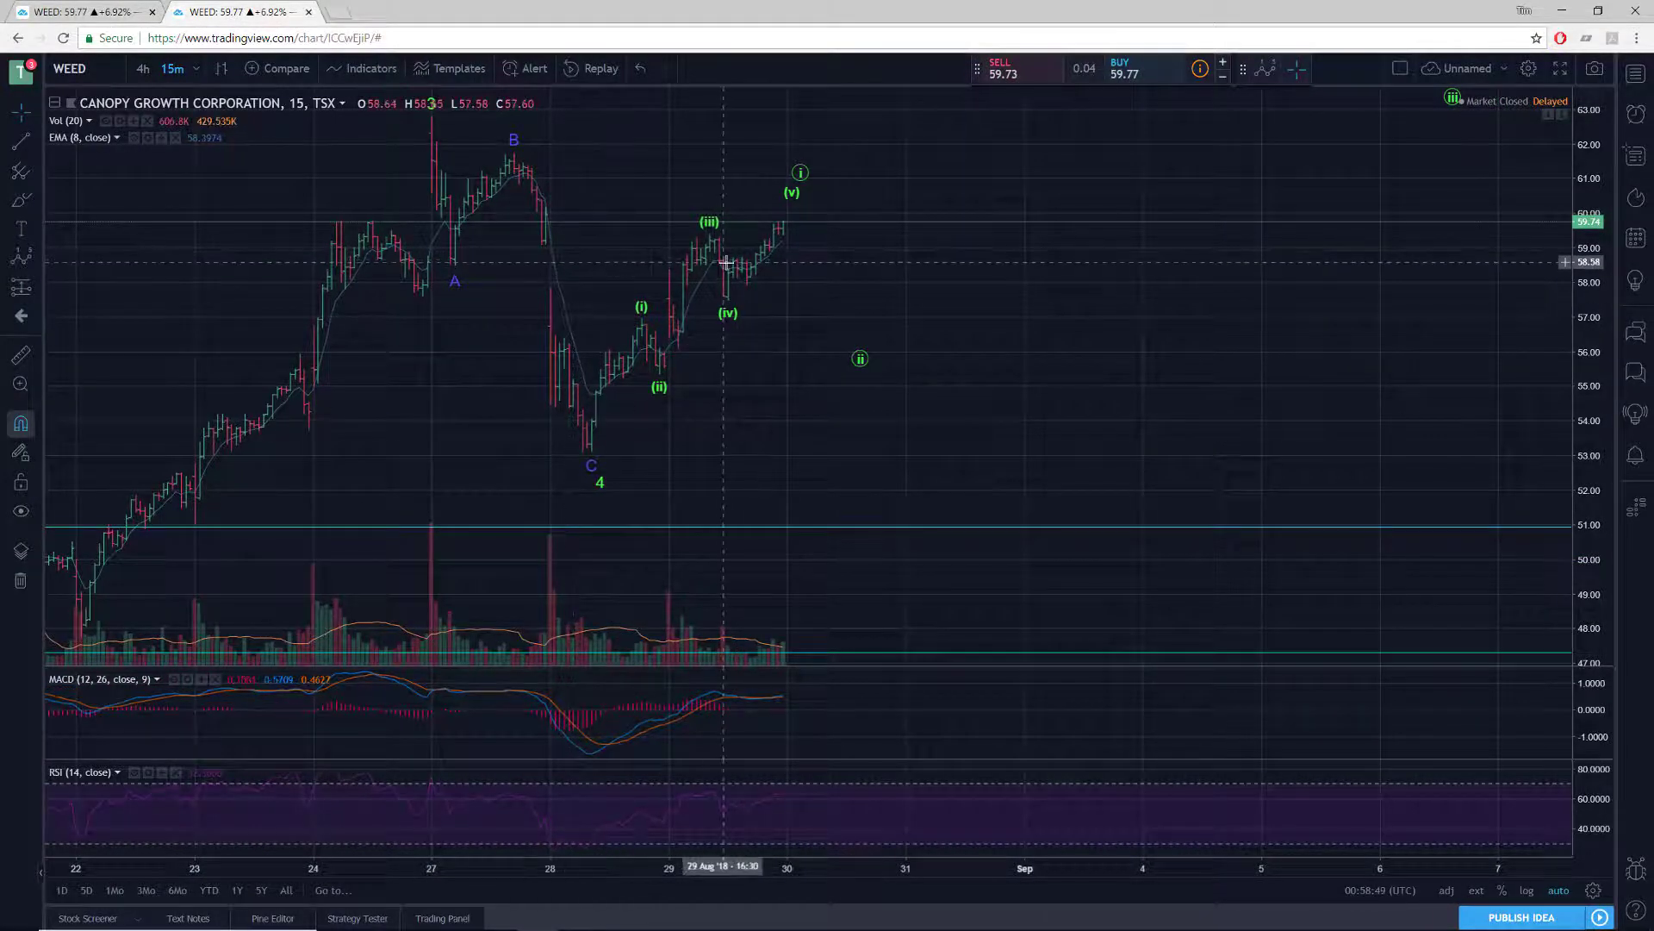
mouse_move(591, 454)
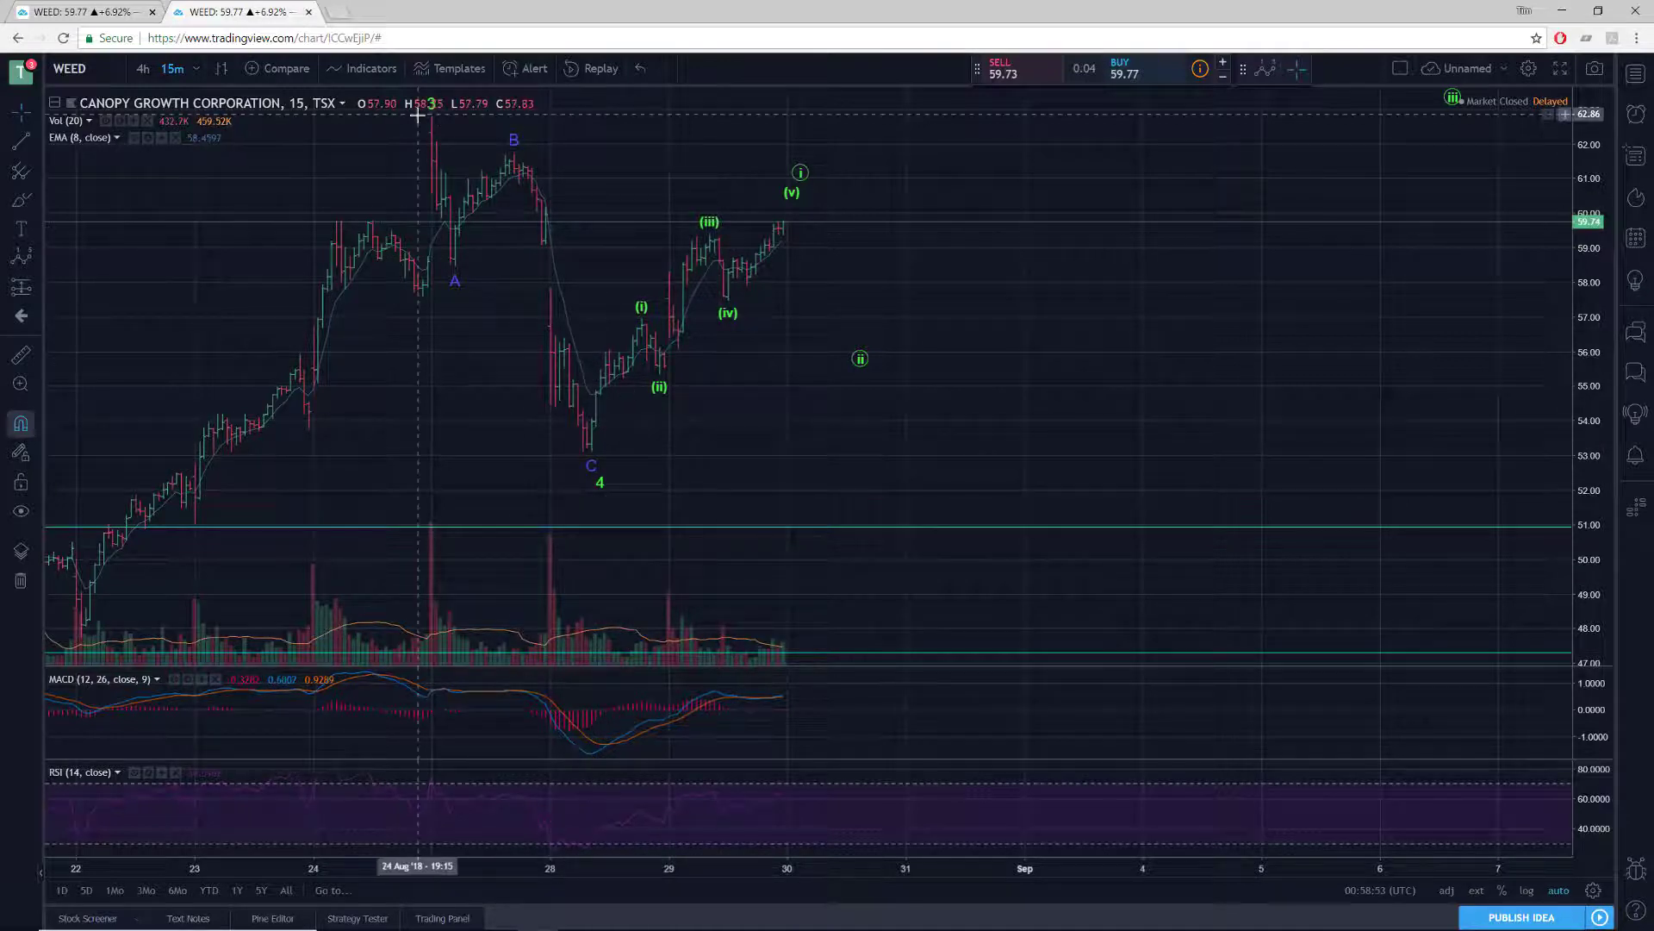
mouse_move(436, 119)
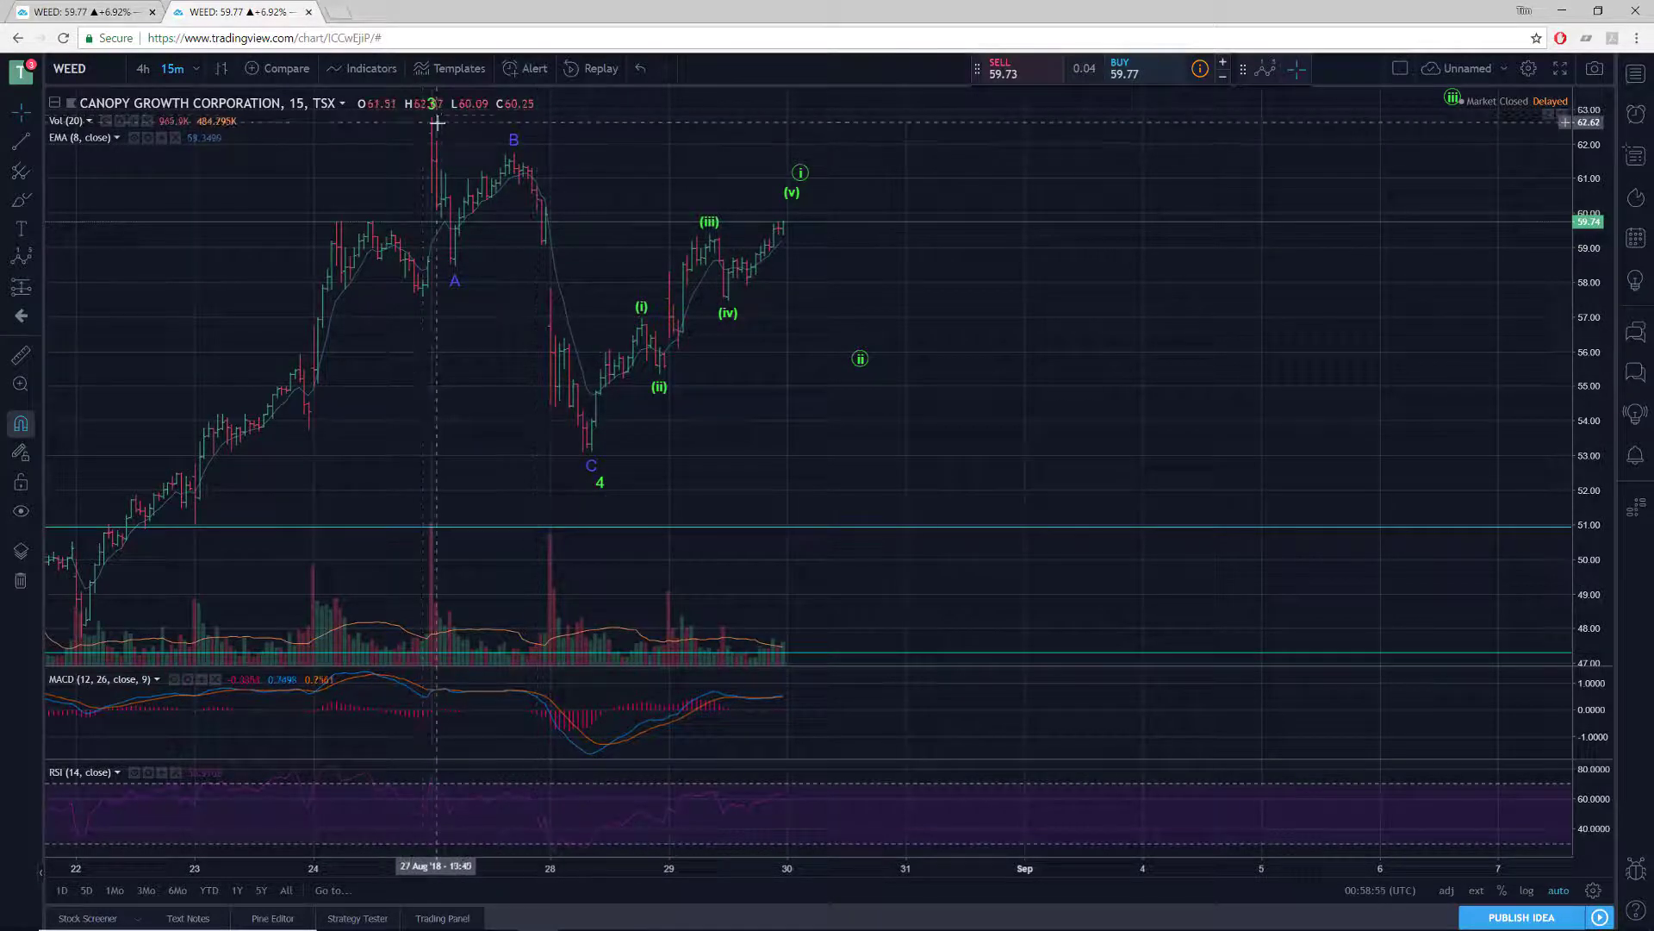
mouse_move(414, 126)
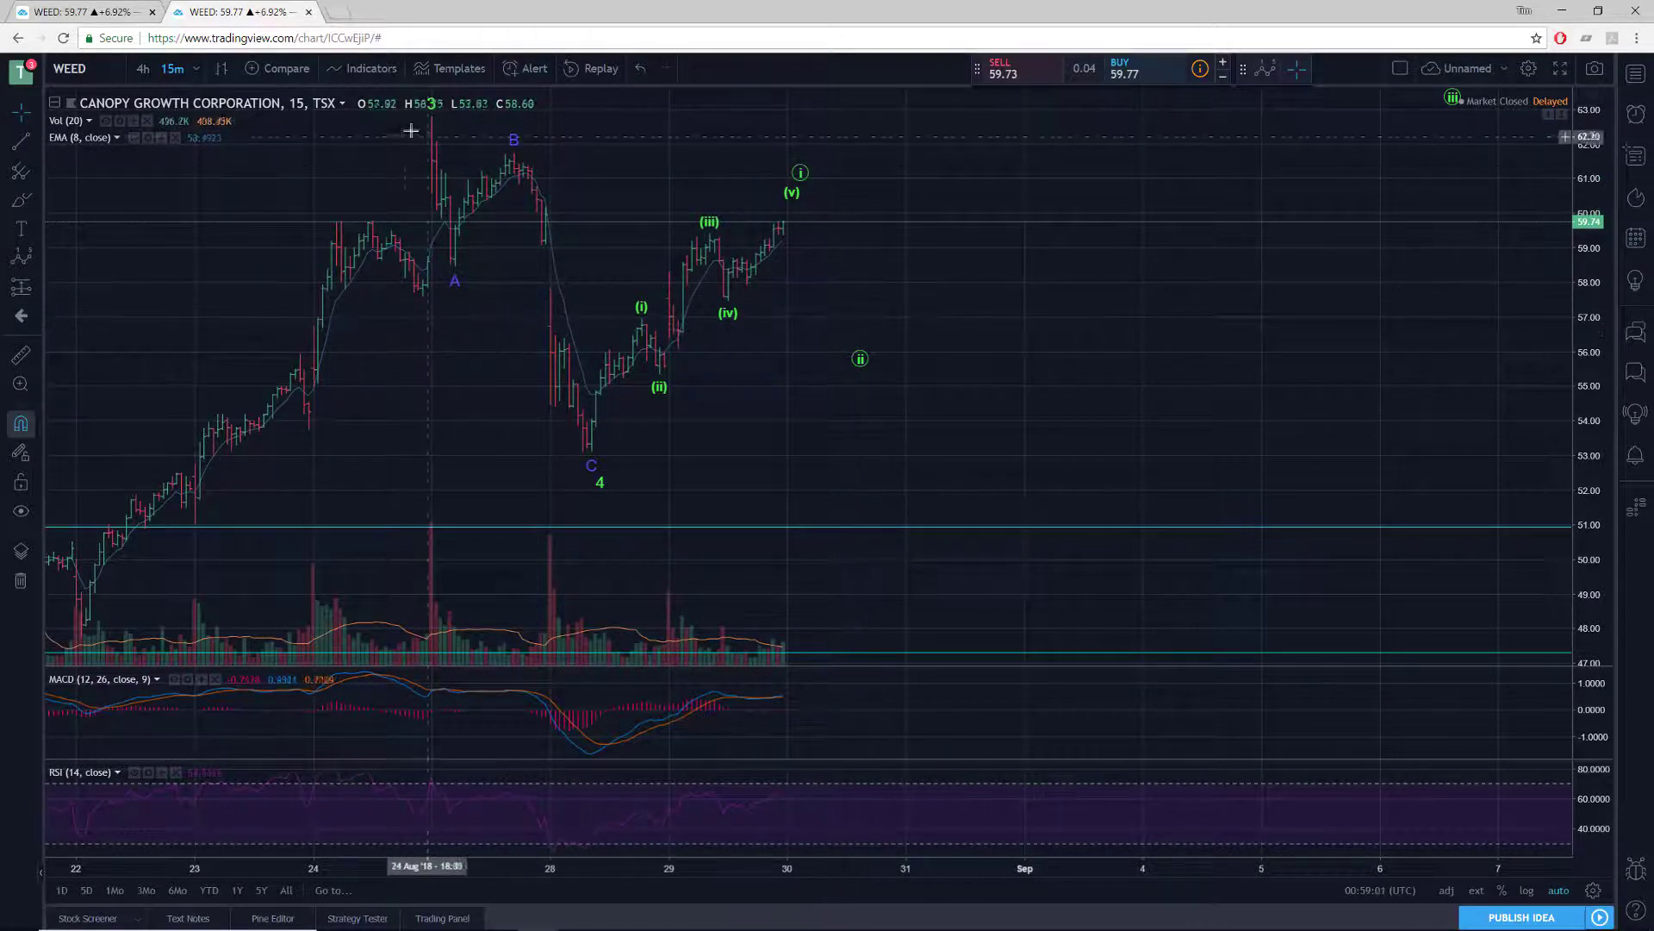
mouse_move(579, 188)
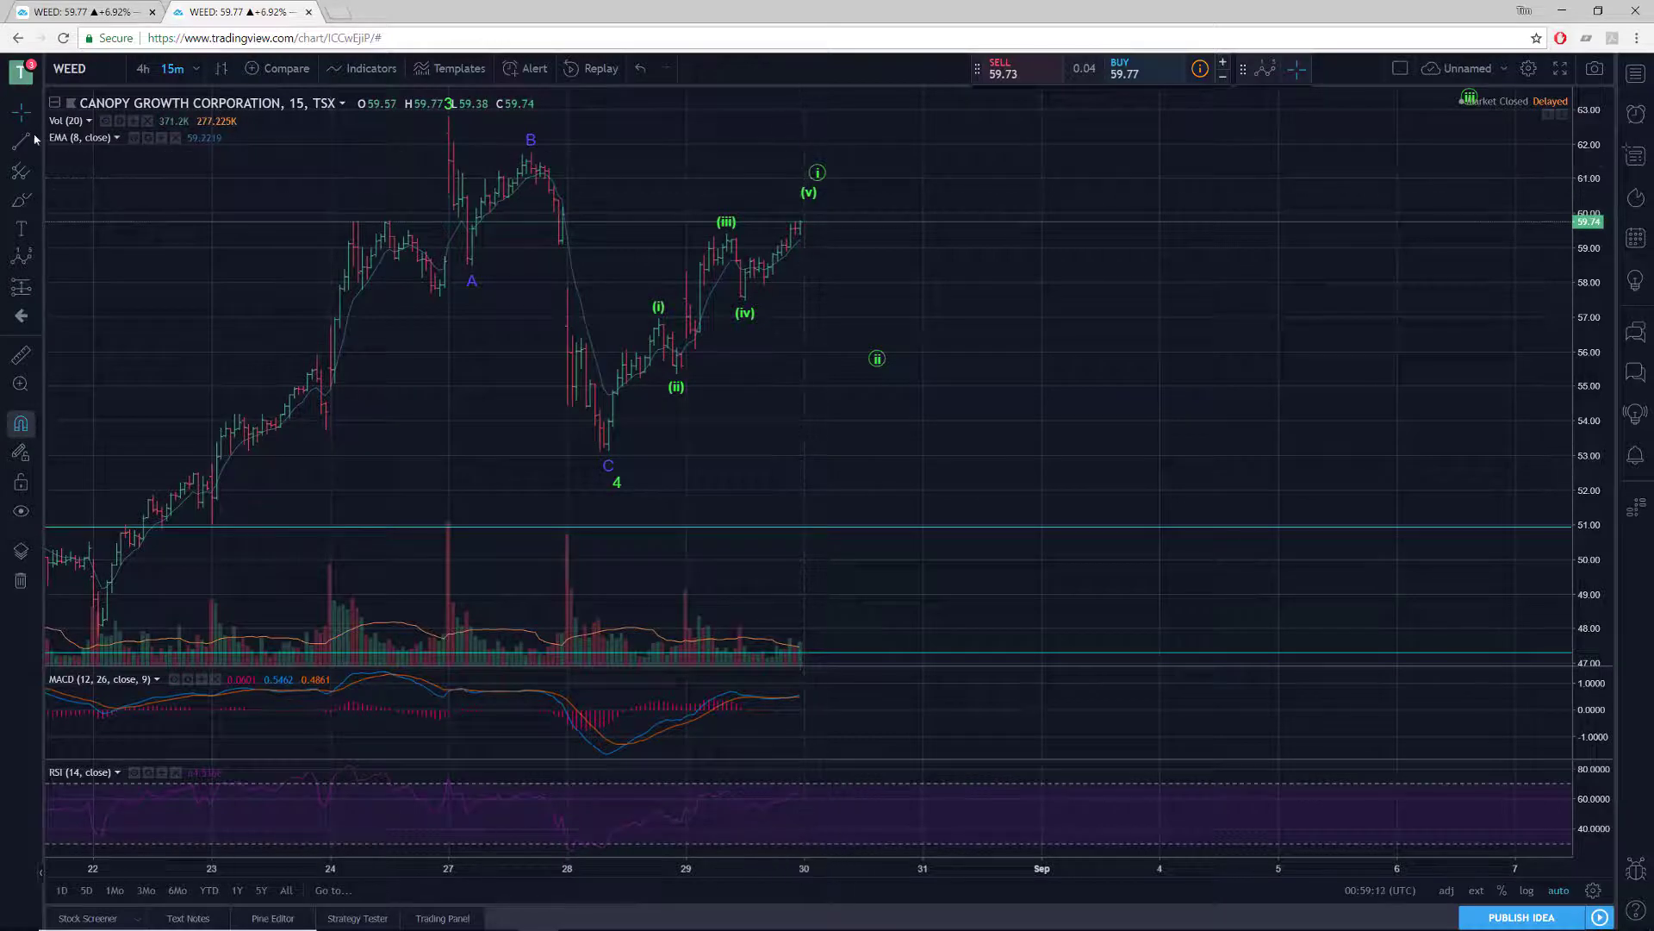
left_click(19, 256)
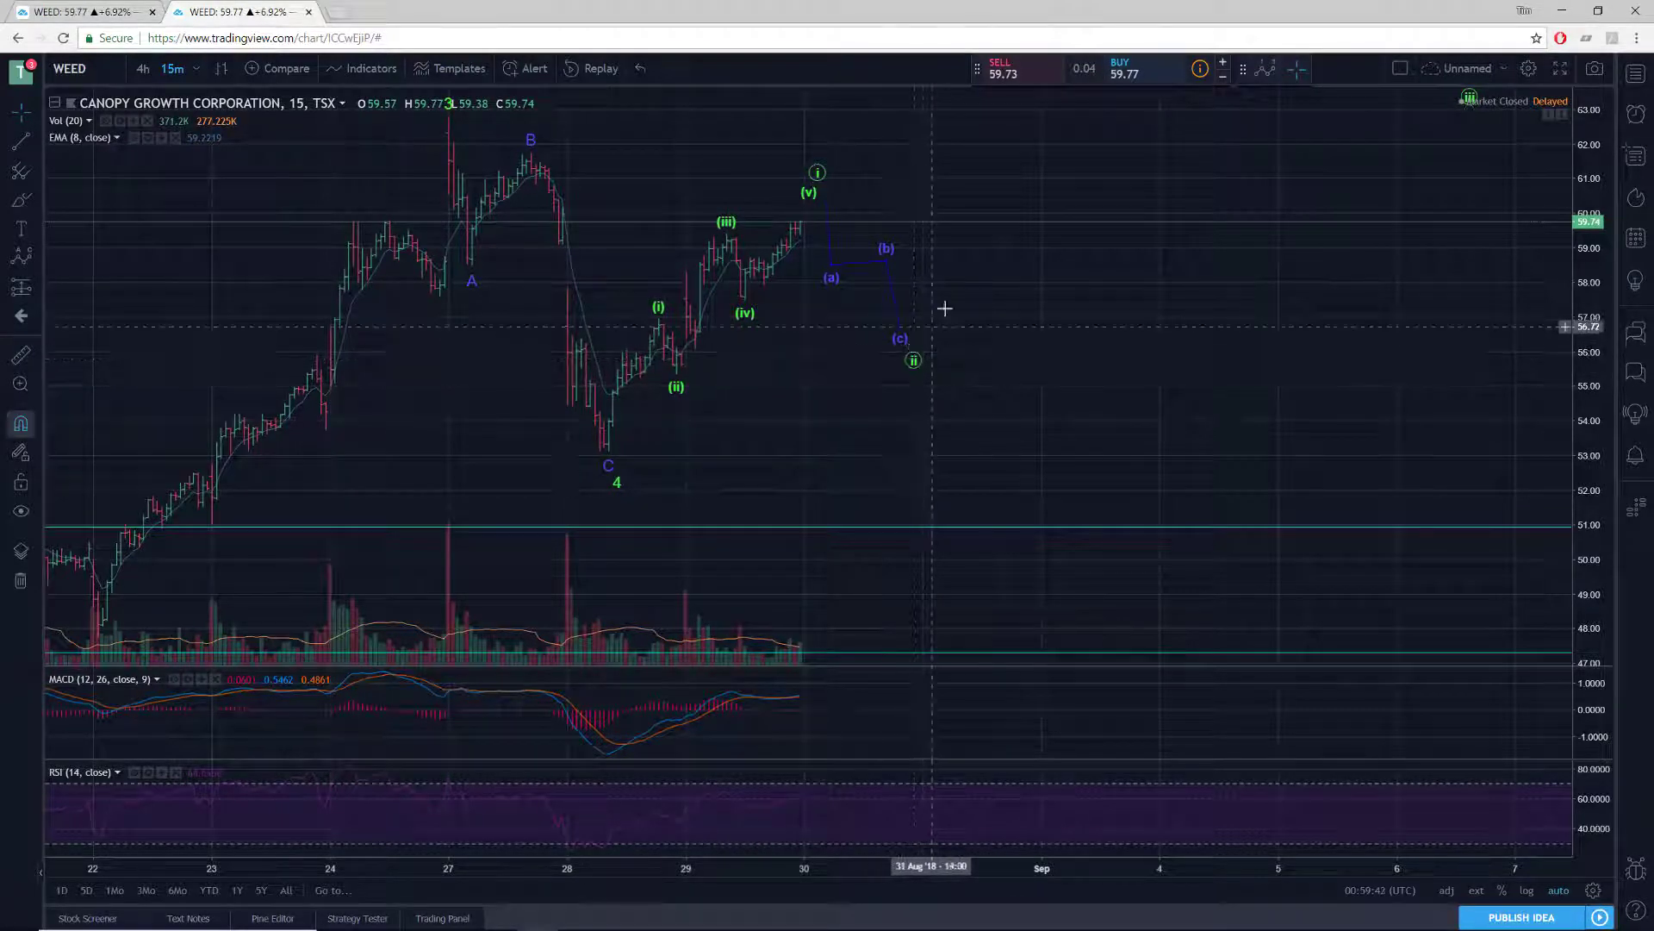
mouse_move(724, 162)
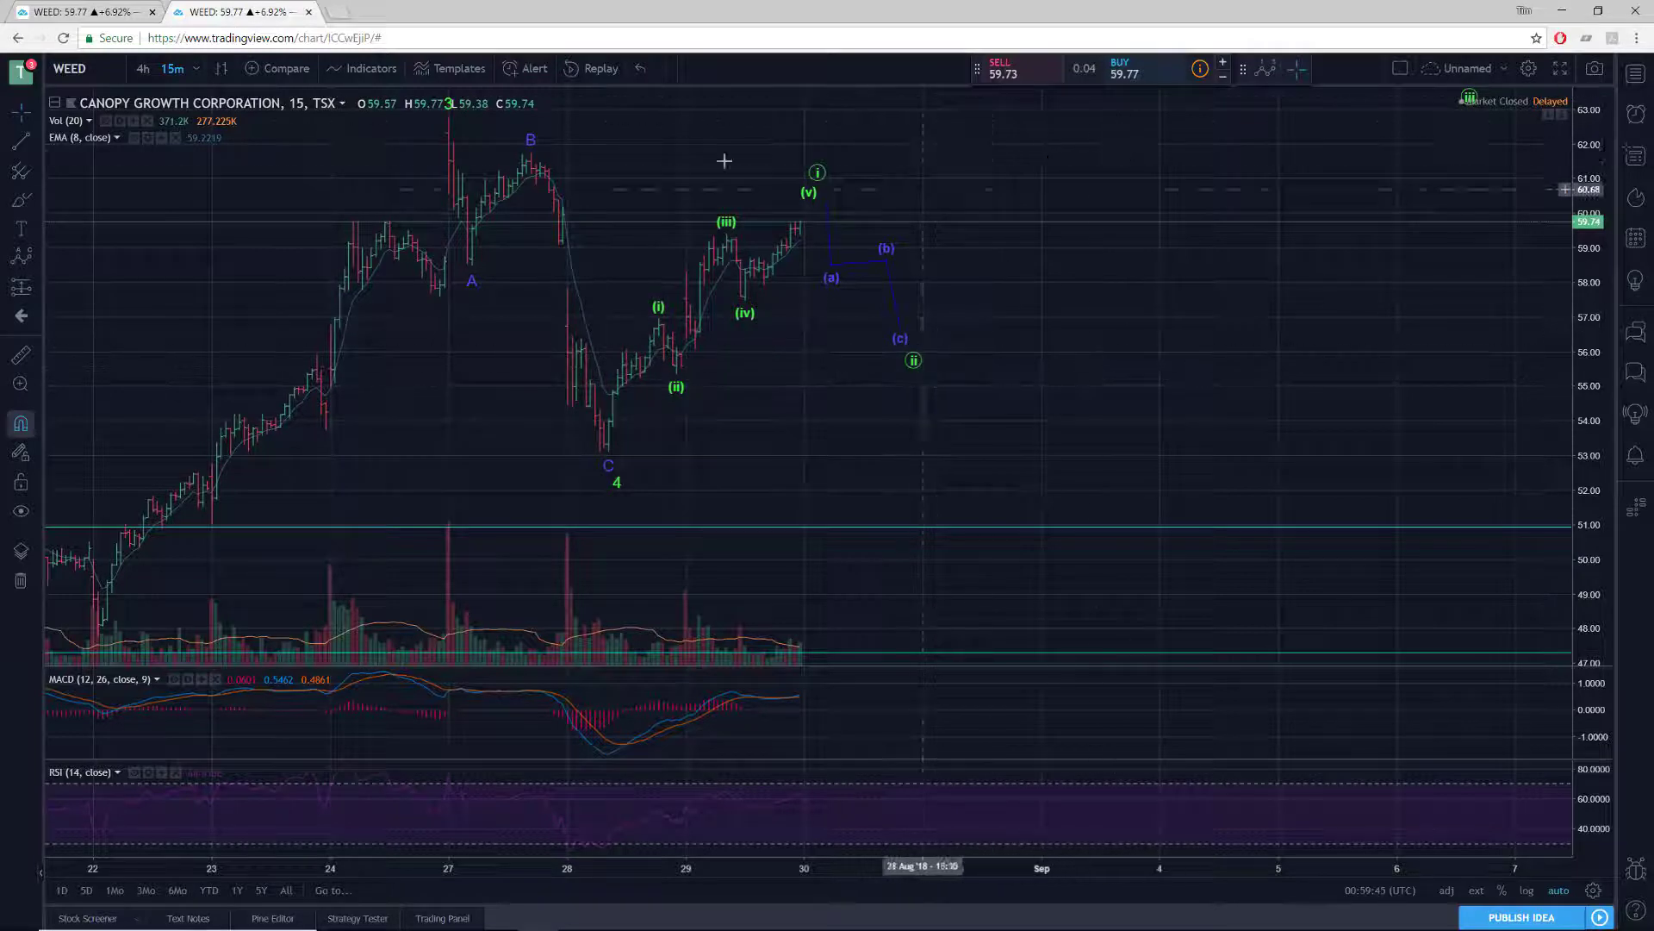
mouse_move(876, 386)
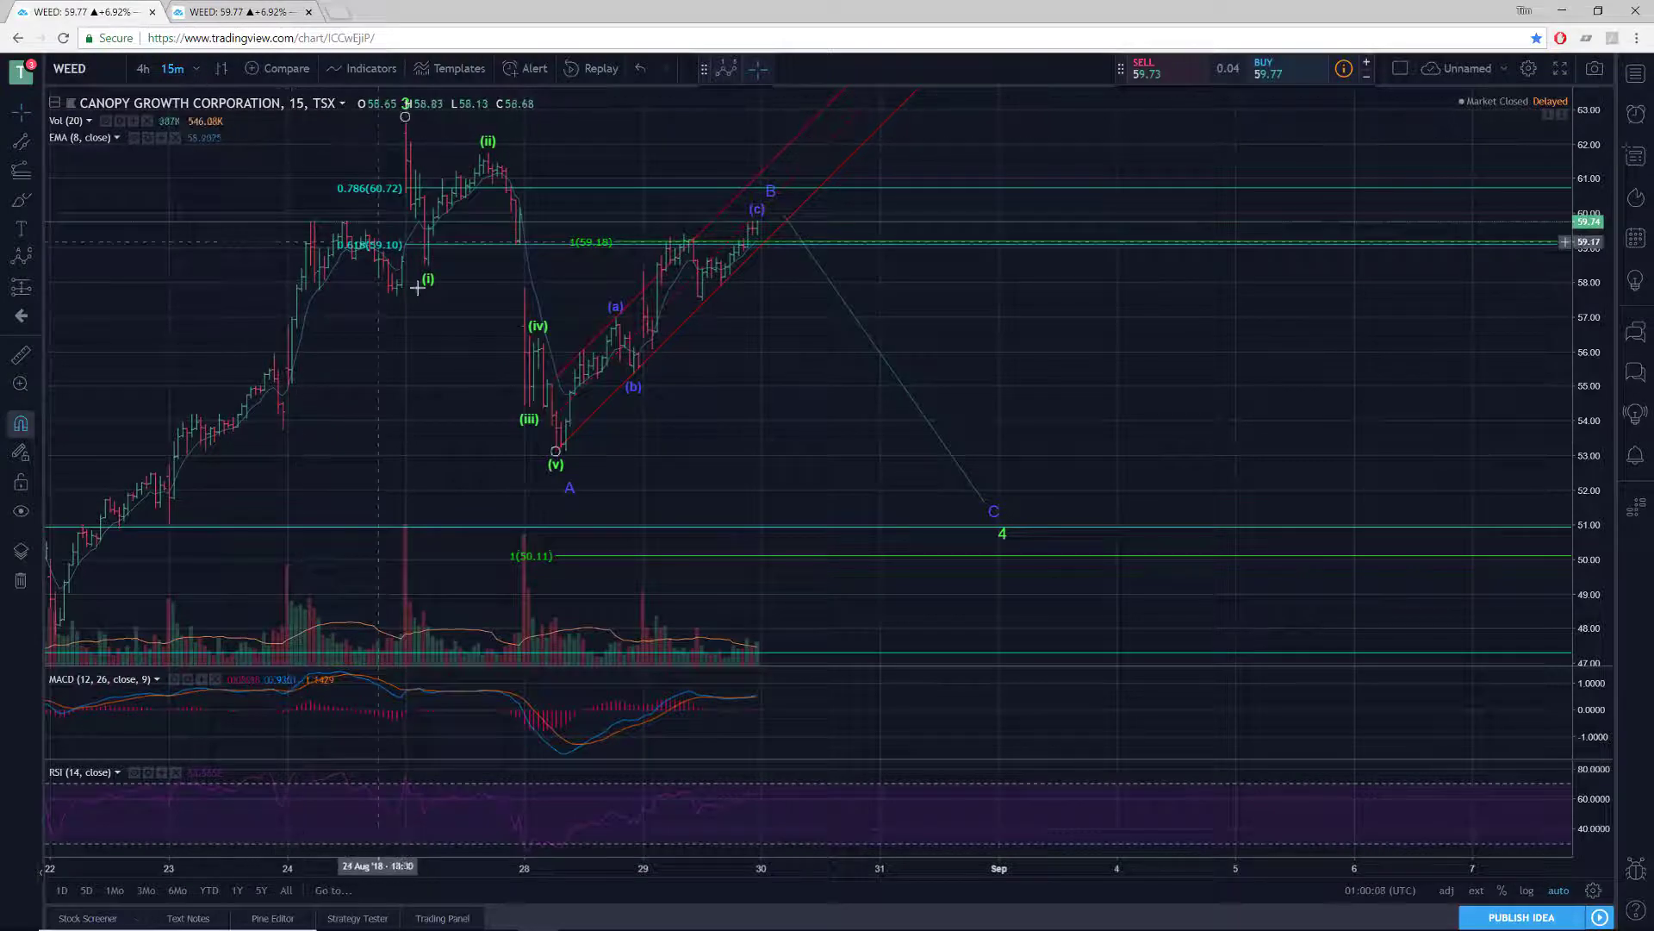
mouse_move(512, 406)
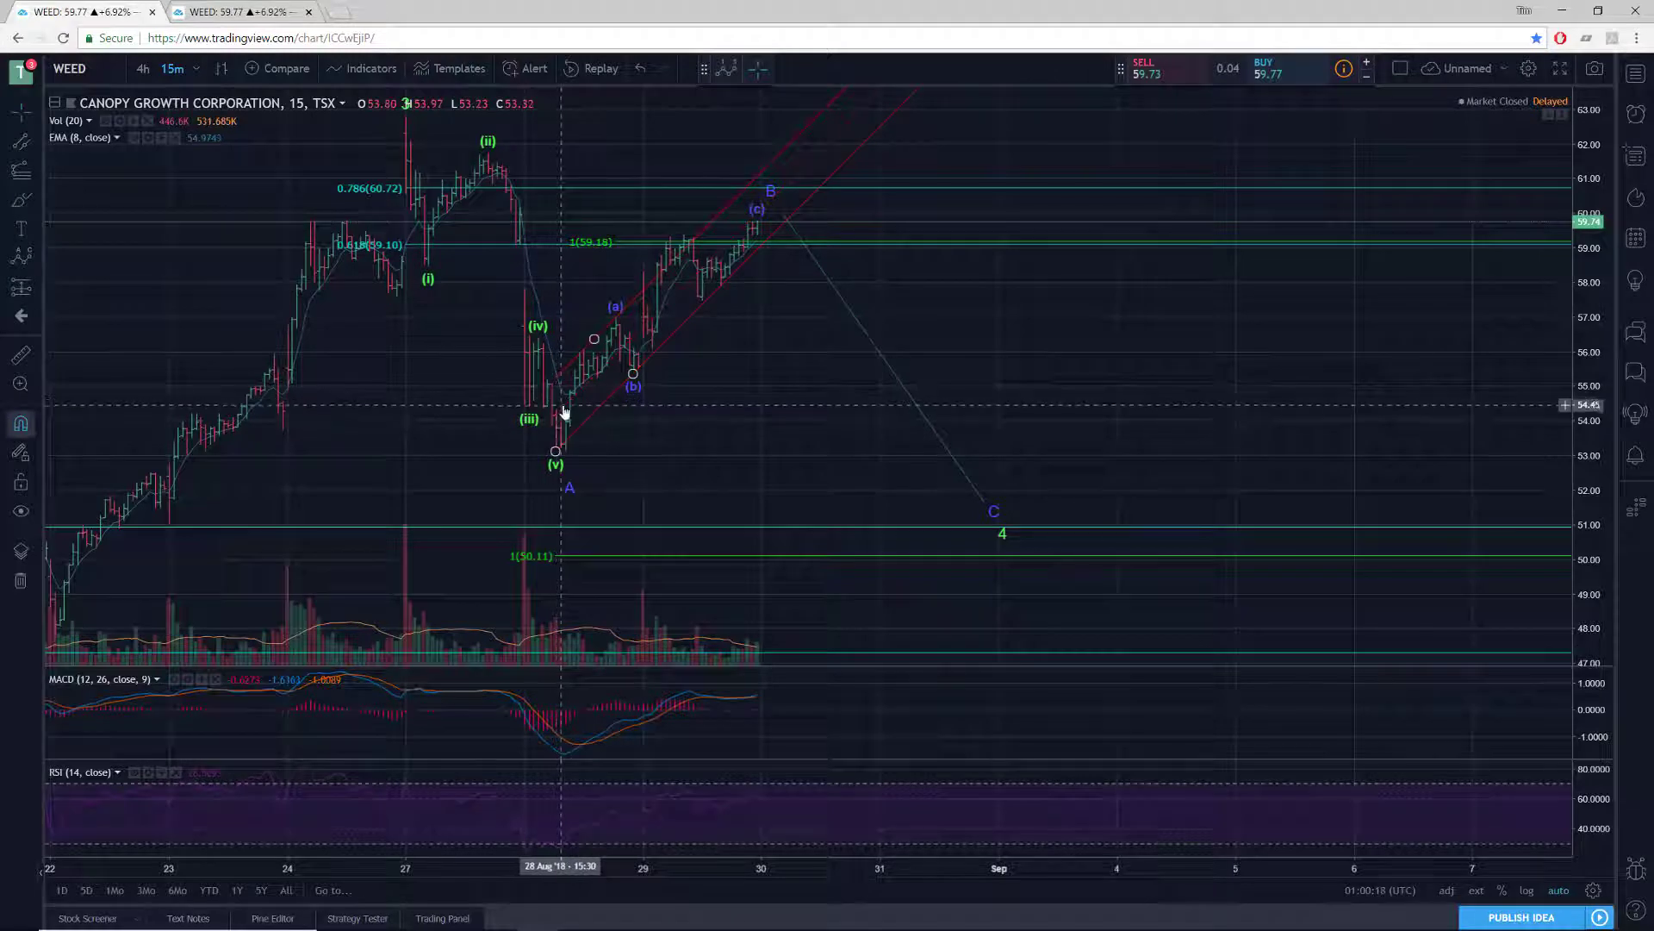
mouse_move(579, 423)
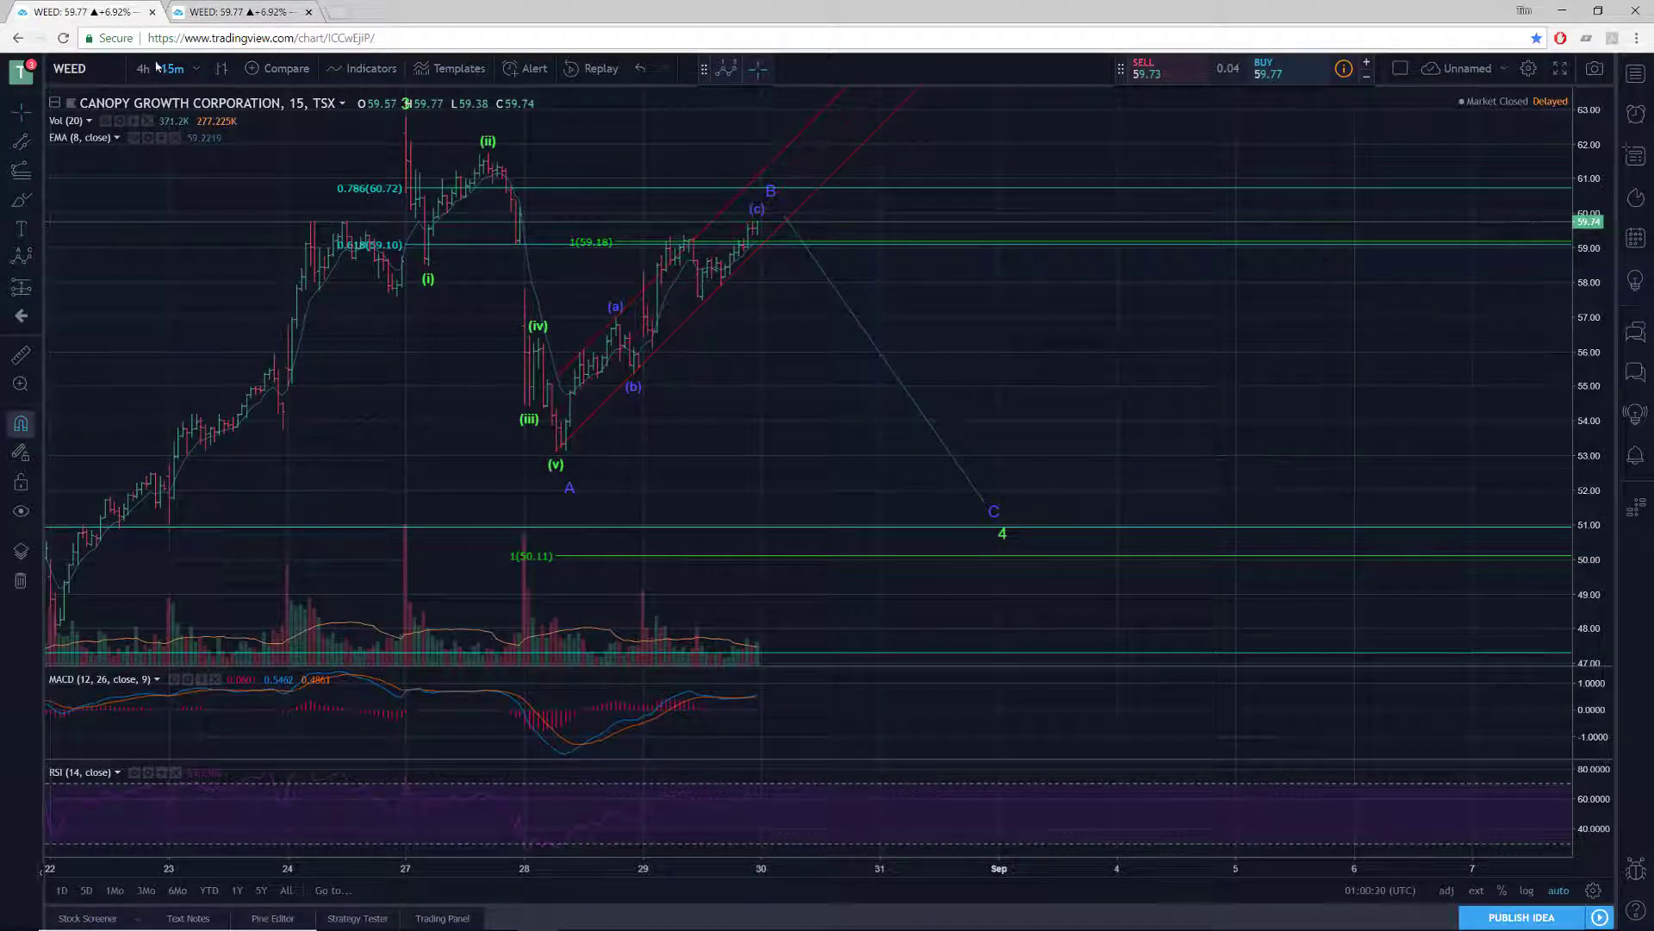
Bring up the interval list on the 15-minute WEED chart.
left_click(170, 69)
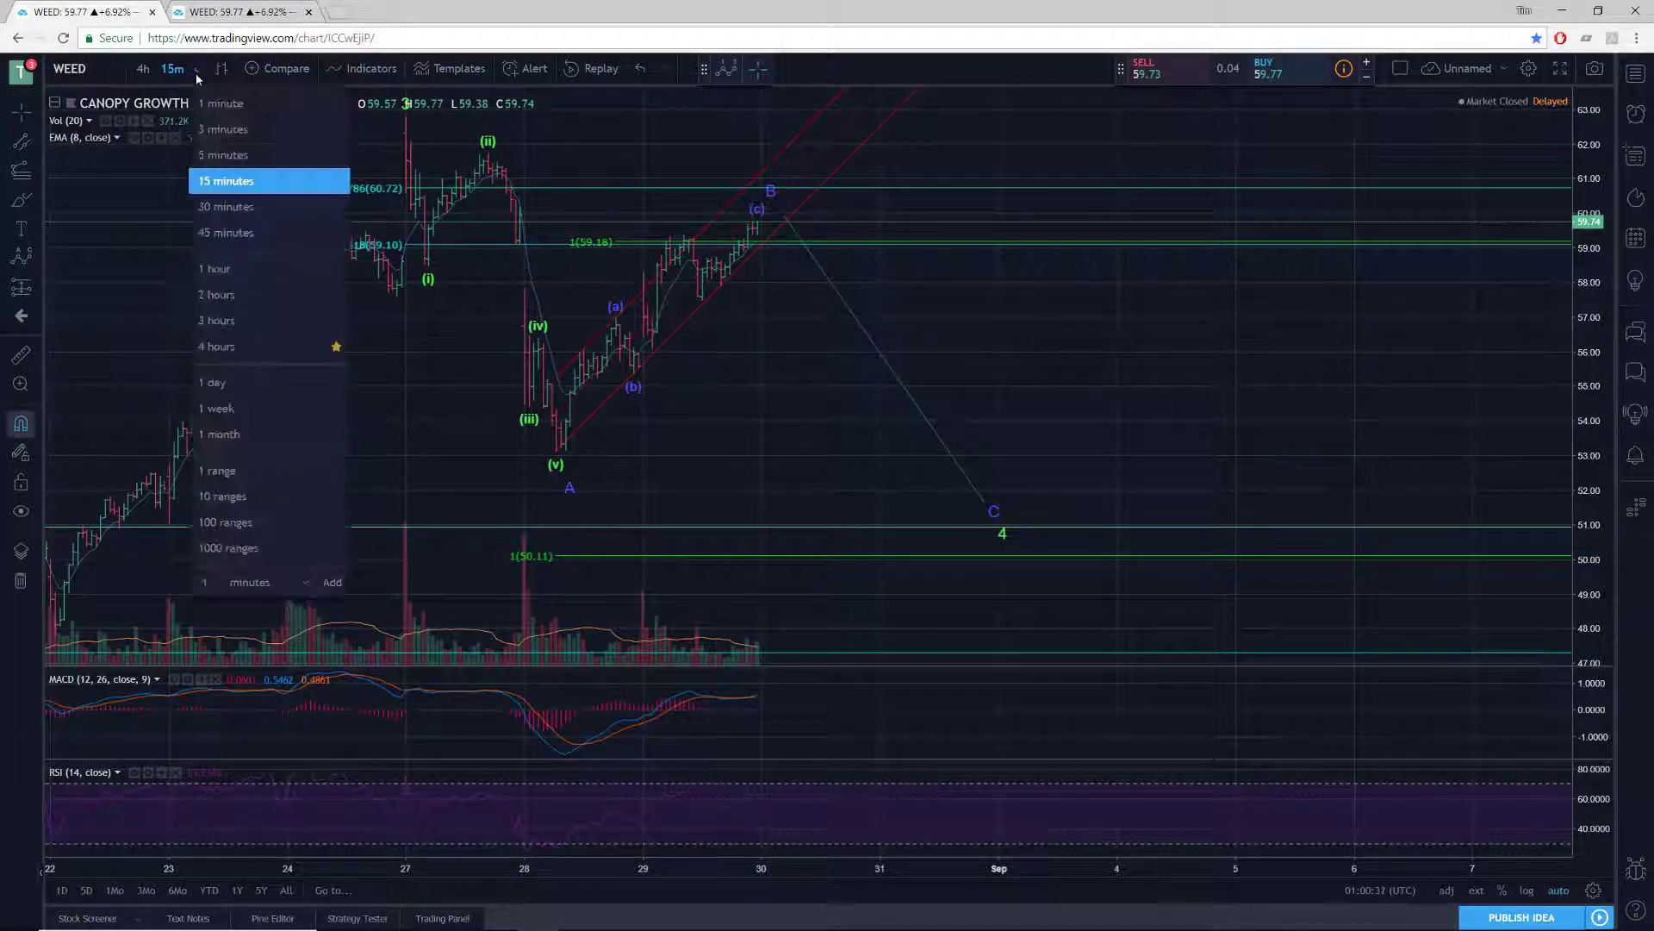
Open a third WEED chart tab with waves 3 and 4, declining the multi-chart upgrade offer.
left_click(212, 382)
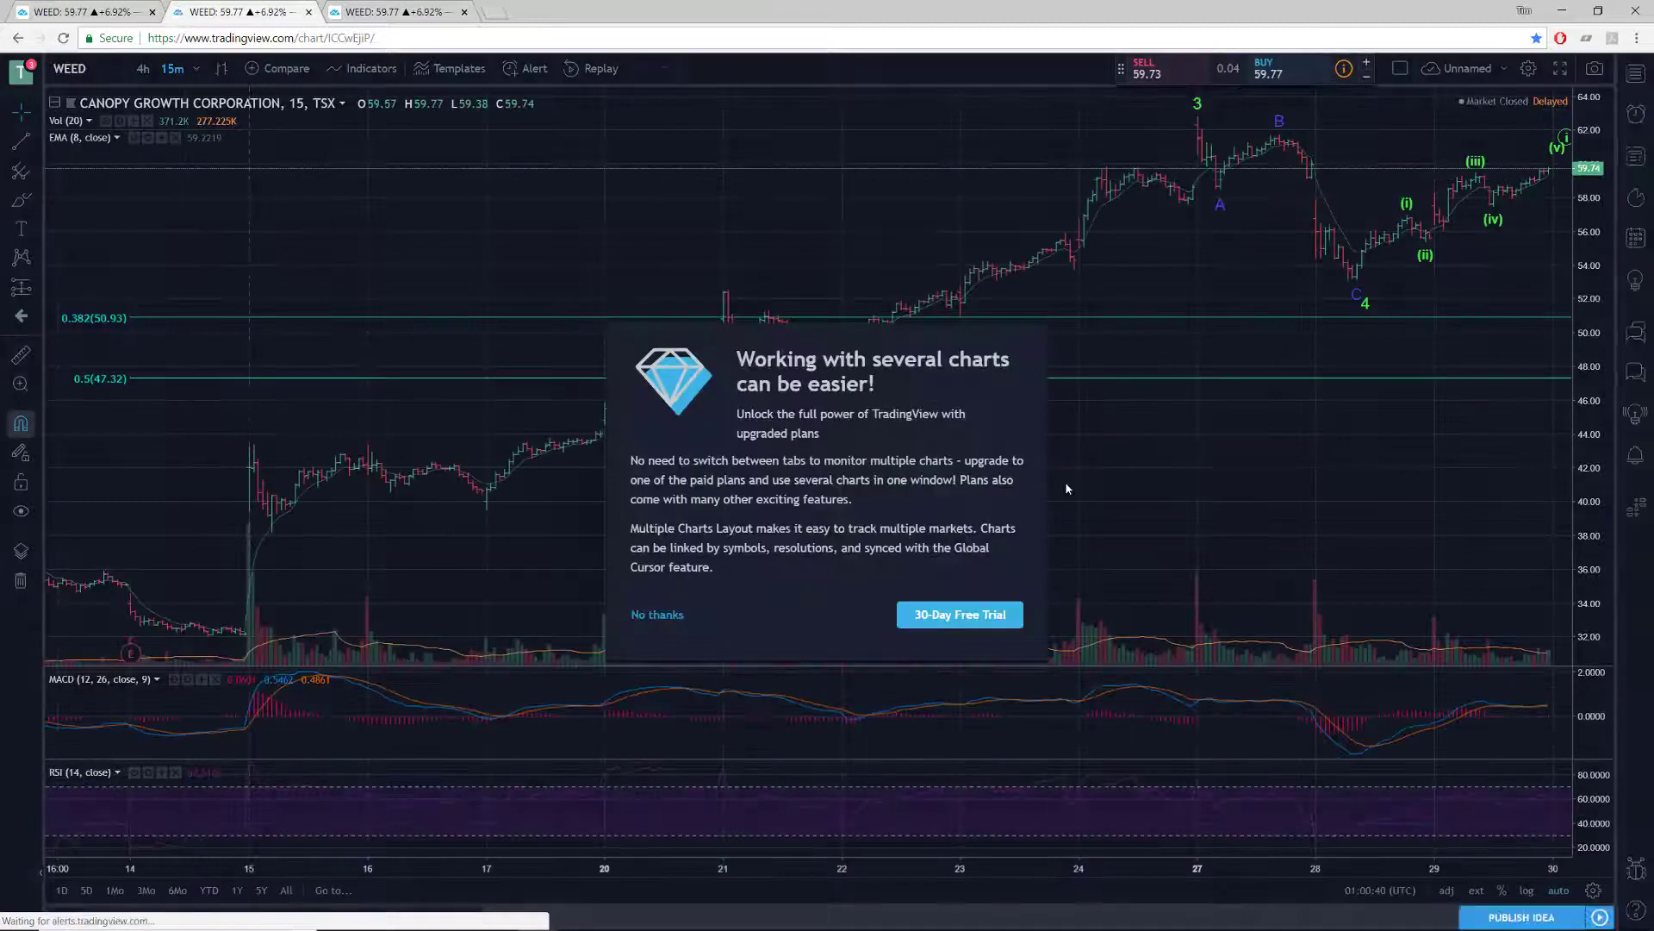
left_click(655, 613)
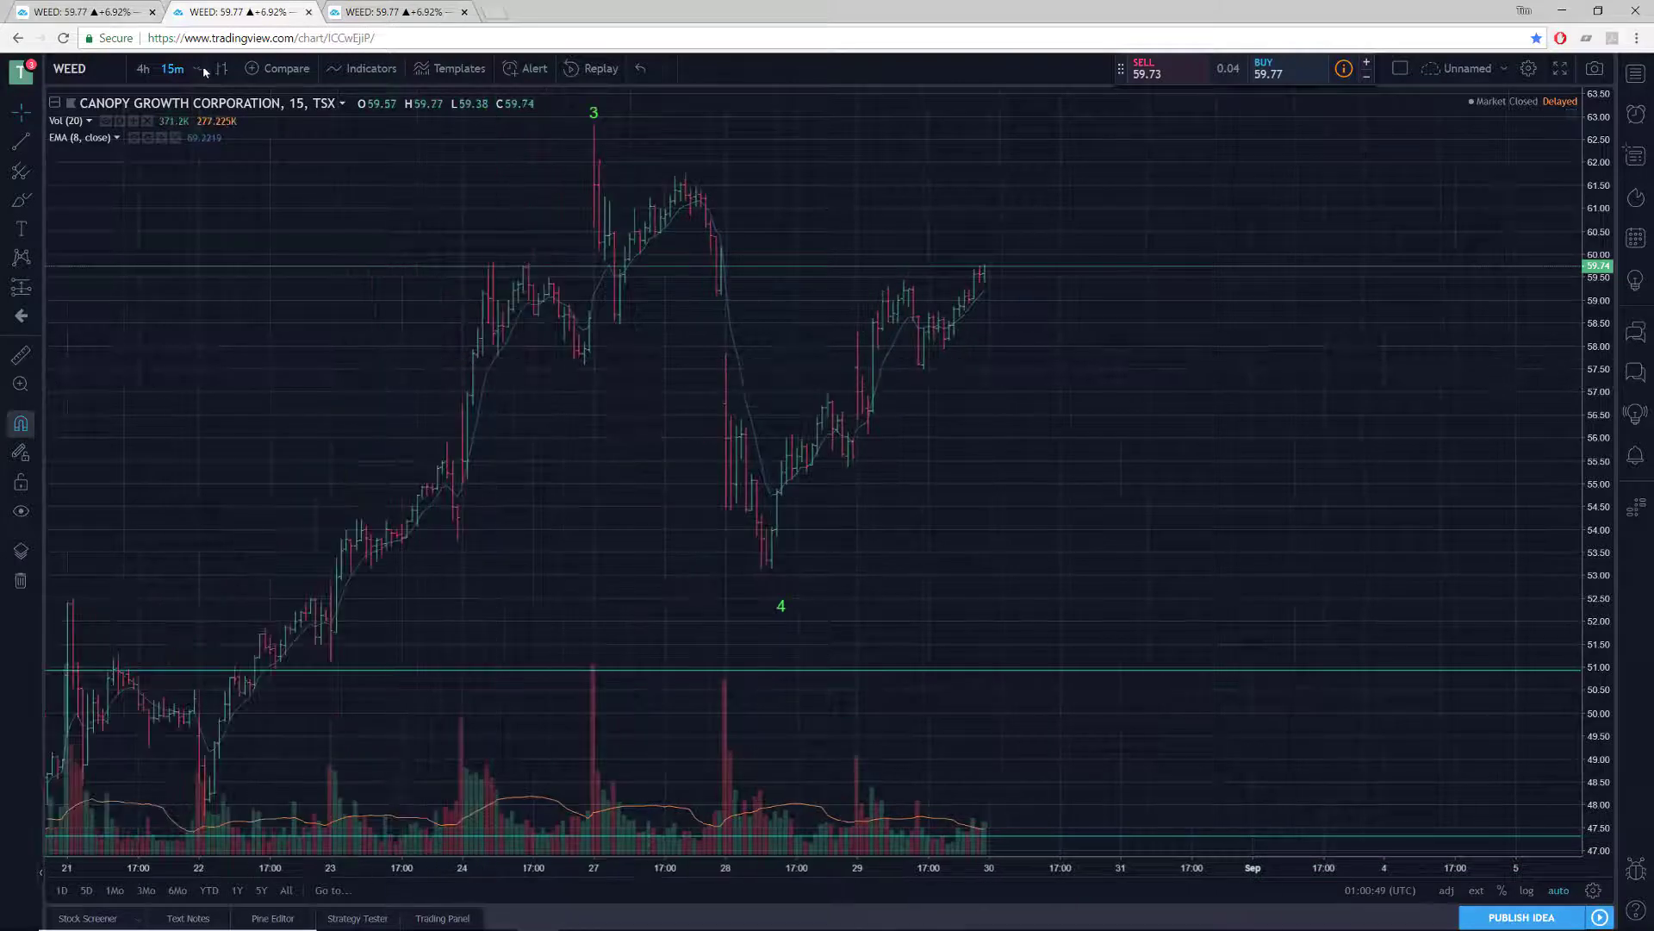
left_click(172, 68)
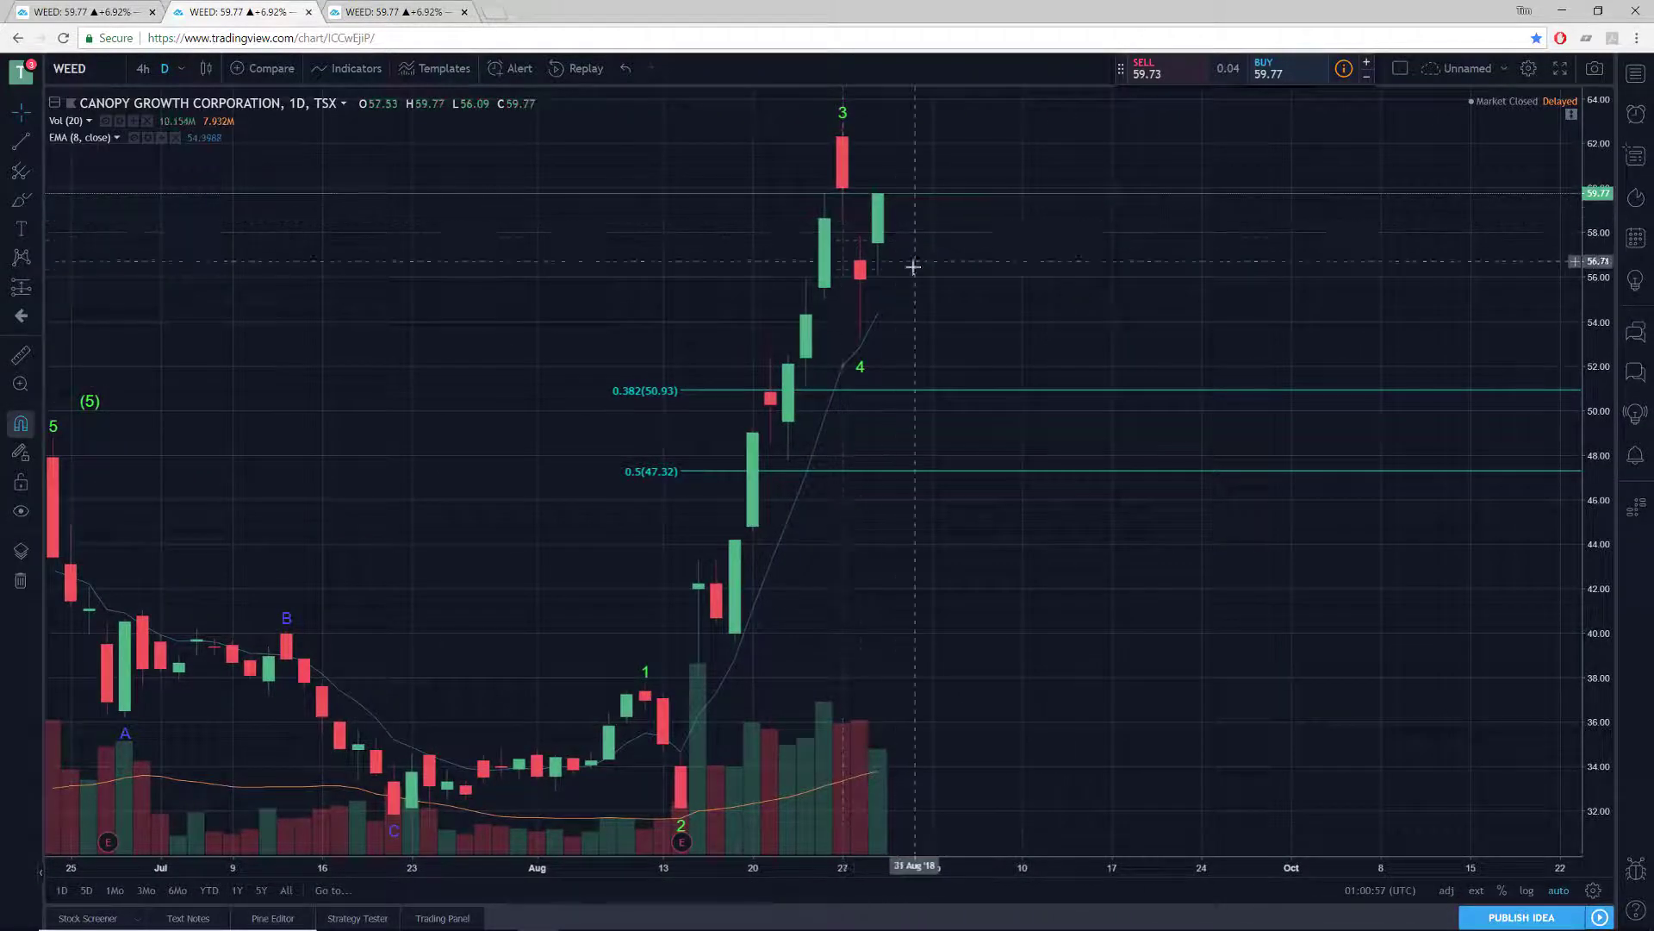
mouse_move(930, 326)
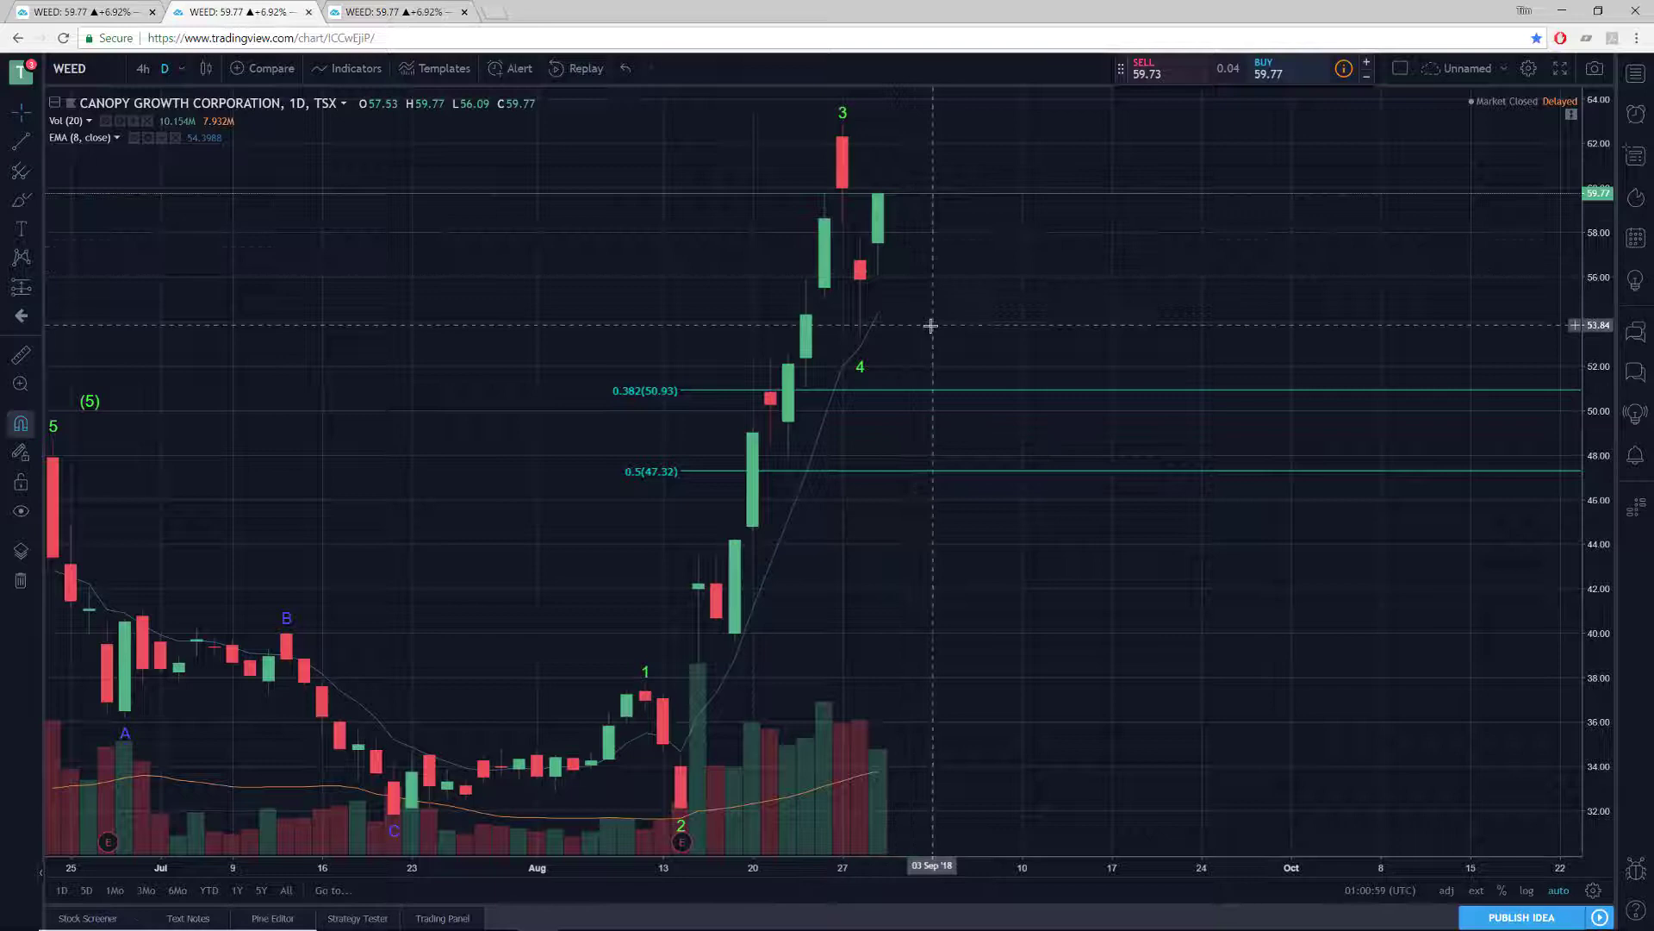
mouse_move(891, 279)
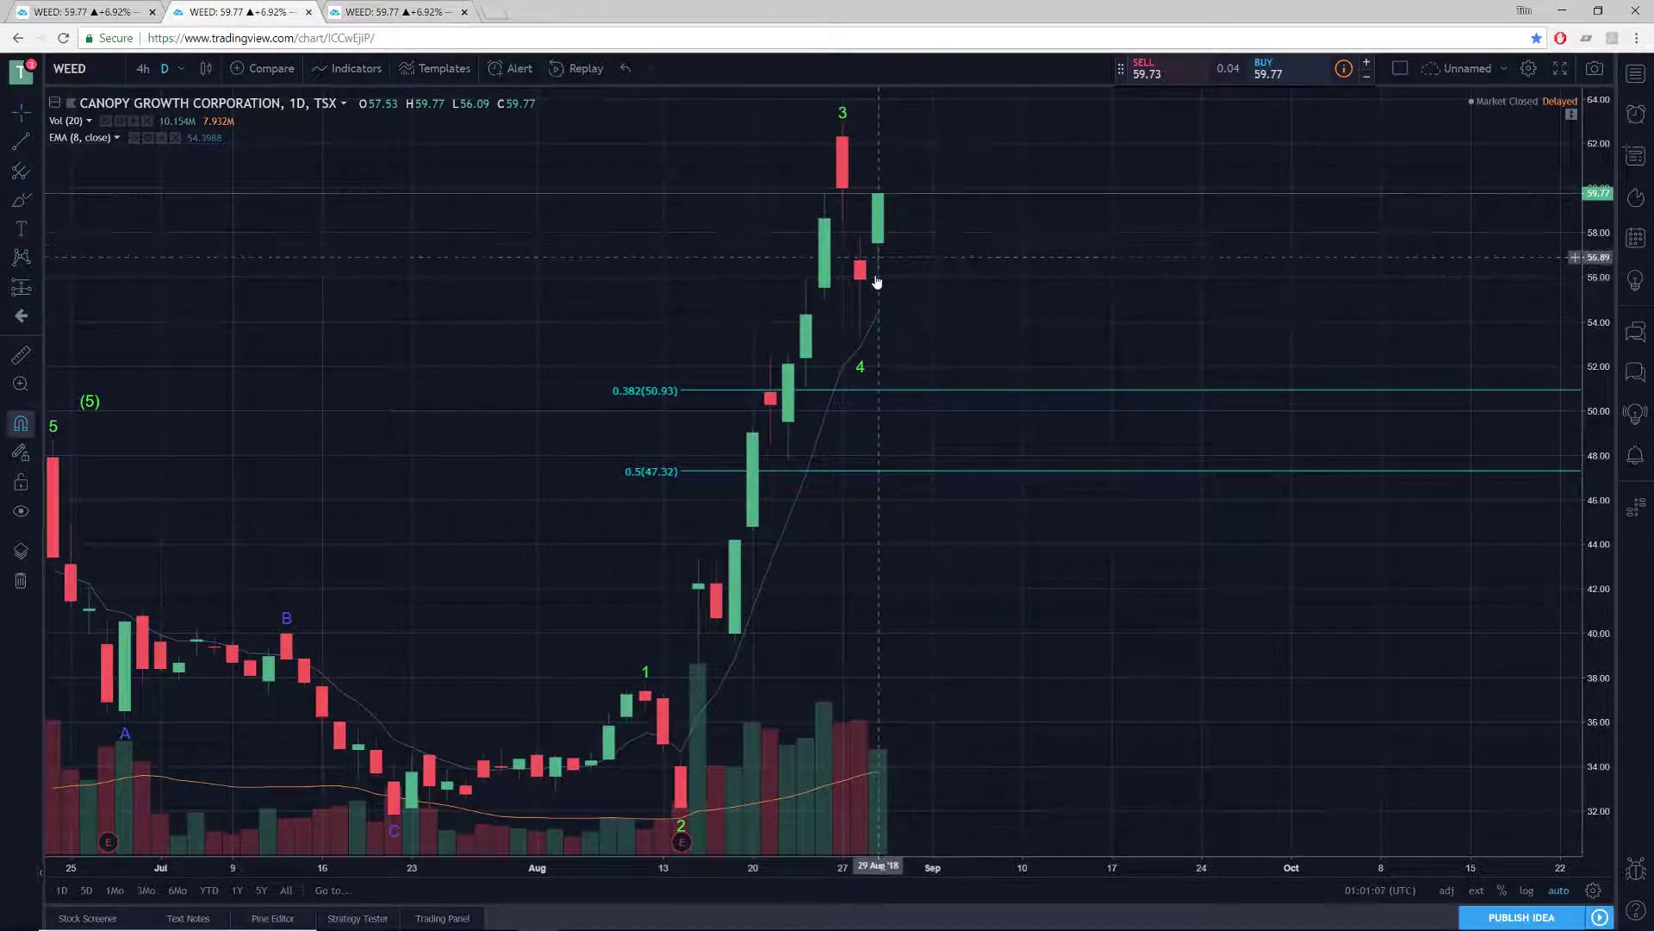
mouse_move(914, 290)
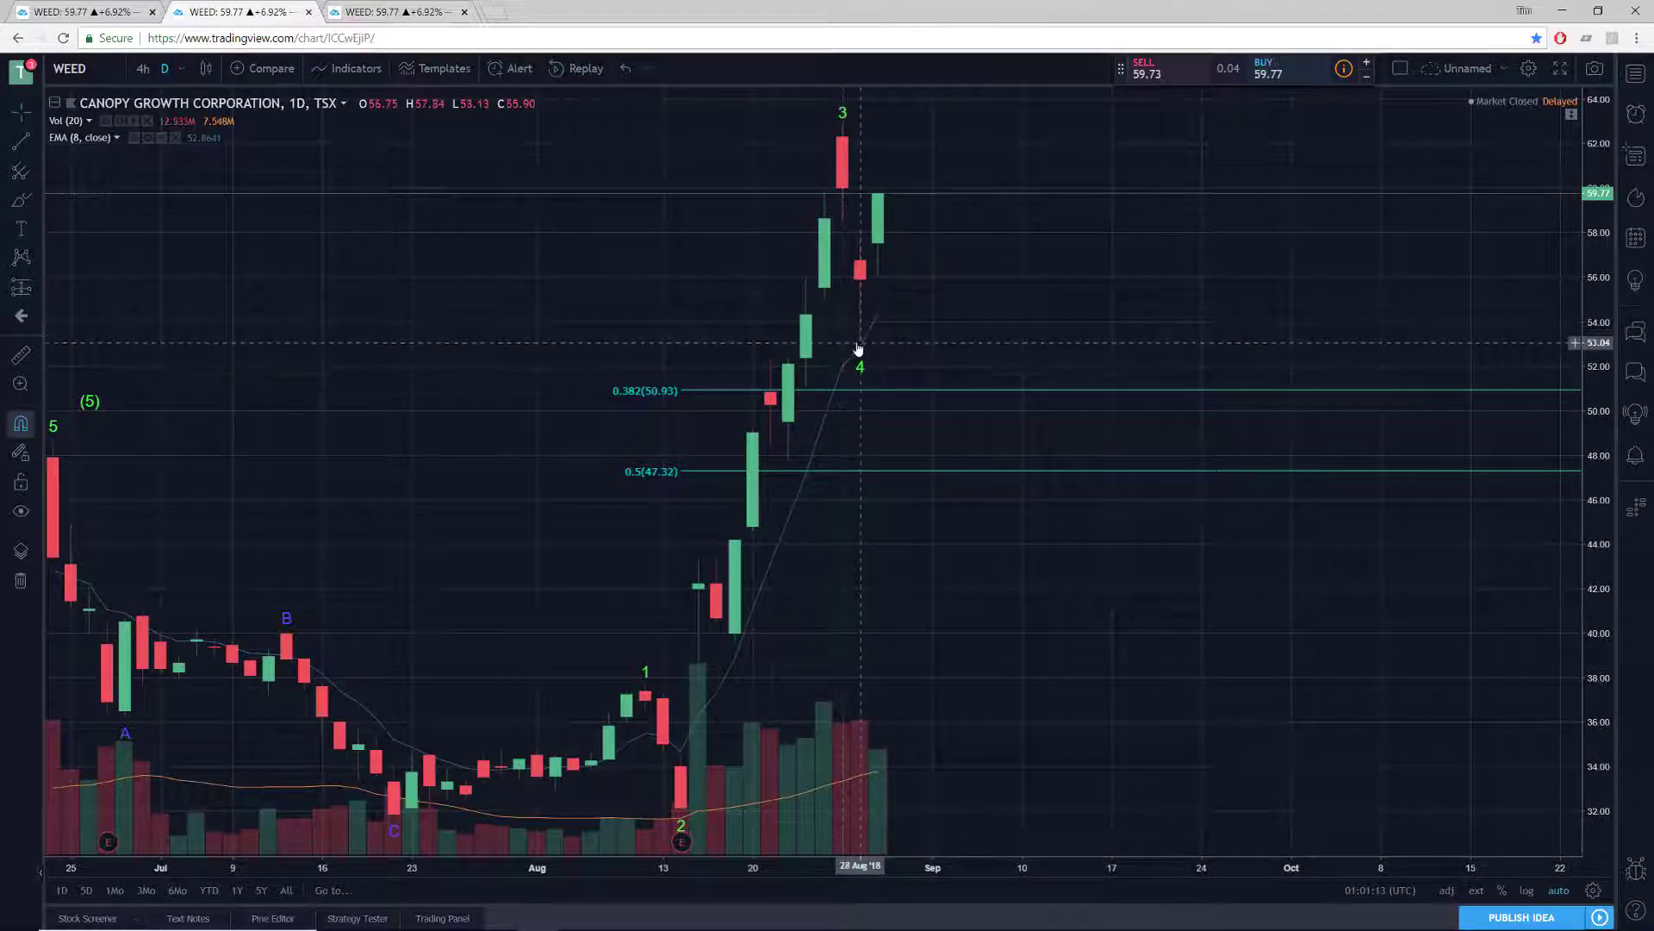
mouse_move(872, 341)
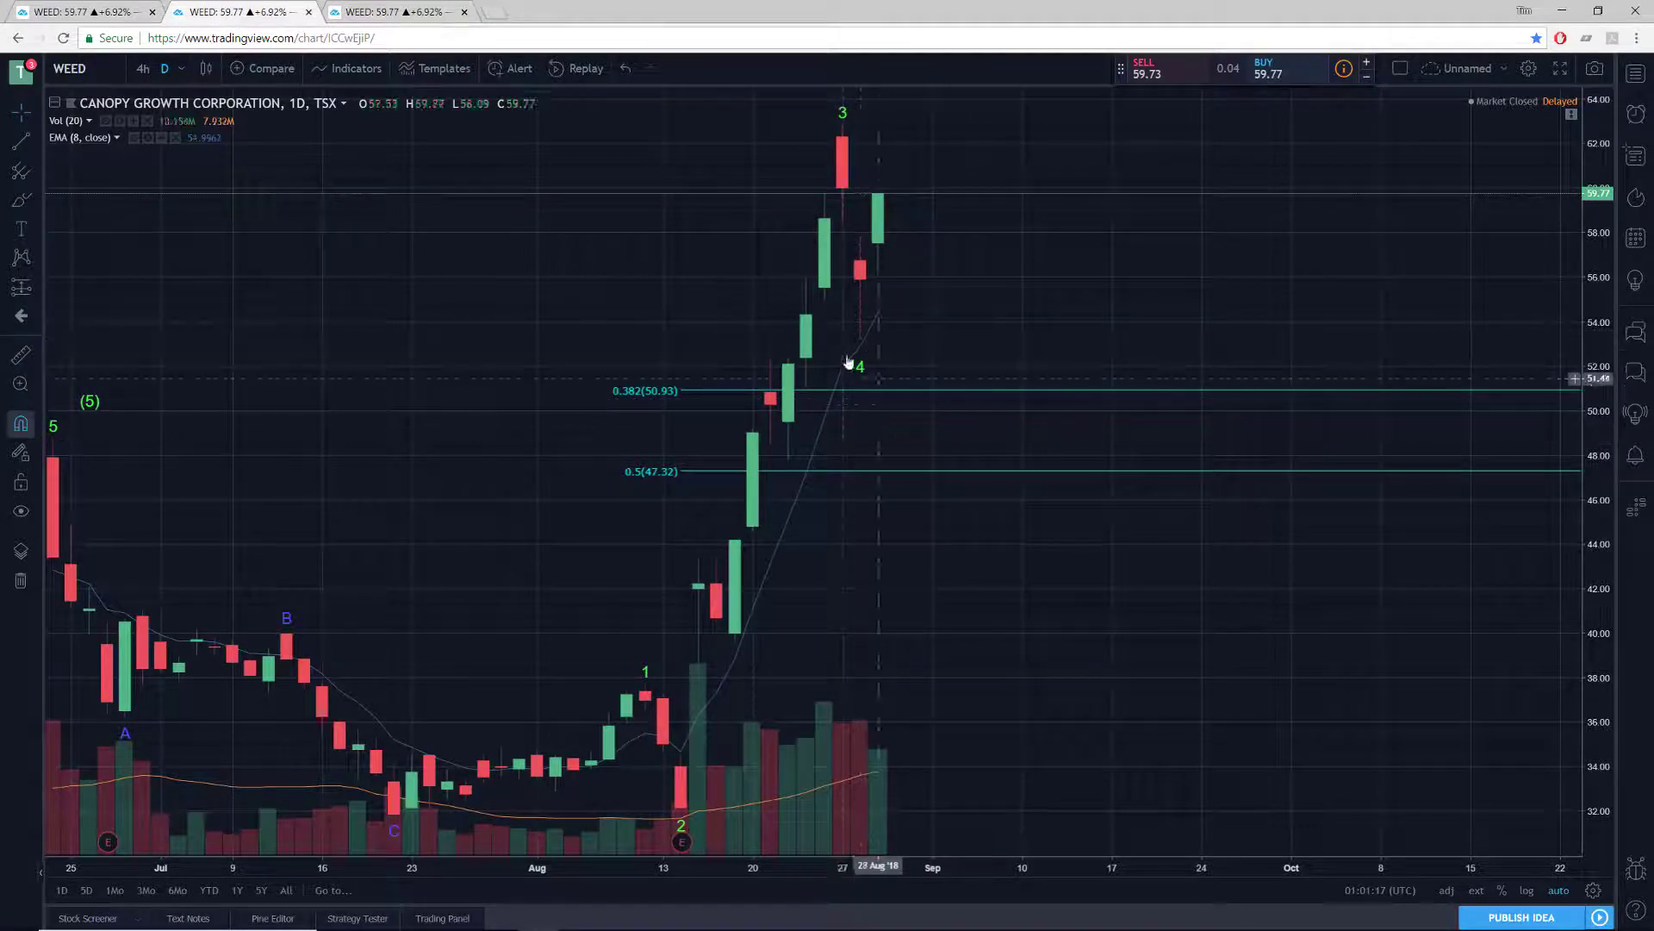
mouse_move(953, 725)
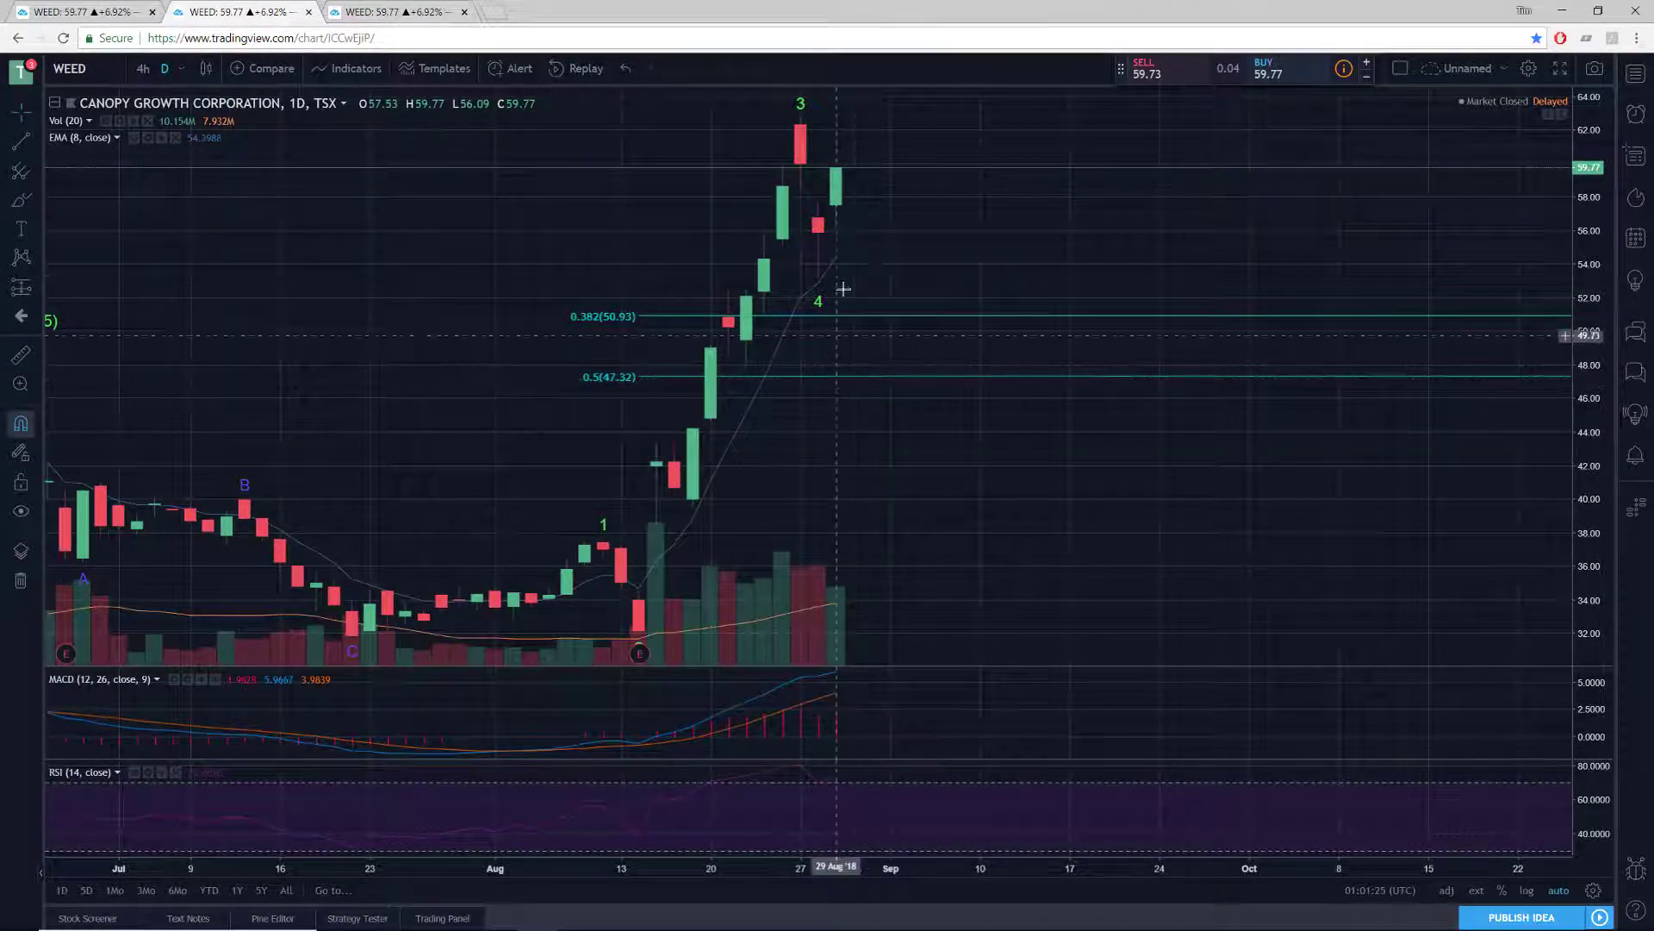
mouse_move(868, 270)
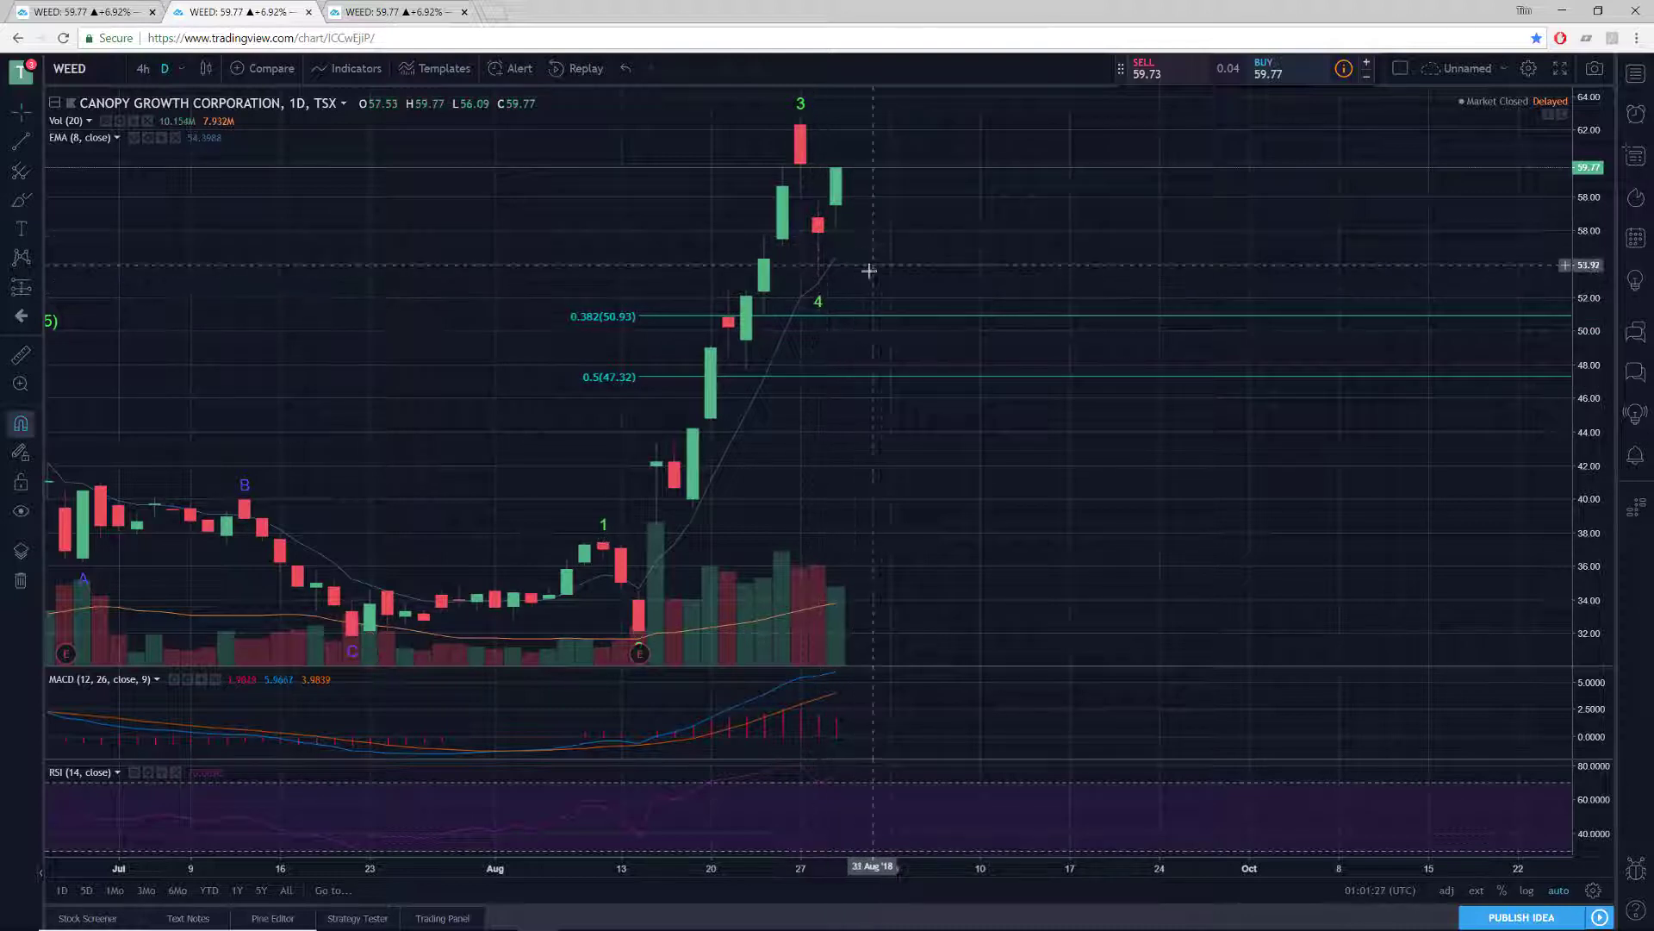
mouse_move(854, 232)
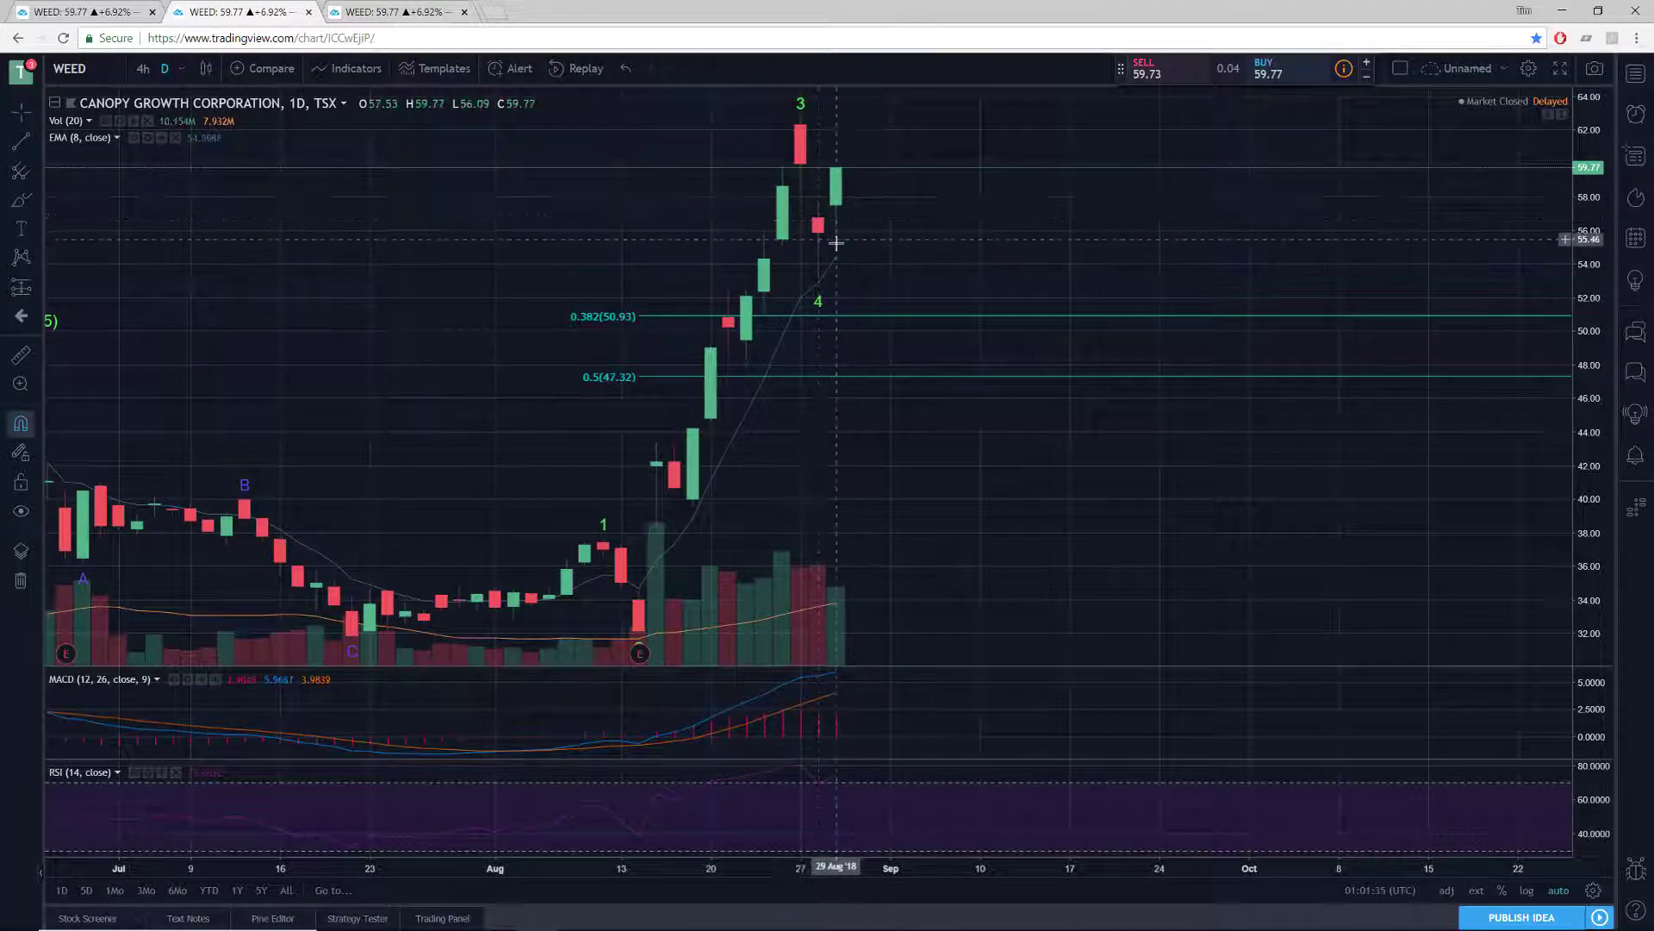
mouse_move(910, 236)
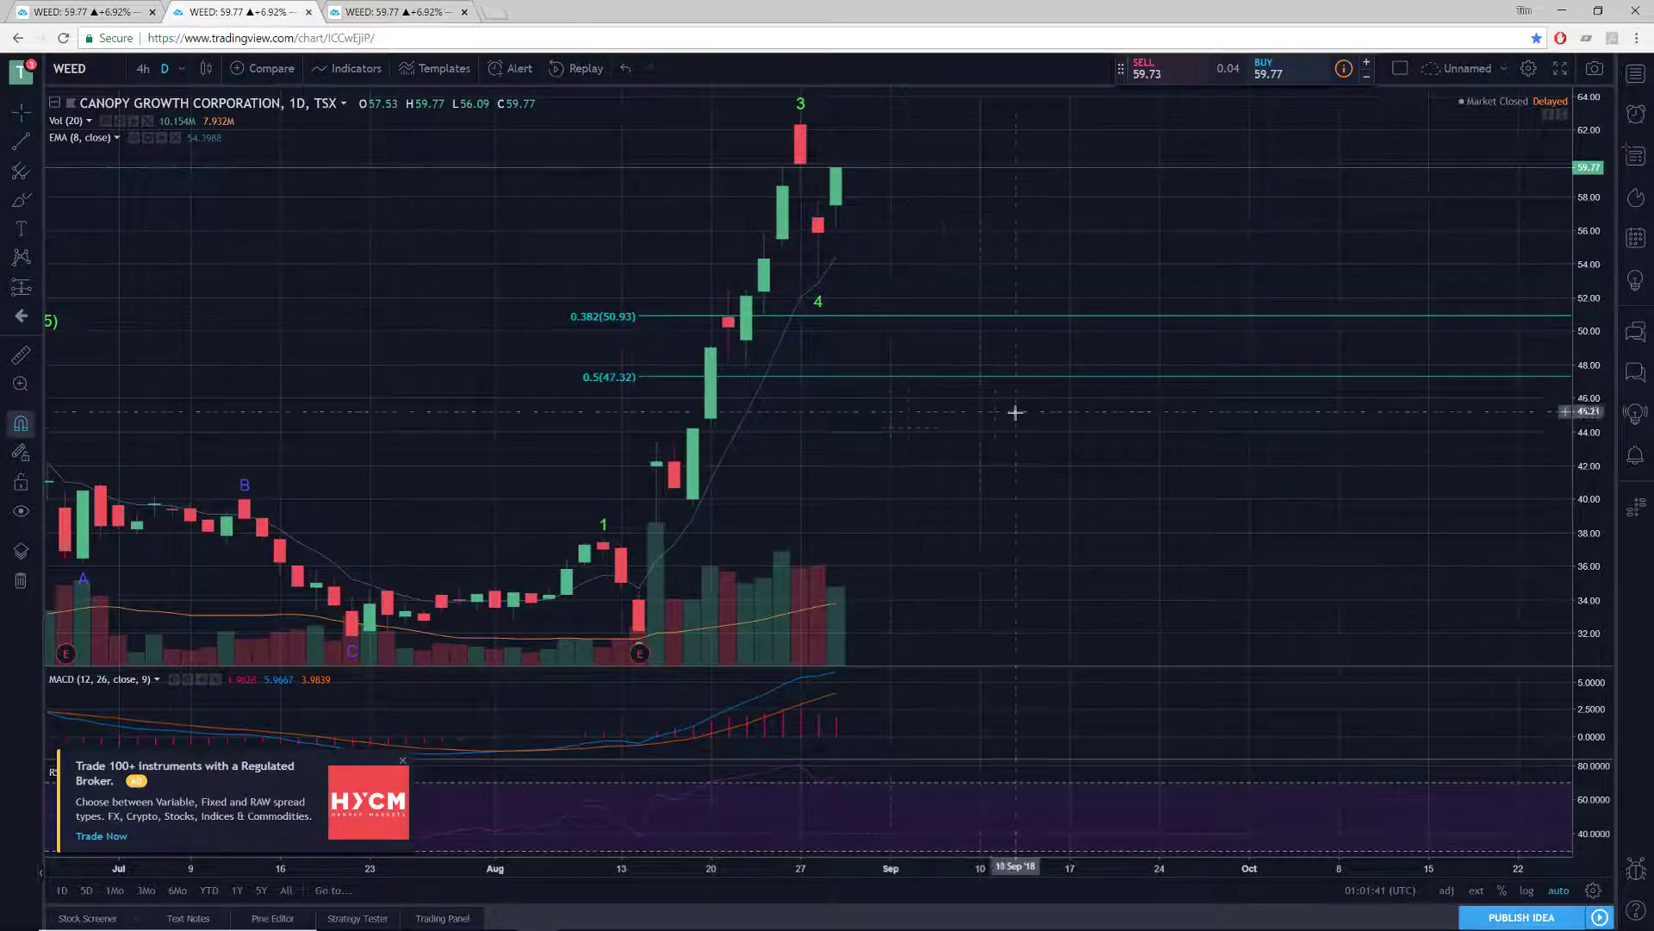
mouse_move(407, 760)
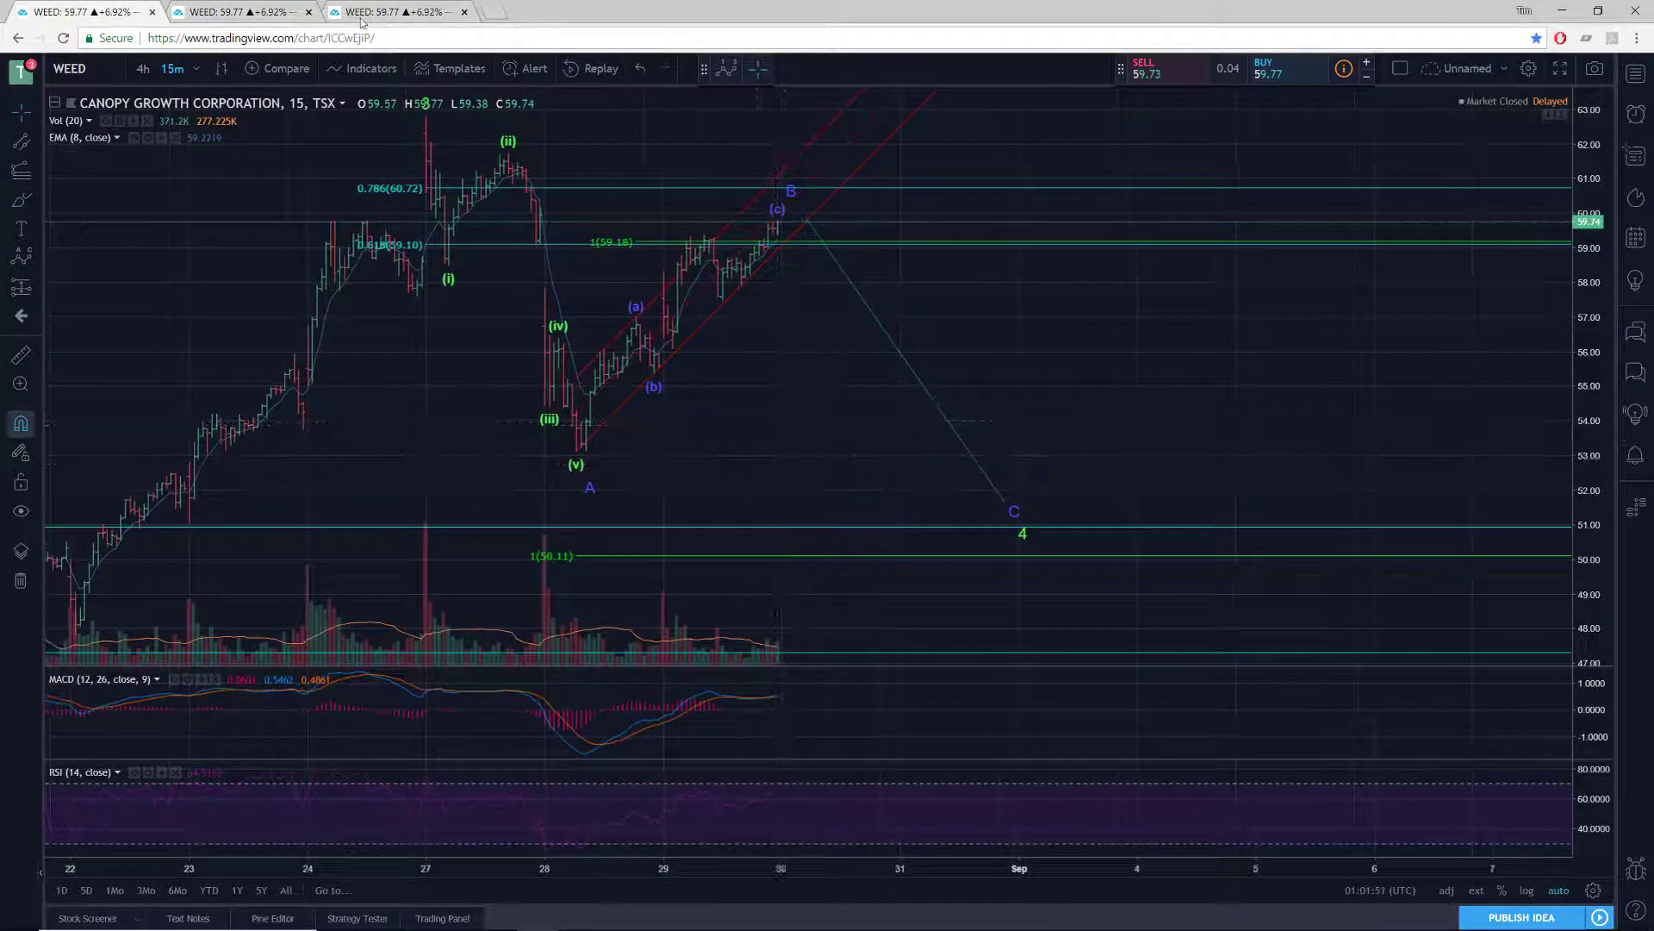
Flip between the primary-count and daily tabs, ending on the daily WEED chart with Fibonacci levels.
left_click(166, 68)
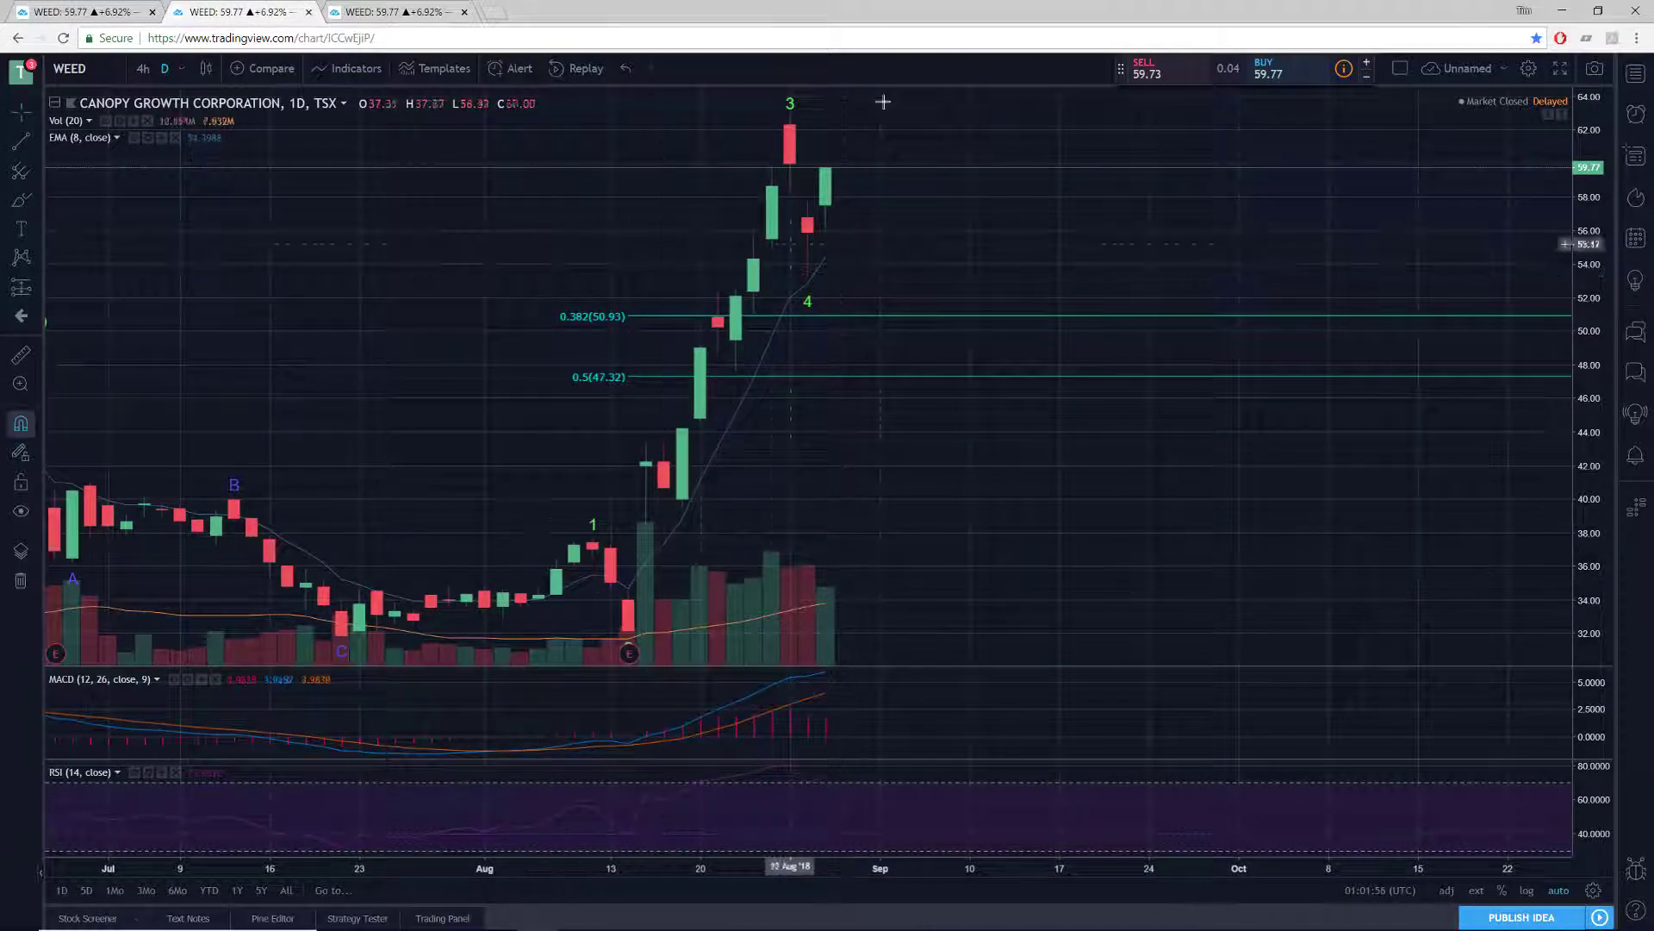
mouse_move(884, 216)
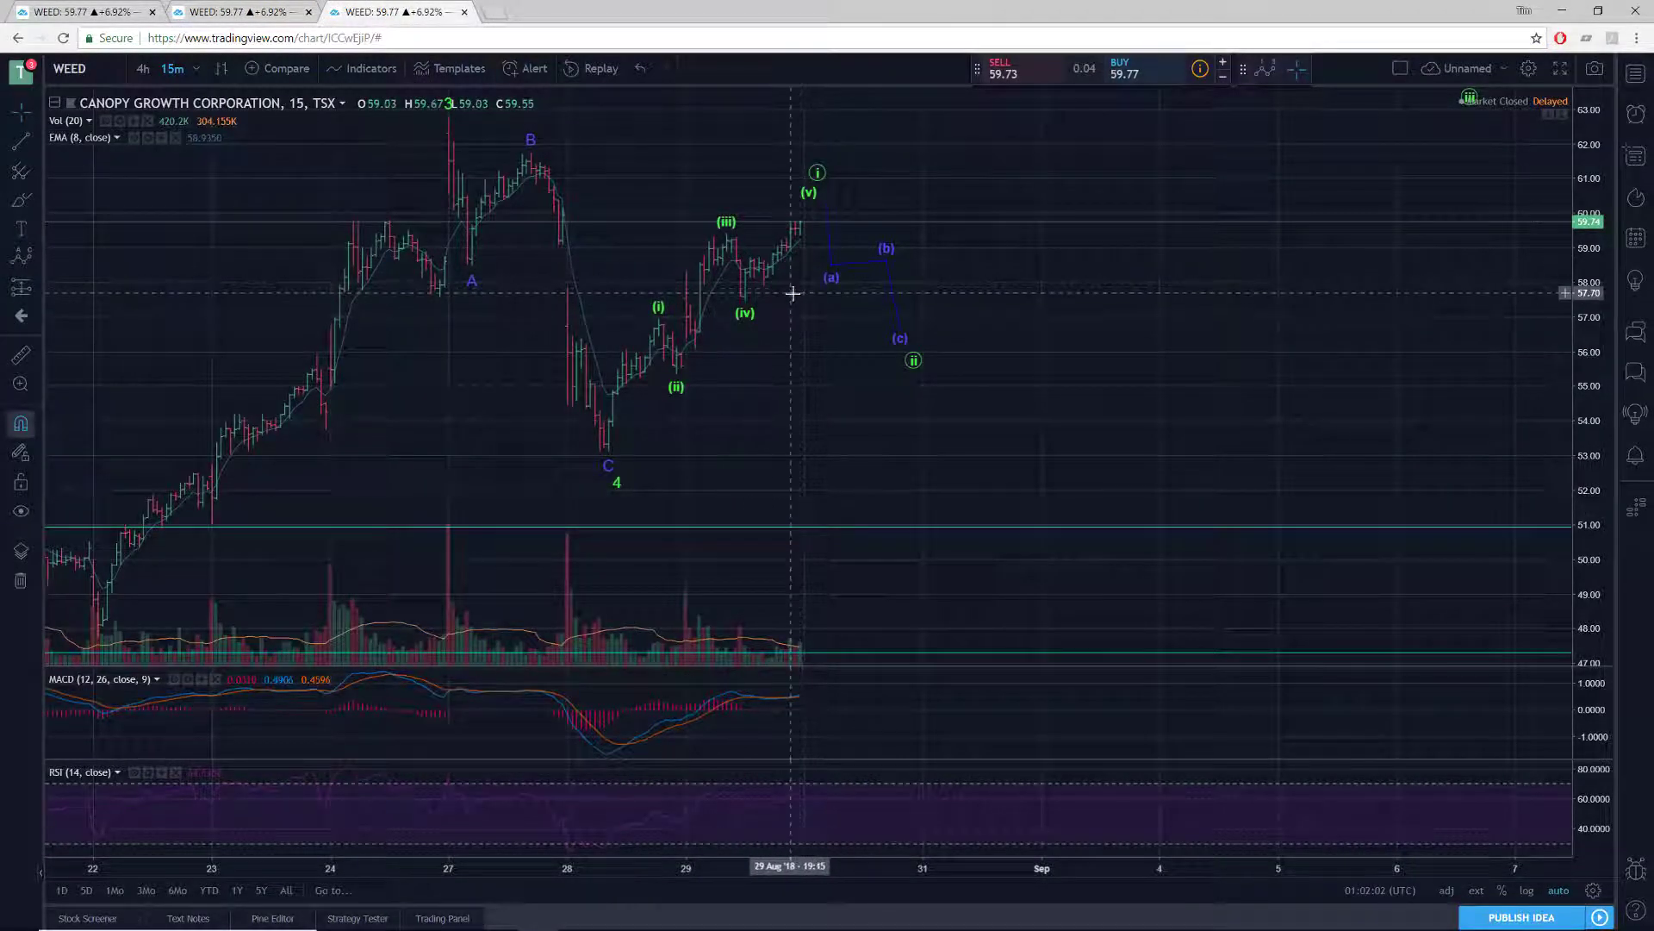
left_click(157, 67)
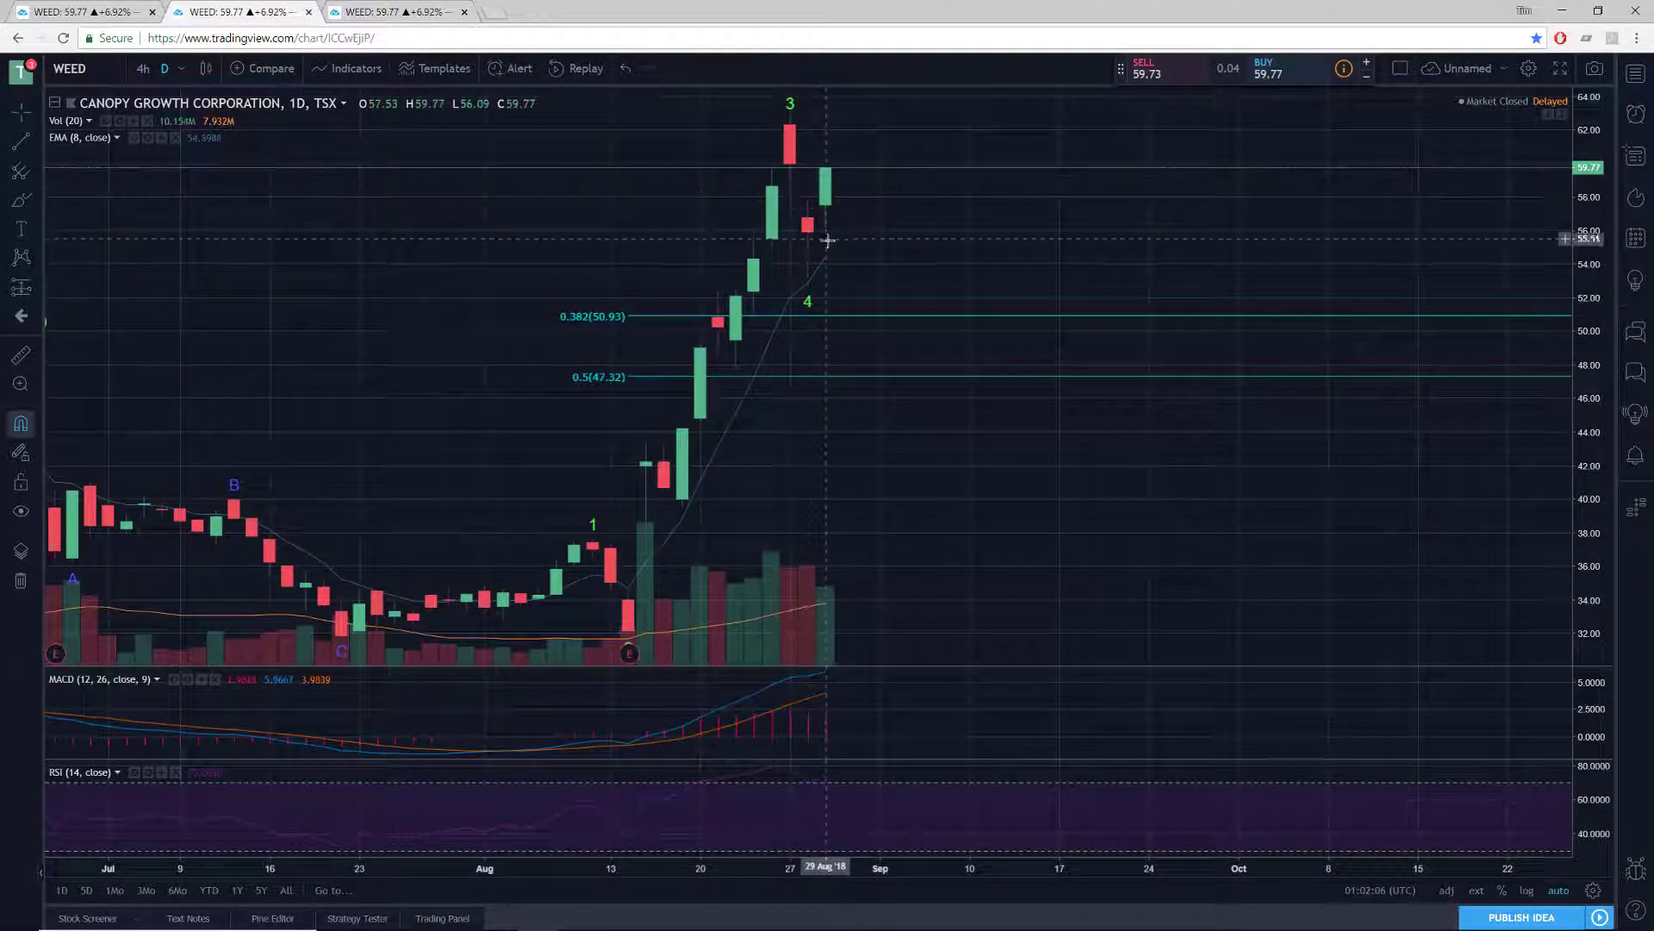
mouse_move(881, 276)
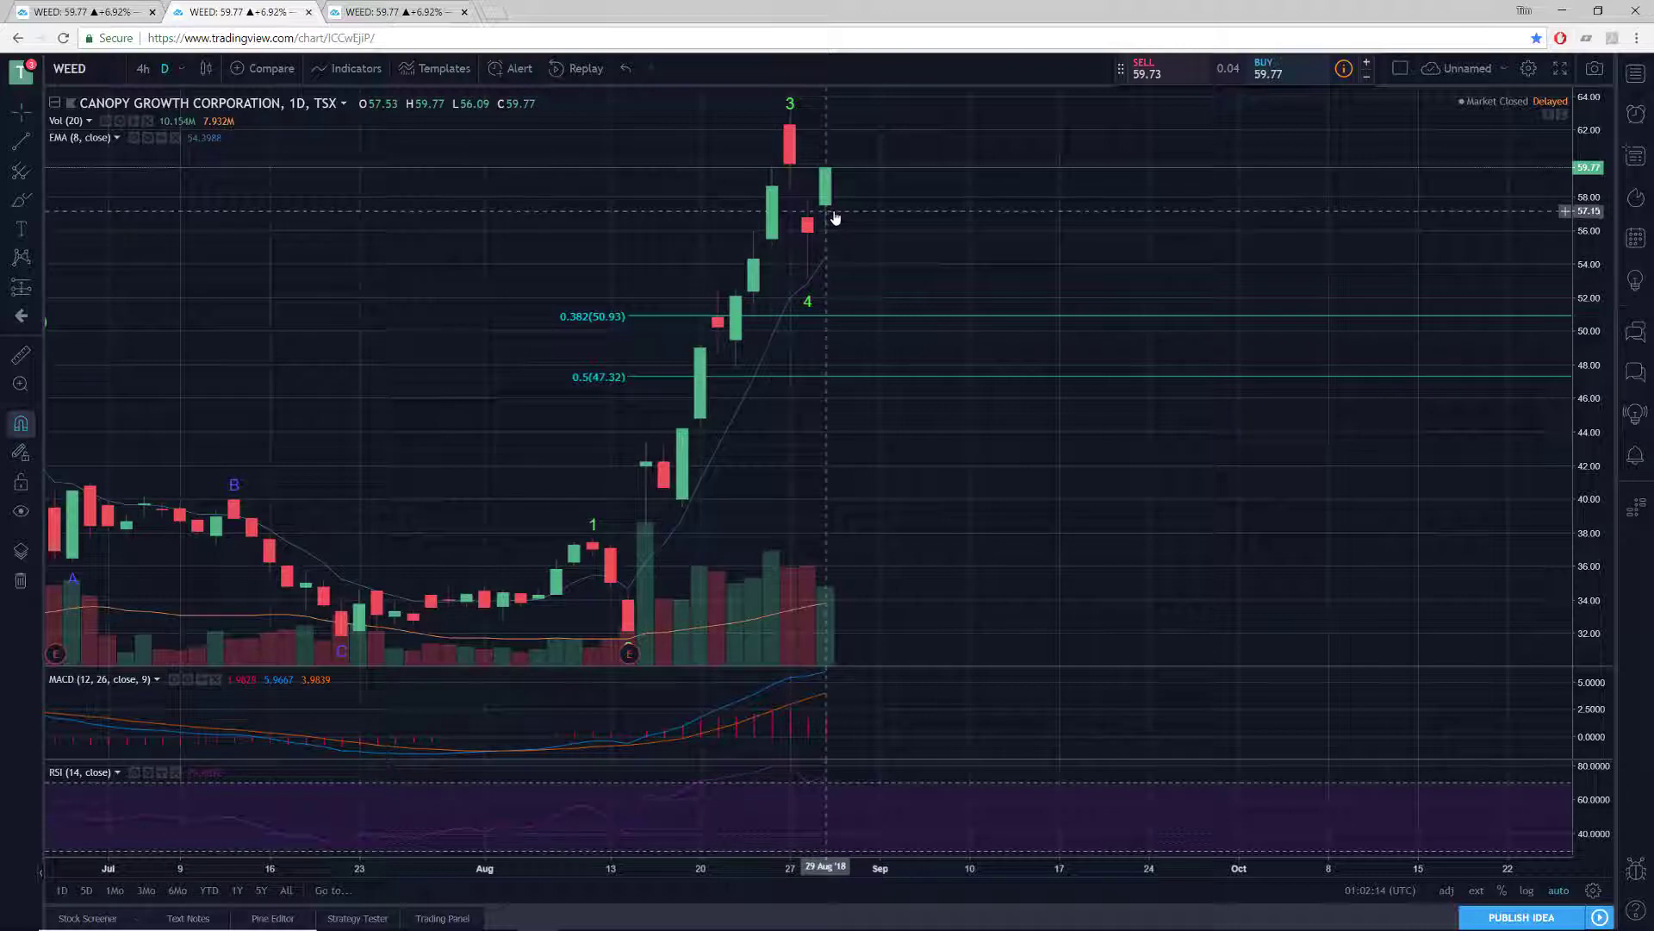
mouse_move(872, 165)
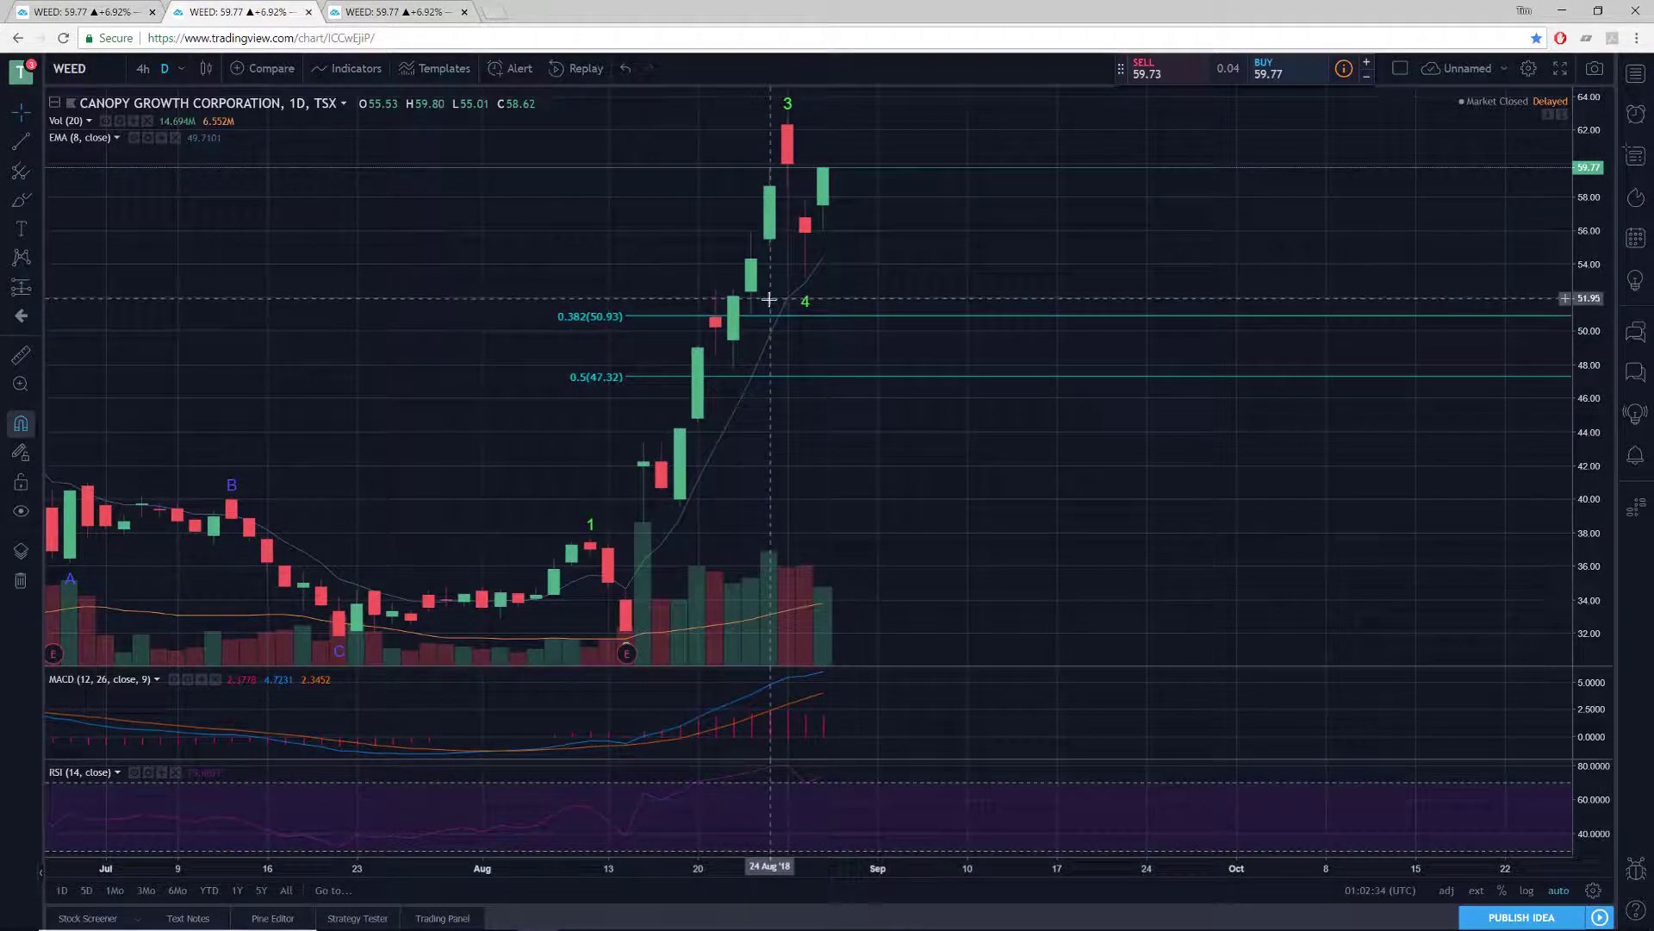
mouse_move(617, 403)
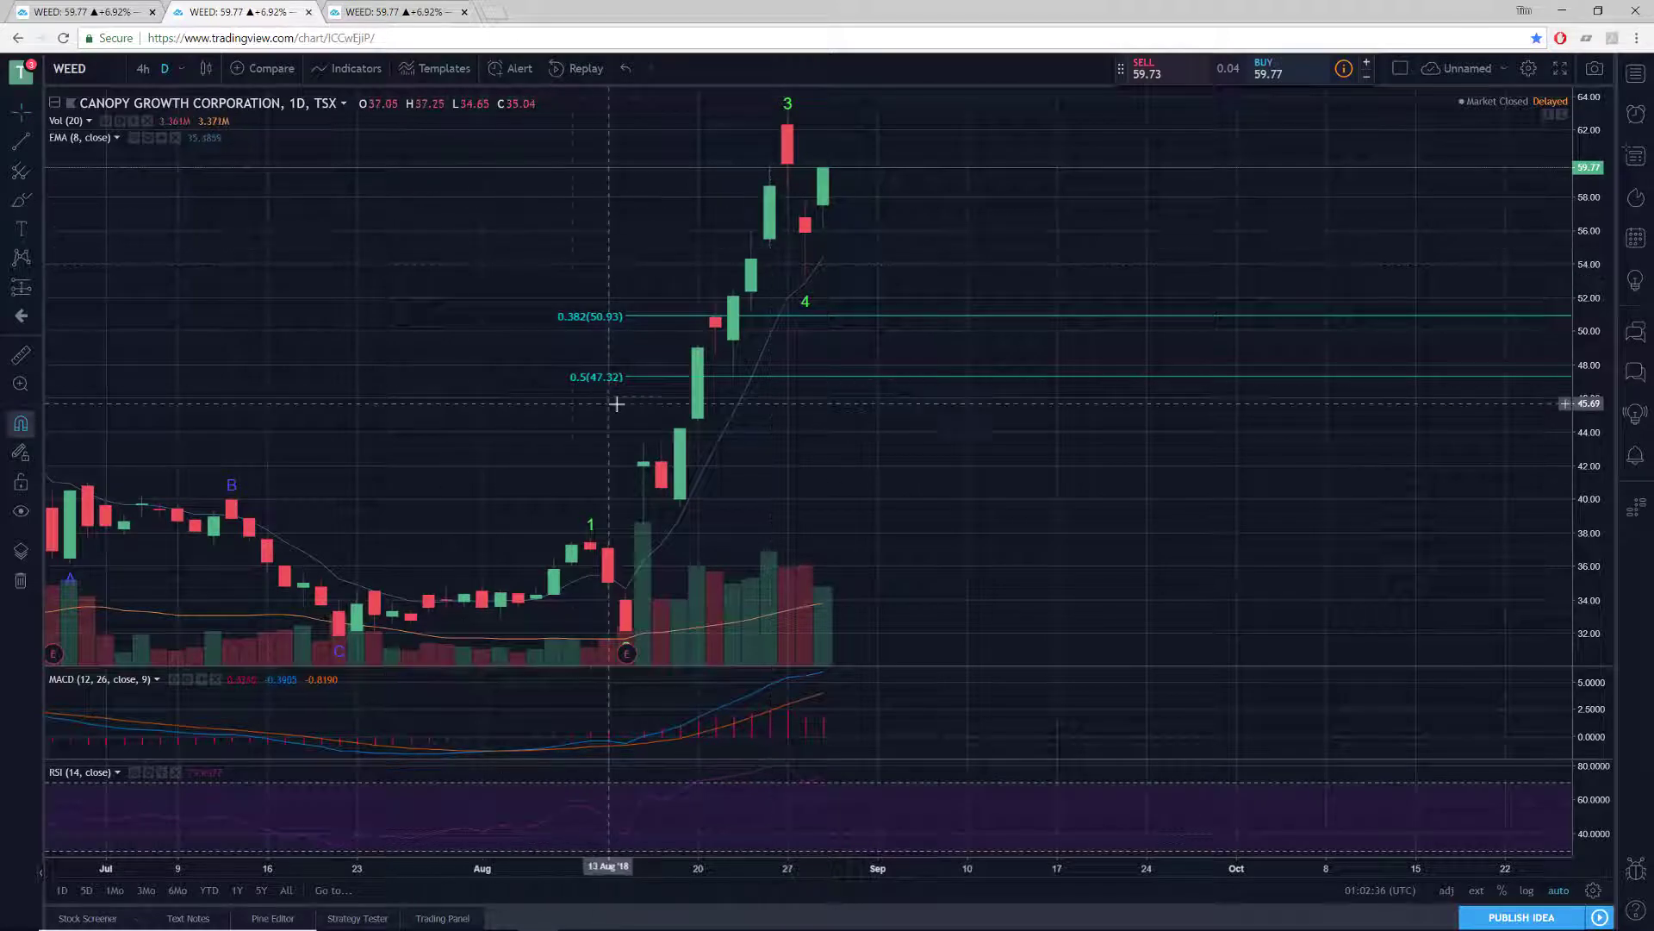